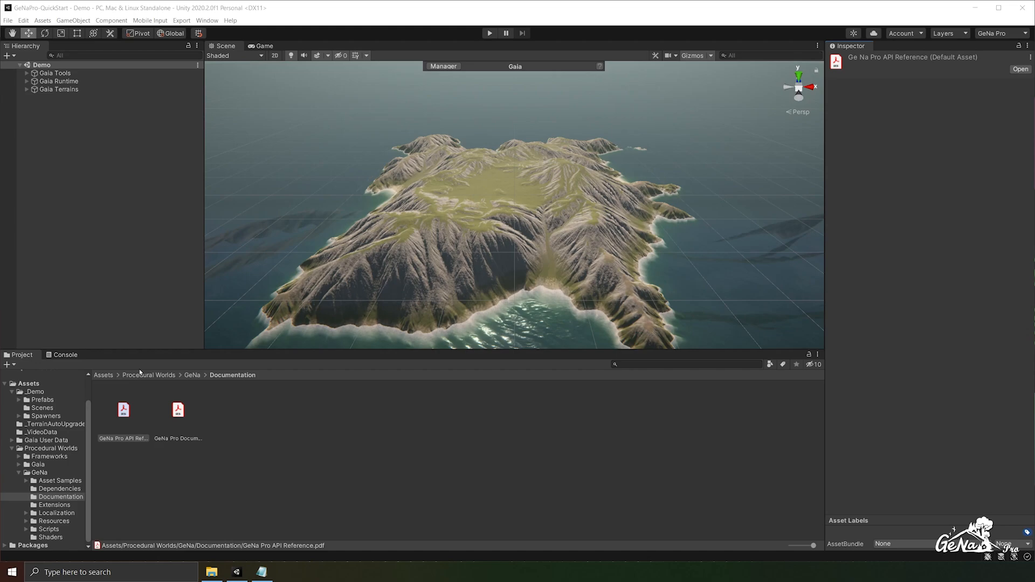
{"action": "mouse_move", "coordinate": [235, 386]}
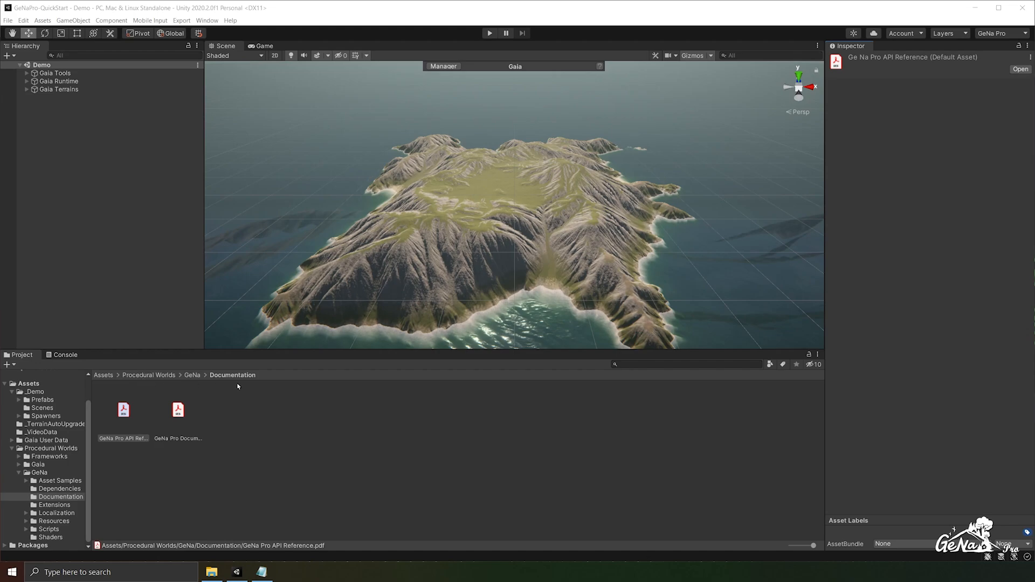
Select the GeNa Pro Documentation and API Reference PDFs, then open Asset Samples.
{"action": "left_click", "coordinate": [177, 410]}
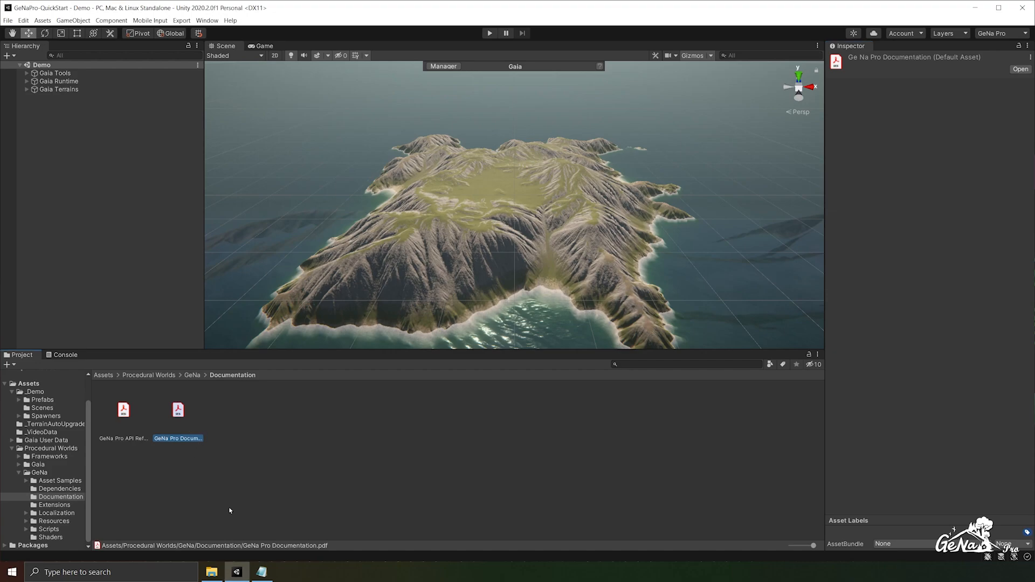
{"action": "left_click", "coordinate": [122, 410]}
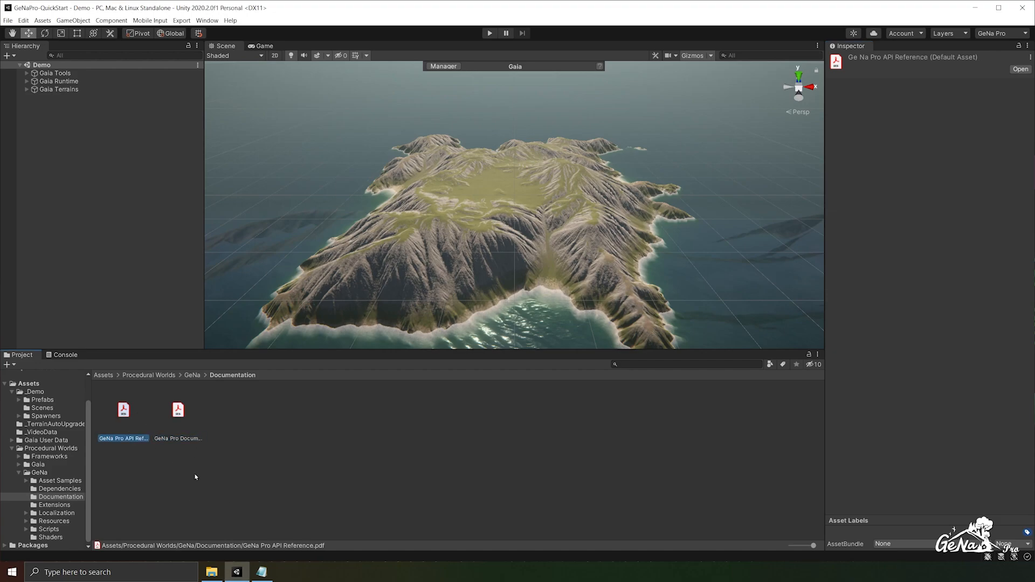
{"action": "mouse_move", "coordinate": [215, 492]}
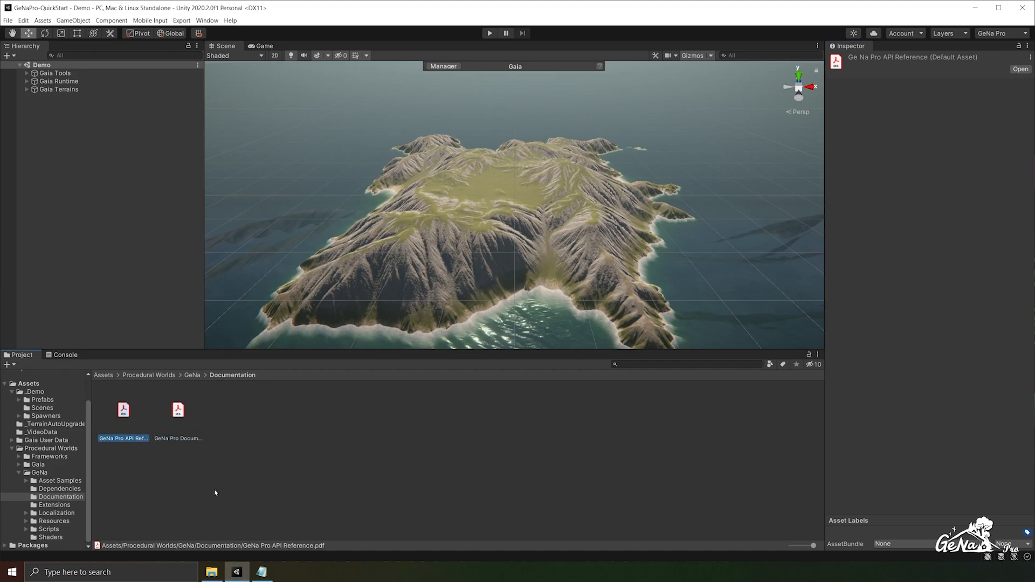
{"action": "left_click", "coordinate": [59, 482]}
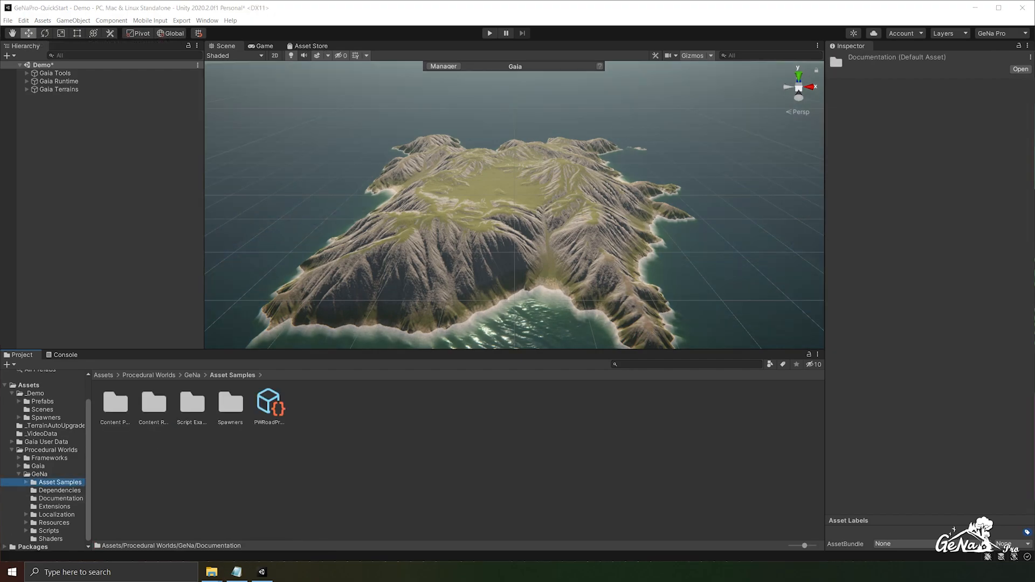
{"action": "mouse_move", "coordinate": [127, 330]}
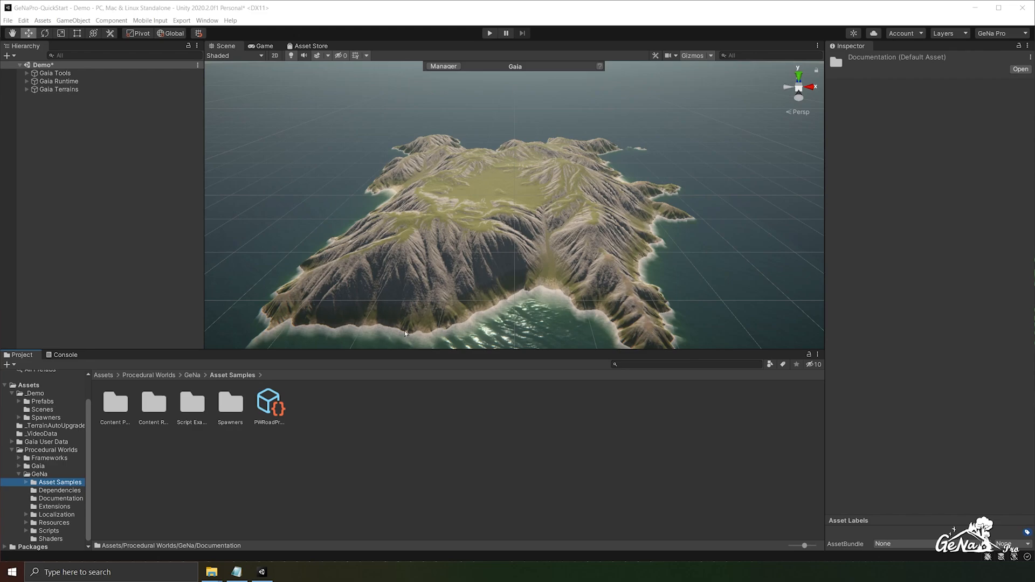
{"action": "mouse_move", "coordinate": [519, 292]}
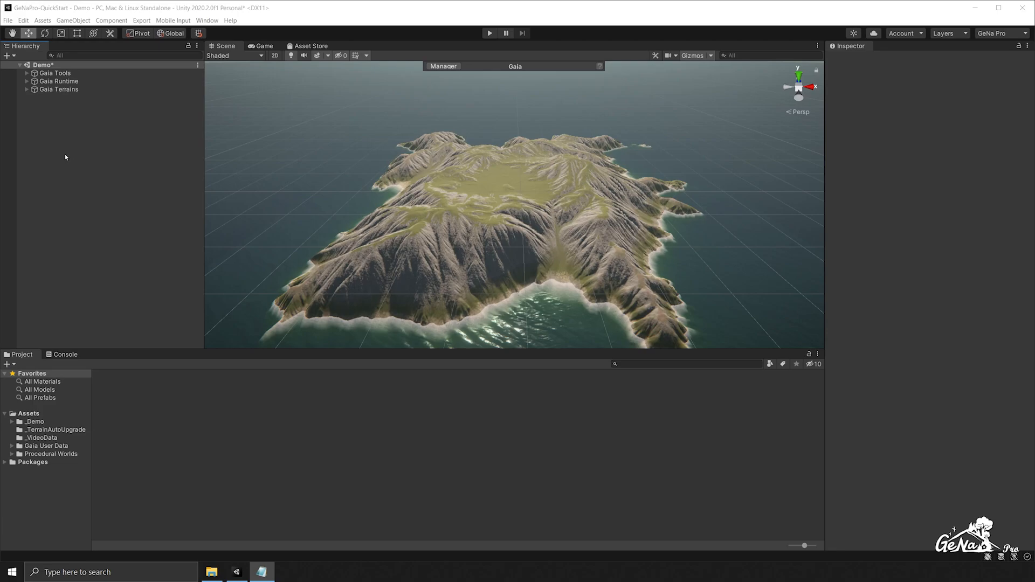
{"action": "mouse_move", "coordinate": [30, 107]}
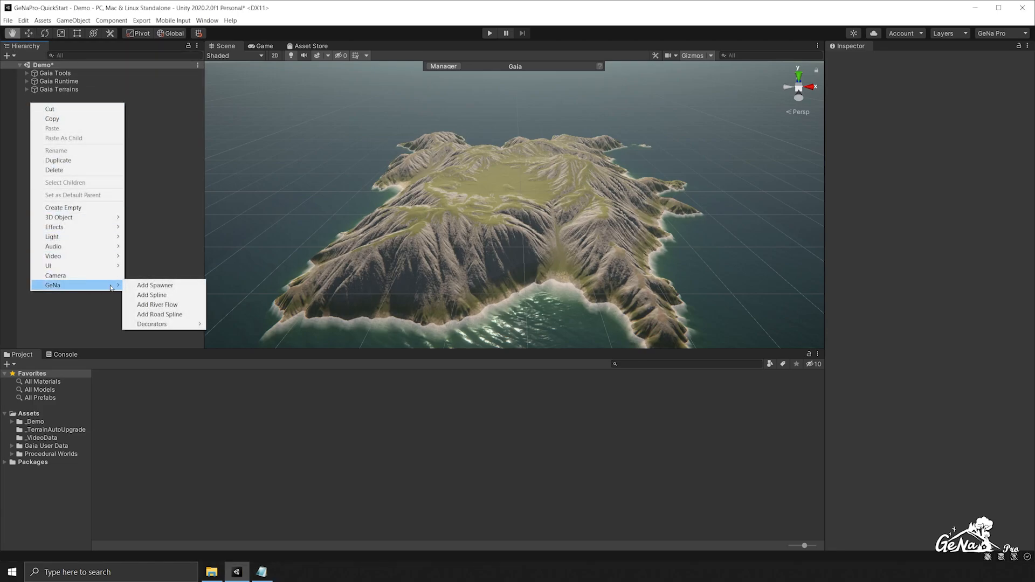
Add a GeNa spawner under a new GeNa Manager and give it a fresh palette.
{"action": "left_click", "coordinate": [155, 285]}
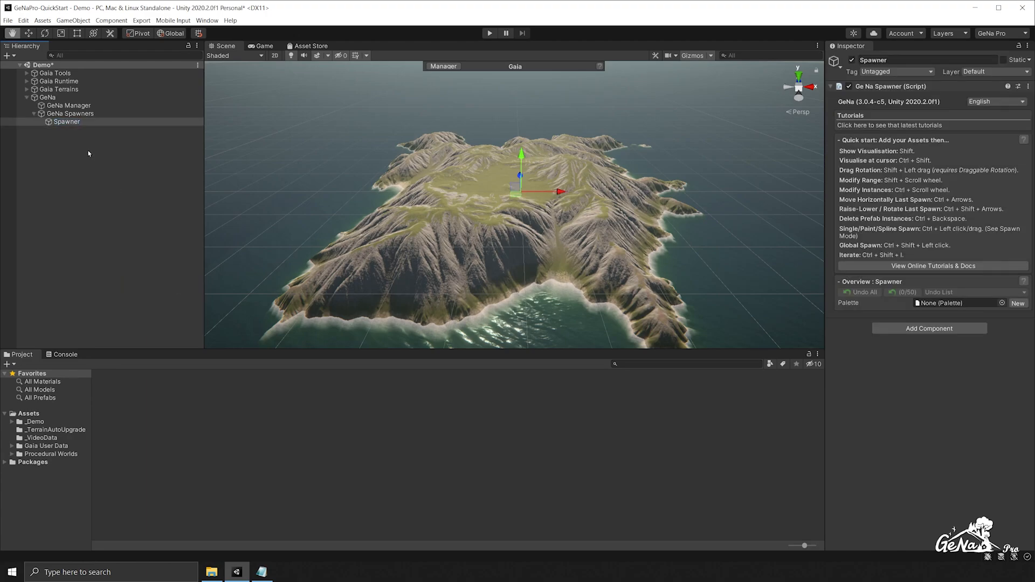
{"action": "left_click", "coordinate": [66, 121]}
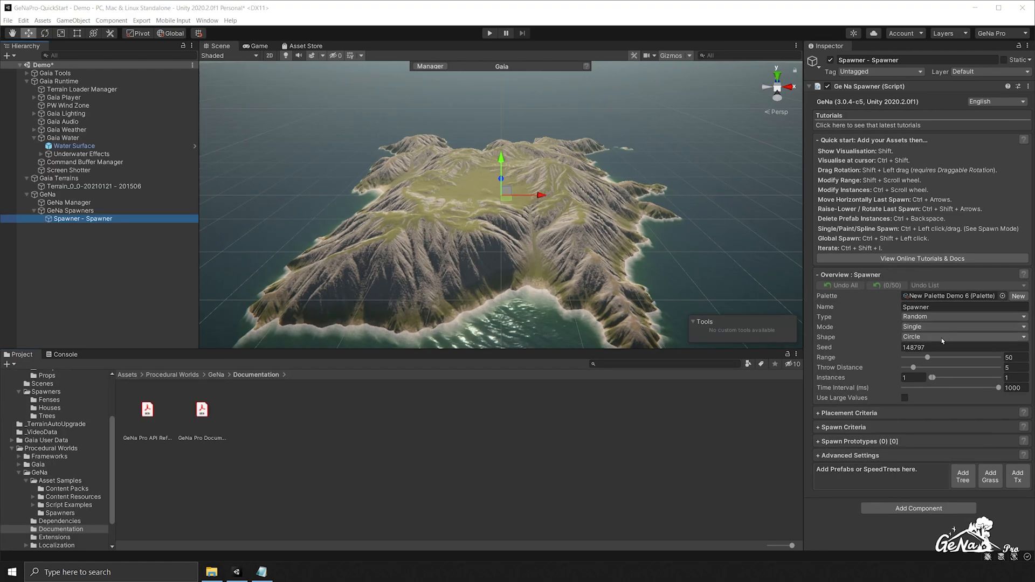
Expand the spawner's Spawn Criteria to show collision, height and slope checks.
{"action": "left_click", "coordinate": [957, 347]}
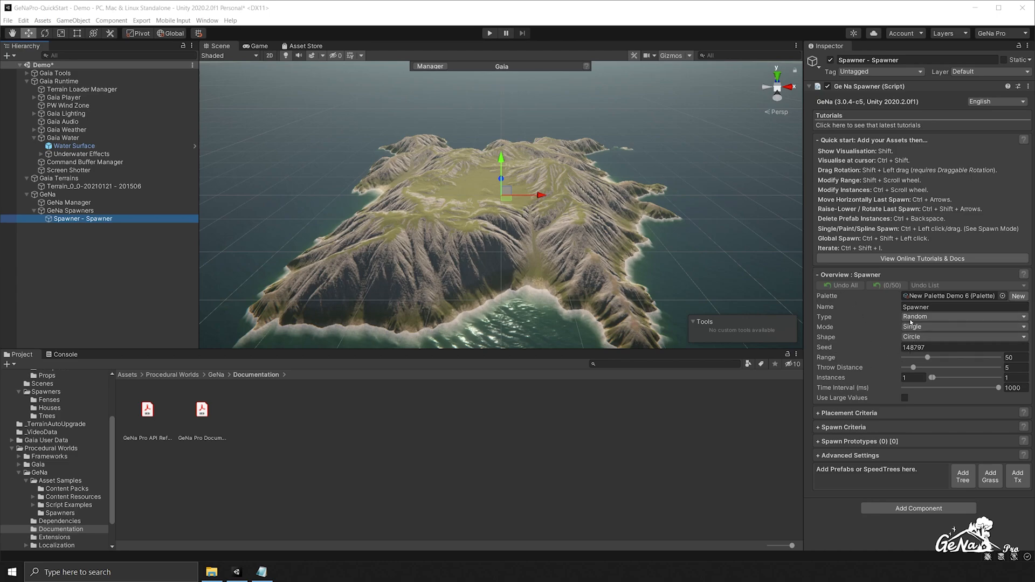
{"action": "mouse_move", "coordinate": [883, 412]}
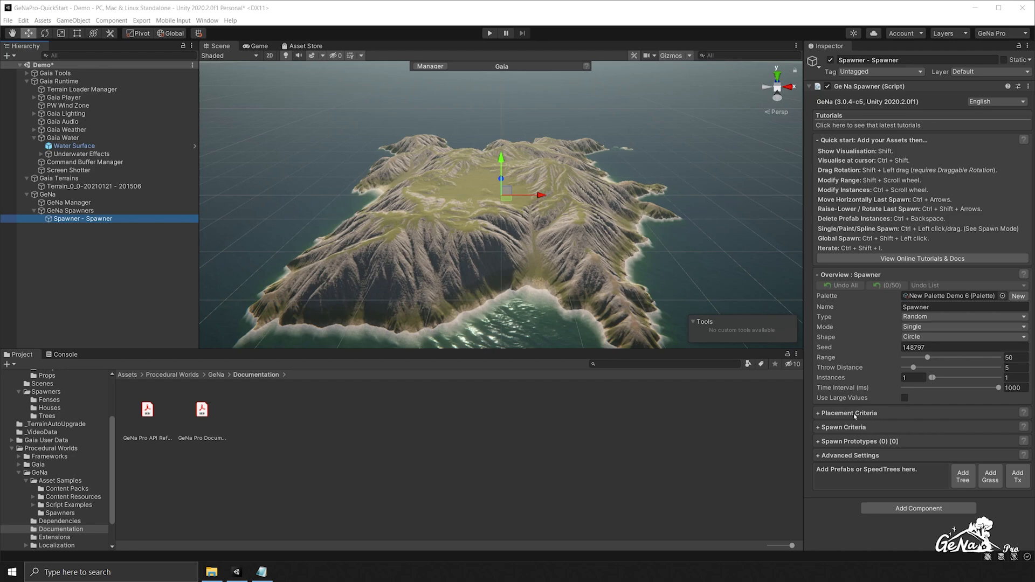
{"action": "left_click", "coordinate": [847, 412]}
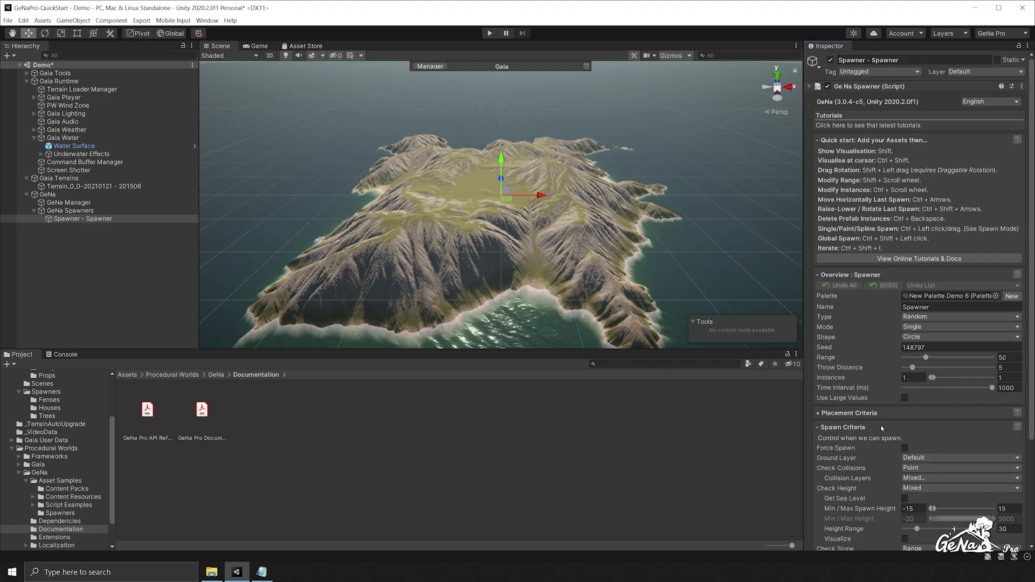
{"action": "scroll", "scroll_direction": "down", "scroll_amount": 3}
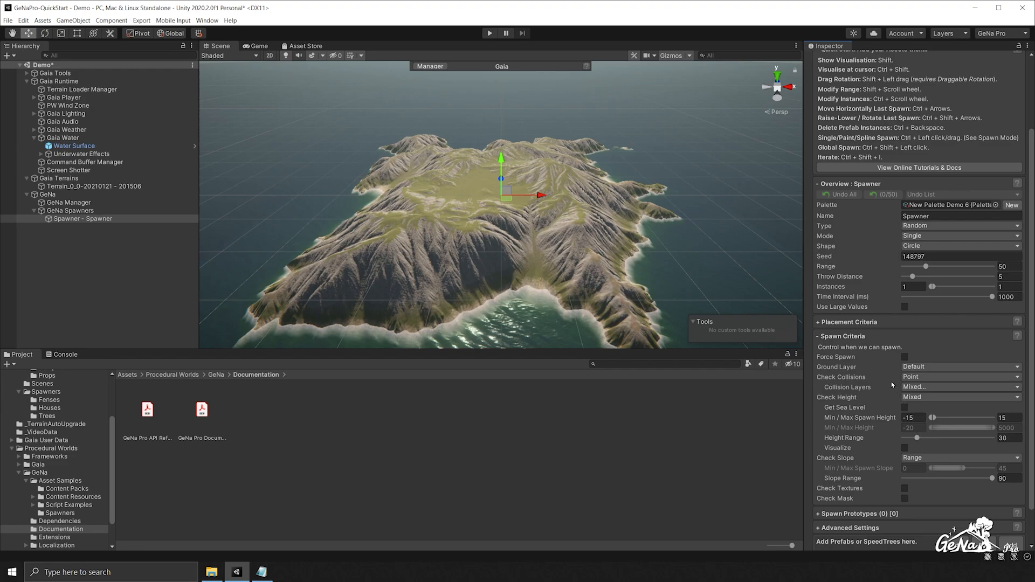
{"action": "mouse_move", "coordinate": [864, 498]}
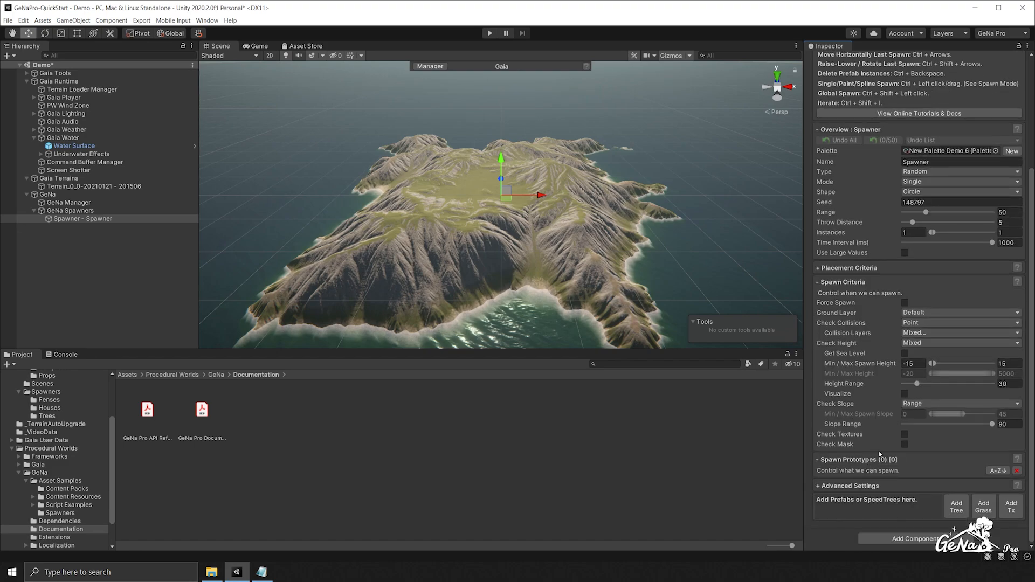
{"action": "mouse_move", "coordinate": [885, 398]}
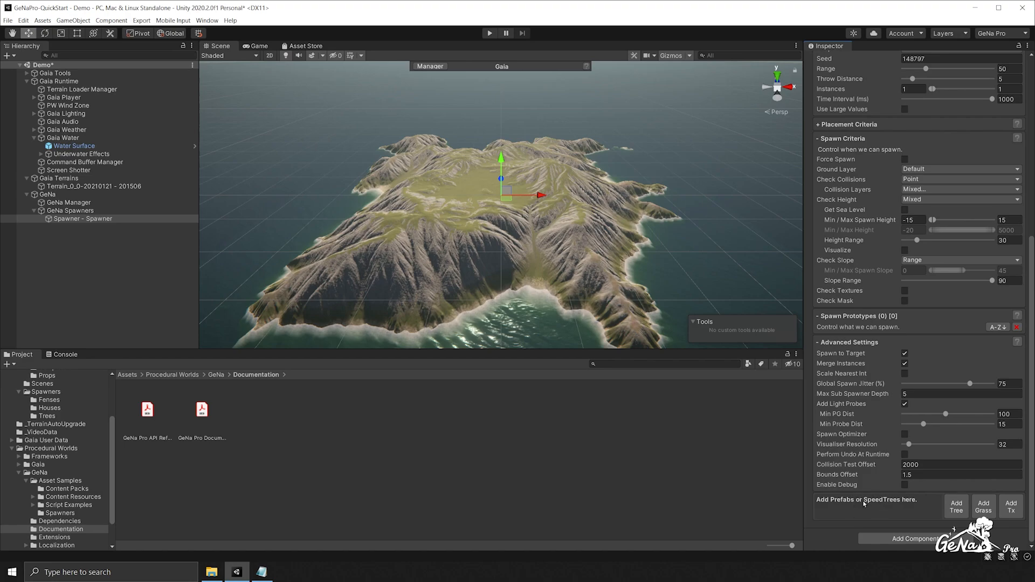
{"action": "mouse_move", "coordinate": [886, 515]}
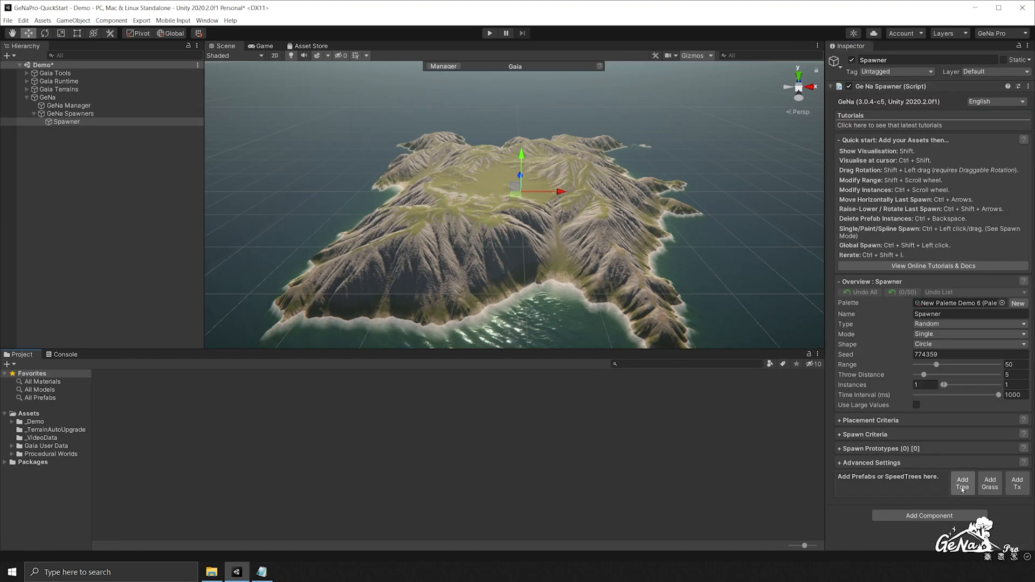
Add PW_Tree_Spruce_02, lower its slope range, and scatter 21 spruce trees on the meadow.
{"action": "left_click", "coordinate": [962, 483]}
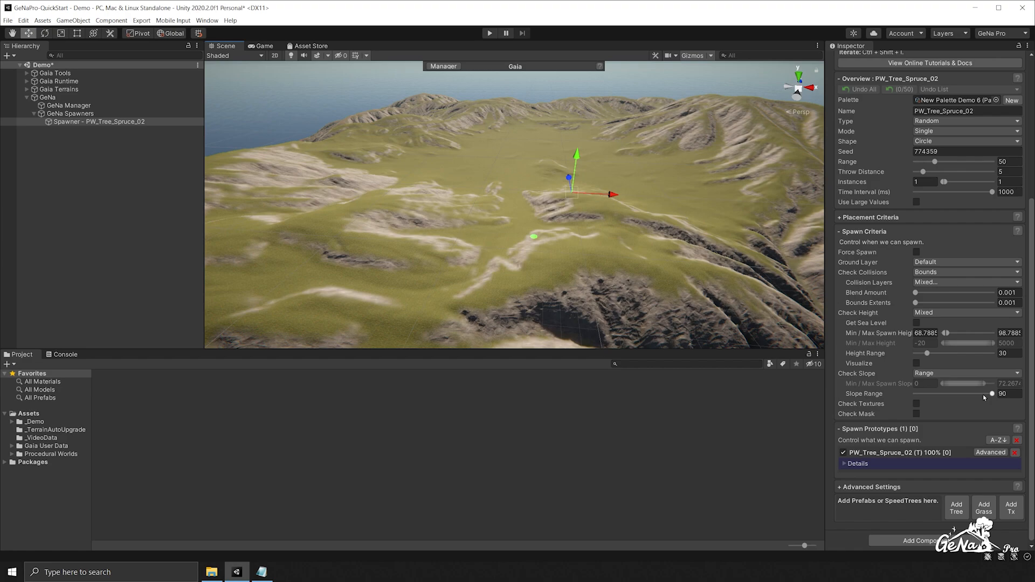
{"action": "left_click_drag", "start_coordinate": [990, 394], "coordinate": [949, 393]}
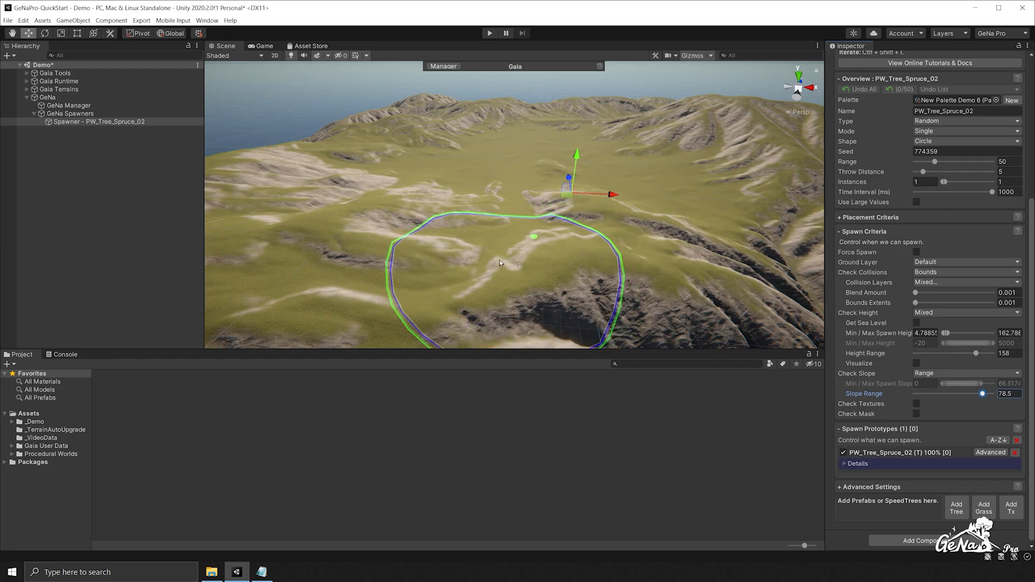
{"action": "left_click_drag", "start_coordinate": [499, 262], "coordinate": [427, 229]}
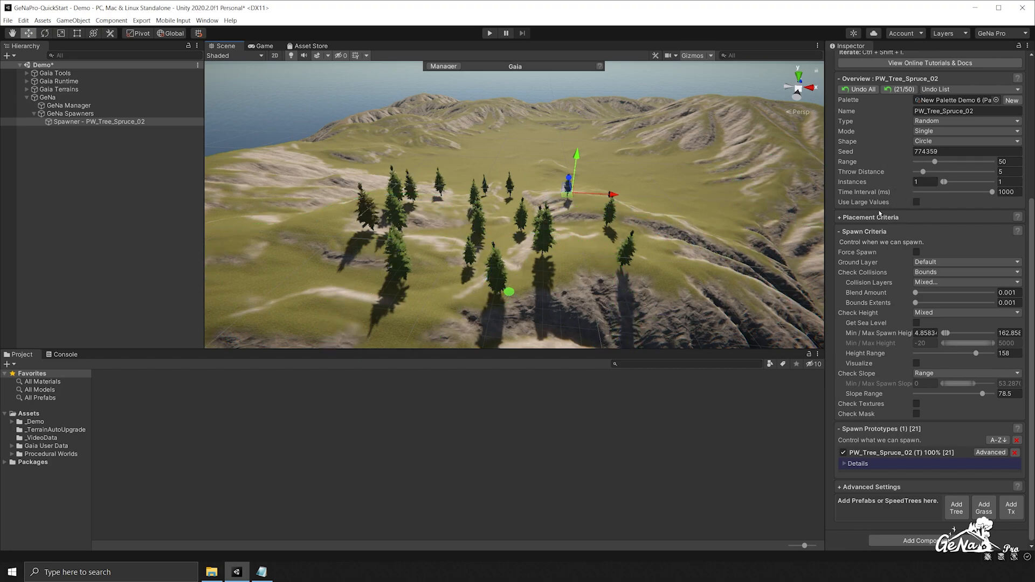
{"action": "mouse_move", "coordinate": [899, 99]}
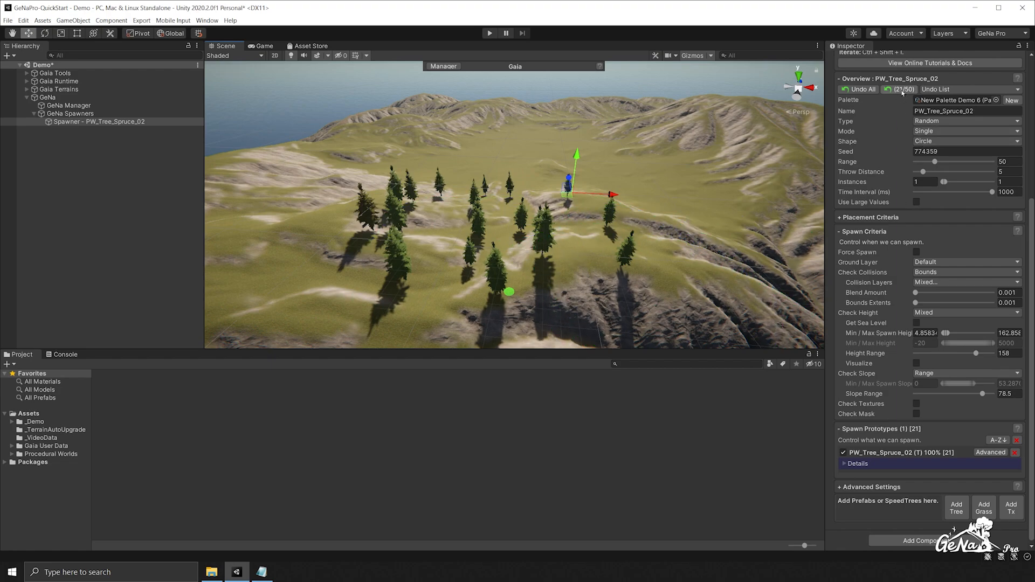
Undo the 21 trees and widen throw distance to 38.7 for clusters of 10–20.
{"action": "left_click", "coordinate": [858, 89]}
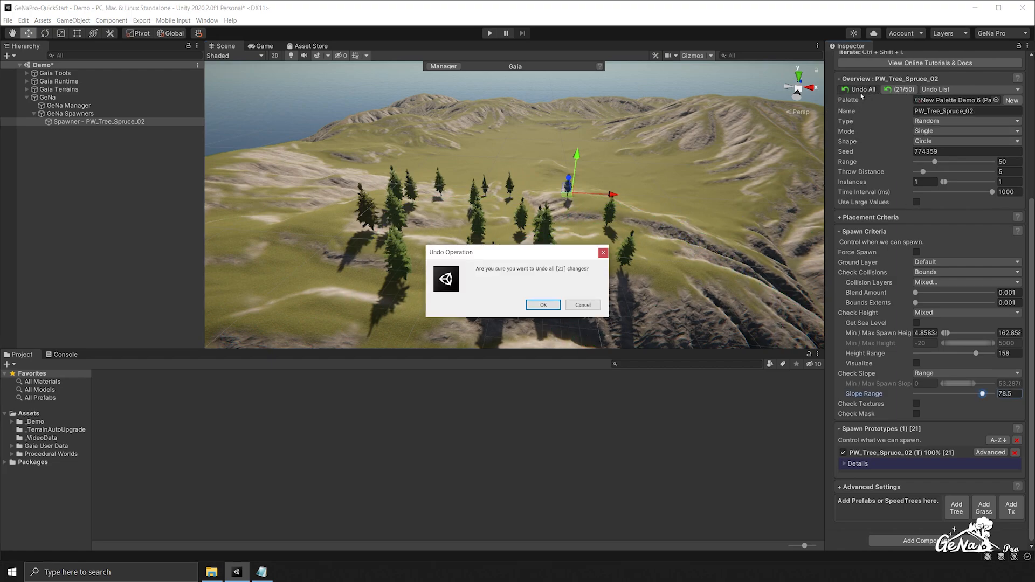
{"action": "left_click", "coordinate": [542, 304]}
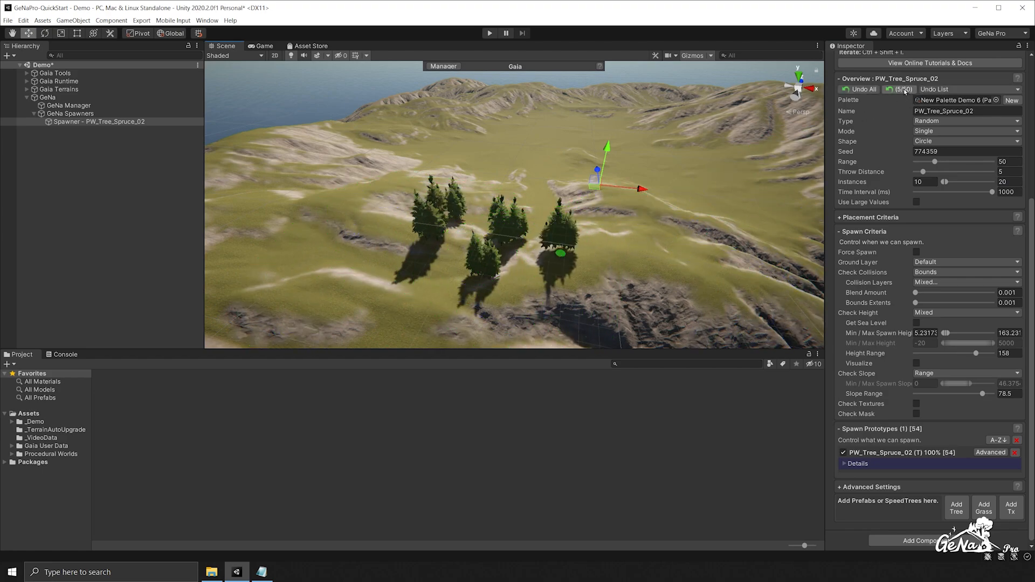
{"action": "left_click", "coordinate": [891, 89]}
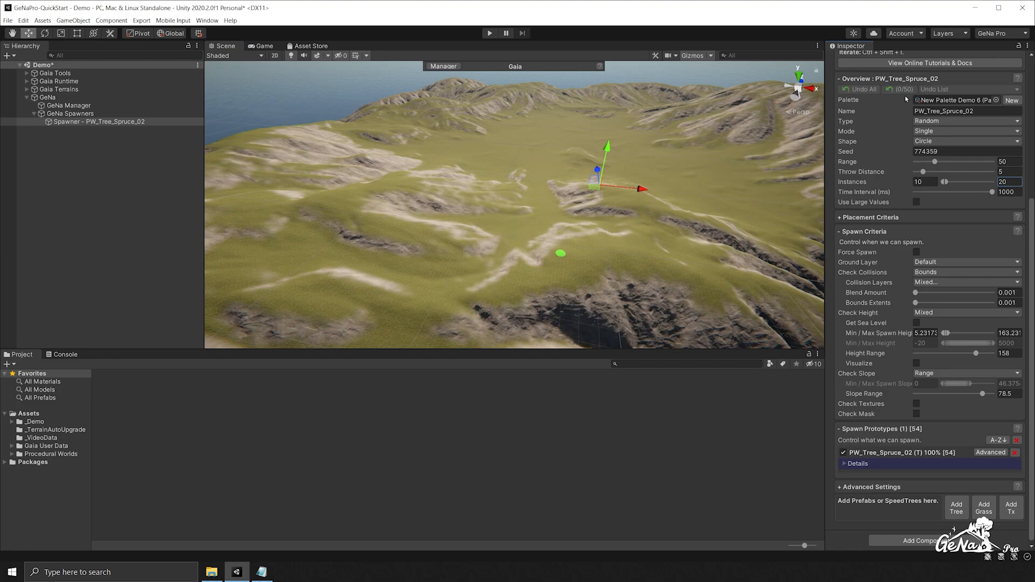
{"action": "left_click_drag", "start_coordinate": [916, 170], "coordinate": [972, 171]}
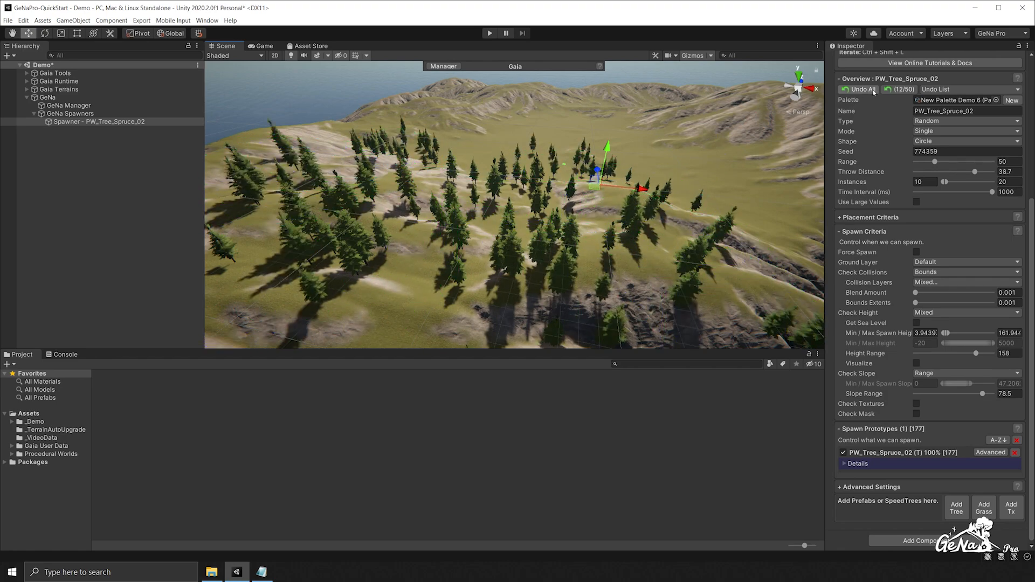
Undo all 12 spawn changes, clearing every spruce tree from the terrain.
{"action": "left_click", "coordinate": [861, 89]}
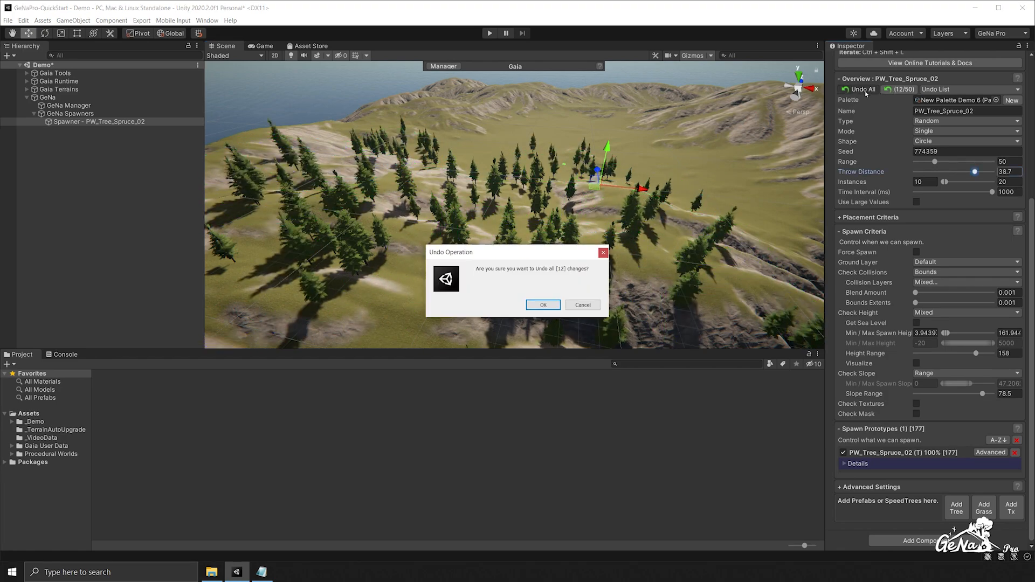
{"action": "left_click", "coordinate": [543, 304]}
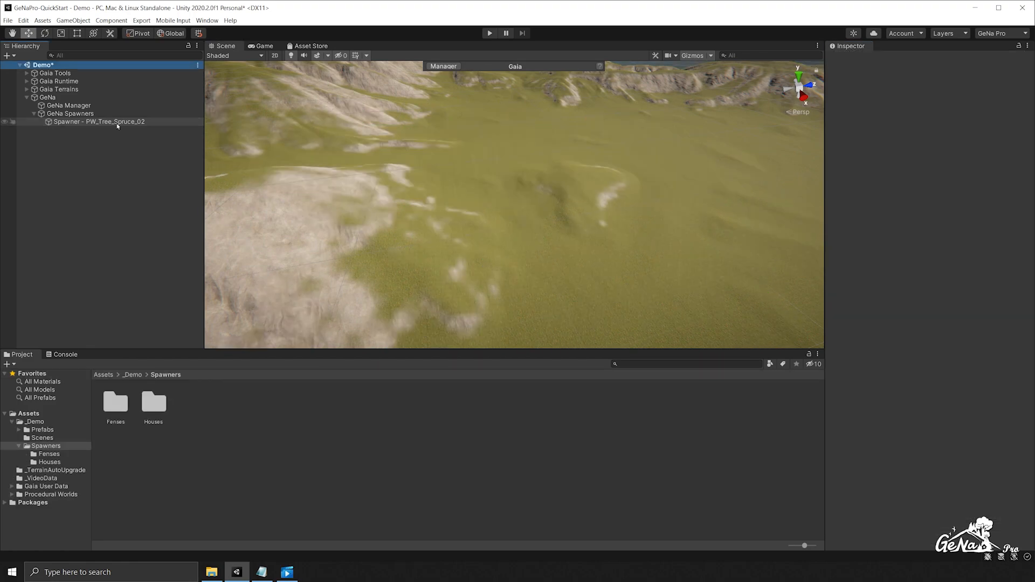
Create a Trees folder under Spawners and open it.
{"action": "right_click", "coordinate": [165, 374]}
{"action": "type", "text": "Trees"}
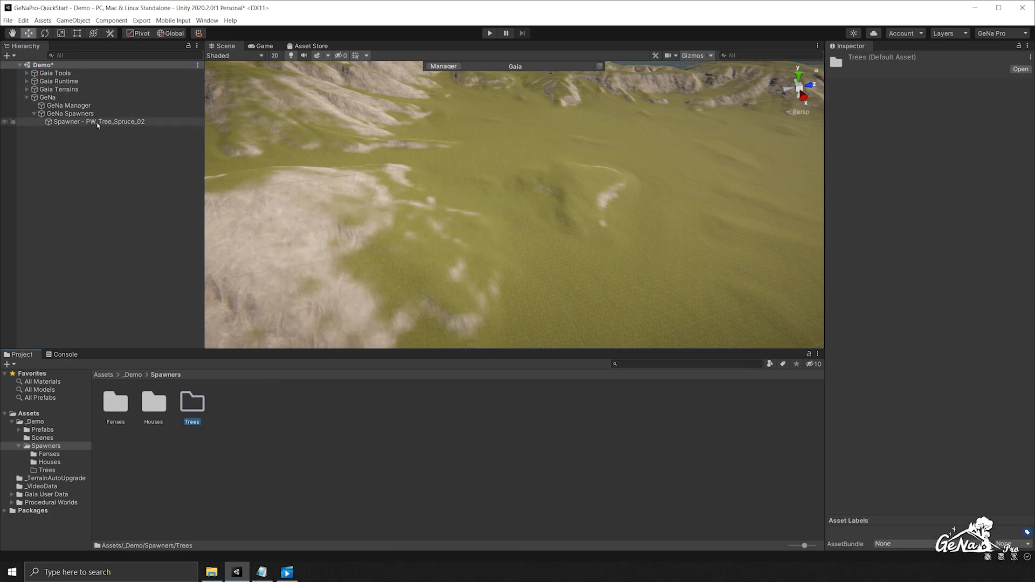
{"action": "double_click", "coordinate": [191, 402]}
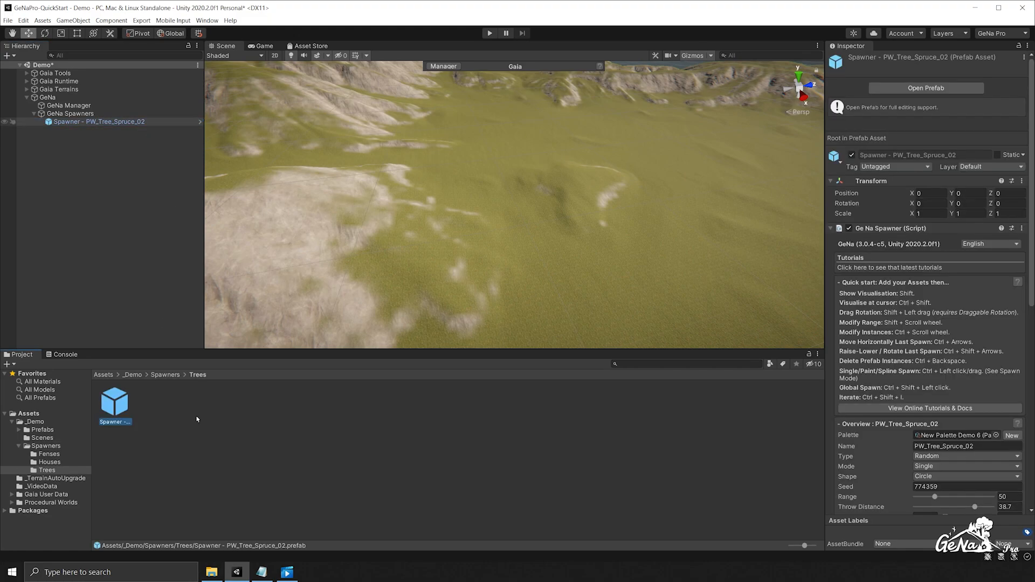
{"action": "mouse_move", "coordinate": [413, 443]}
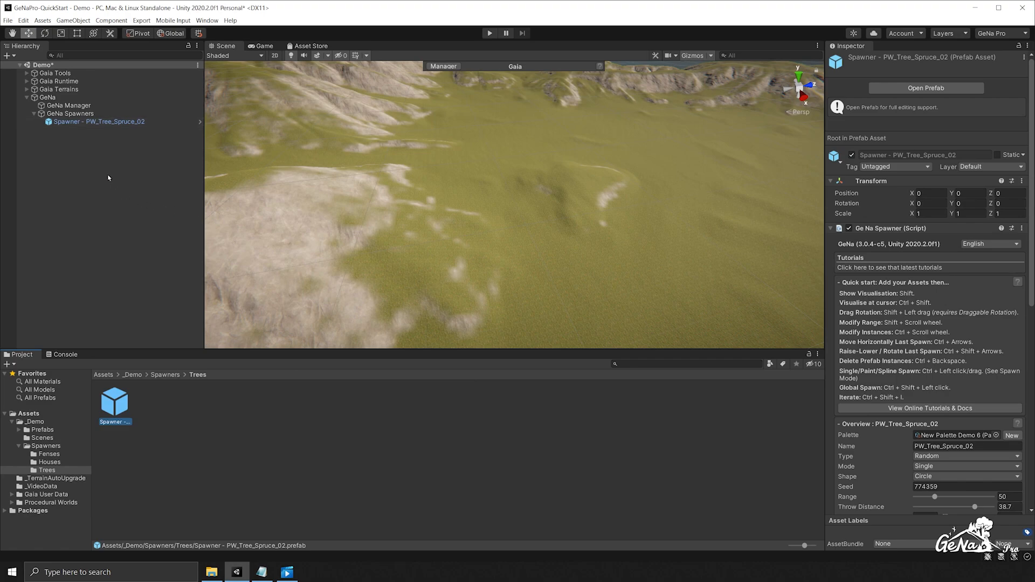
Add a second GeNa spawner, assign the demo palette, and open the house Prefabs folder.
{"action": "right_click", "coordinate": [108, 177]}
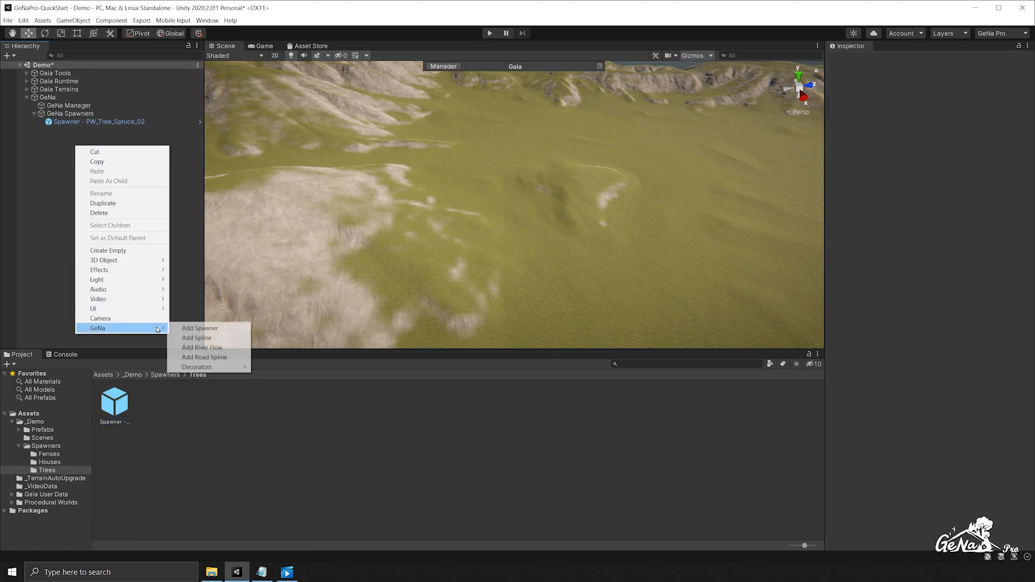
{"action": "left_click", "coordinate": [199, 328]}
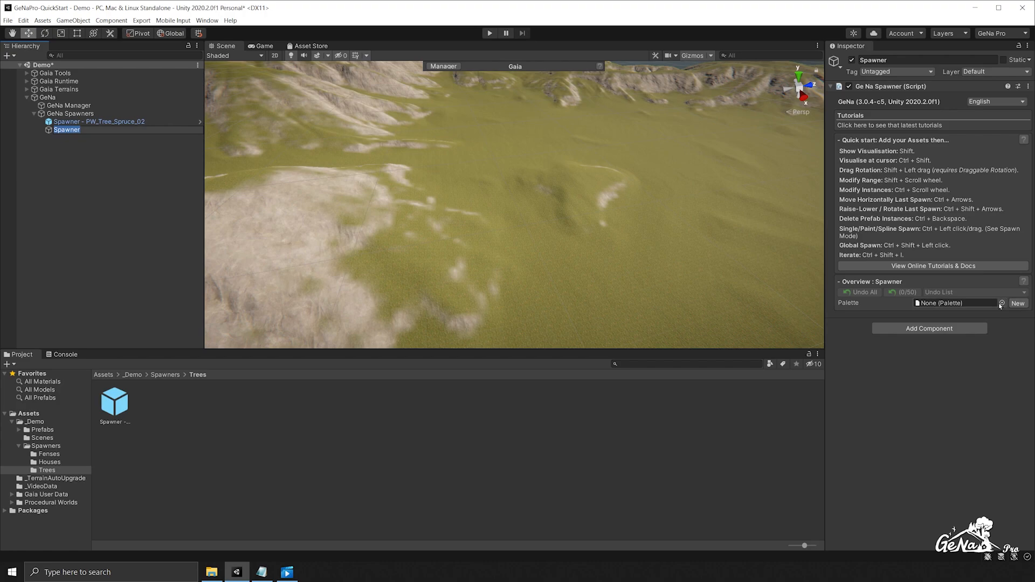
{"action": "left_click", "coordinate": [1002, 303]}
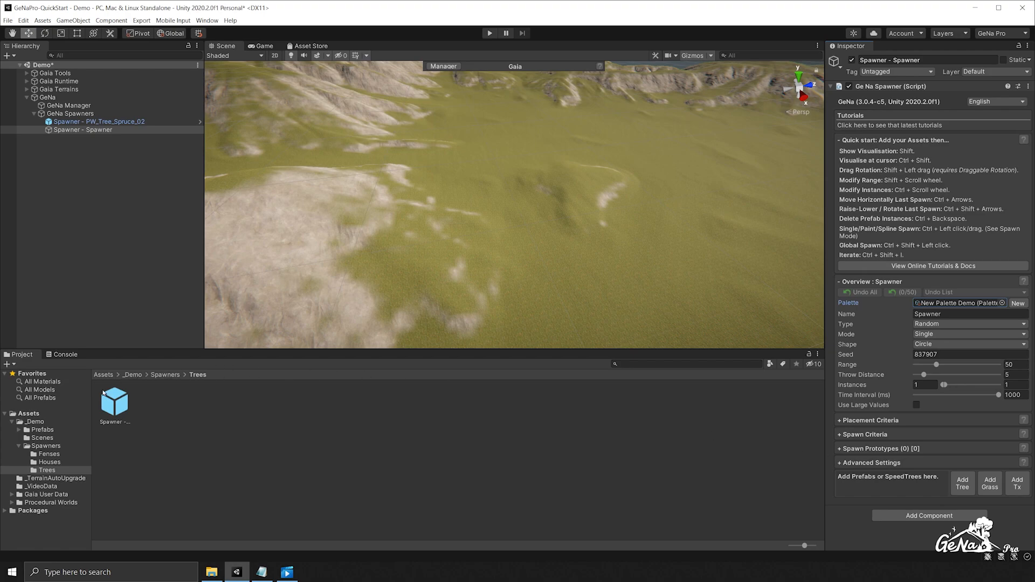
{"action": "left_click", "coordinate": [41, 429]}
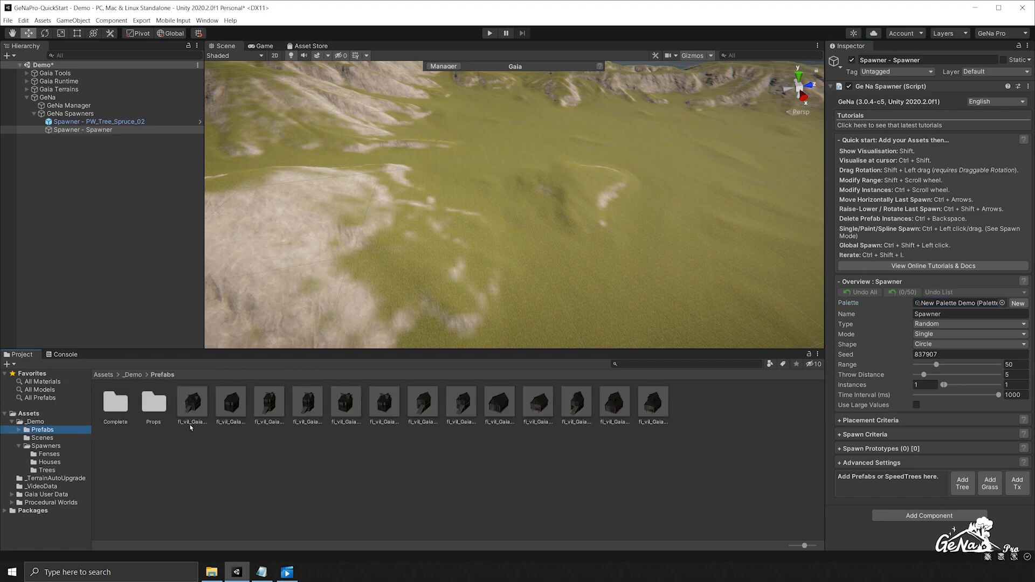
{"action": "mouse_move", "coordinate": [192, 415]}
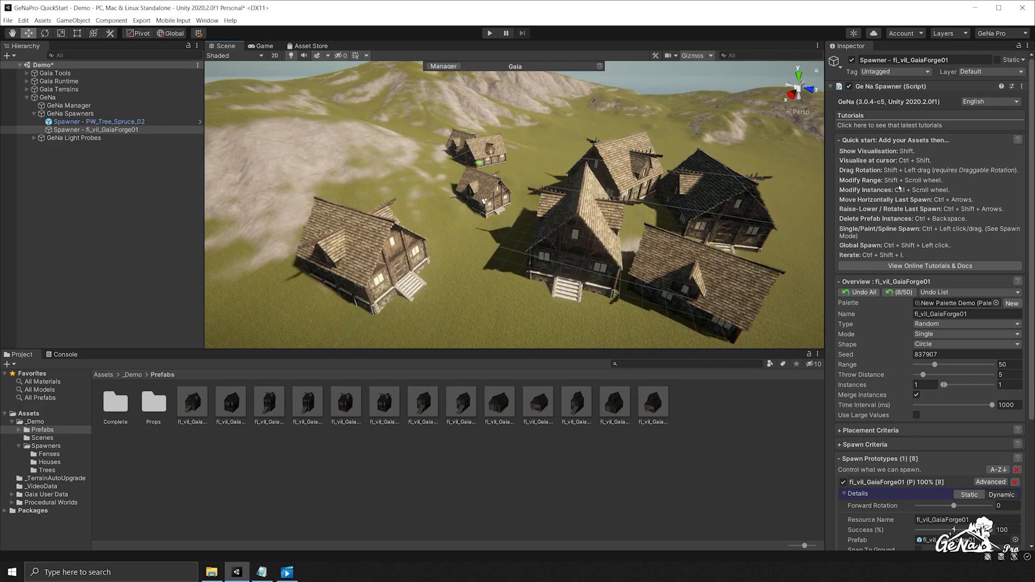
Undo the recently spawned houses with the spawner's Undo buttons.
{"action": "left_click", "coordinate": [893, 291]}
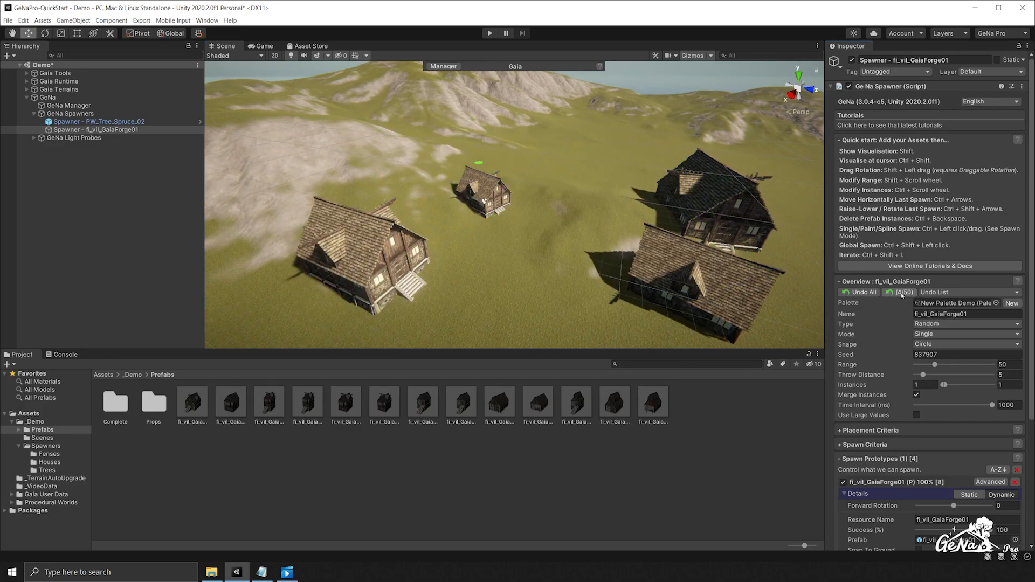
{"action": "left_click", "coordinate": [858, 291]}
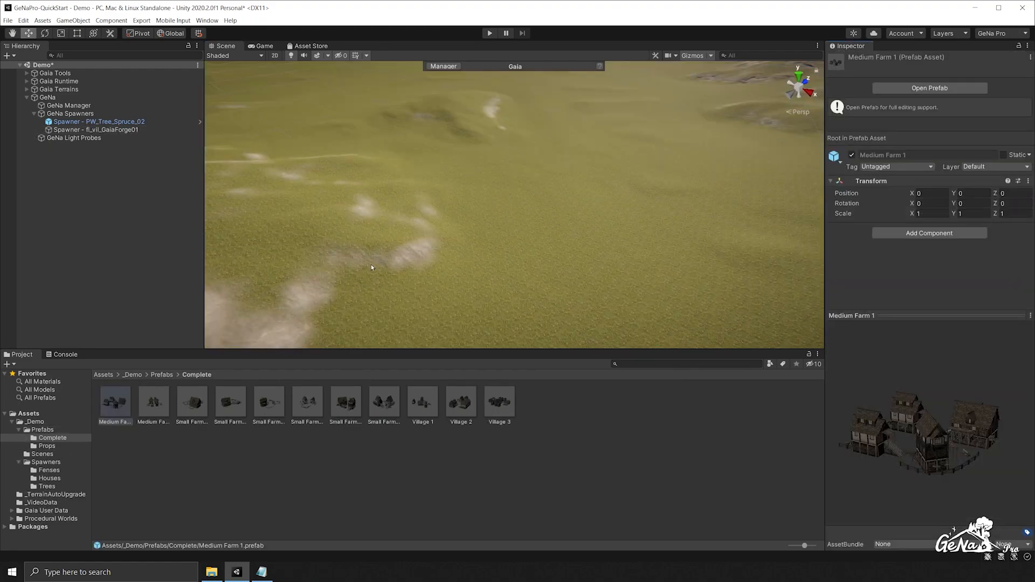
{"action": "mouse_move", "coordinate": [242, 297]}
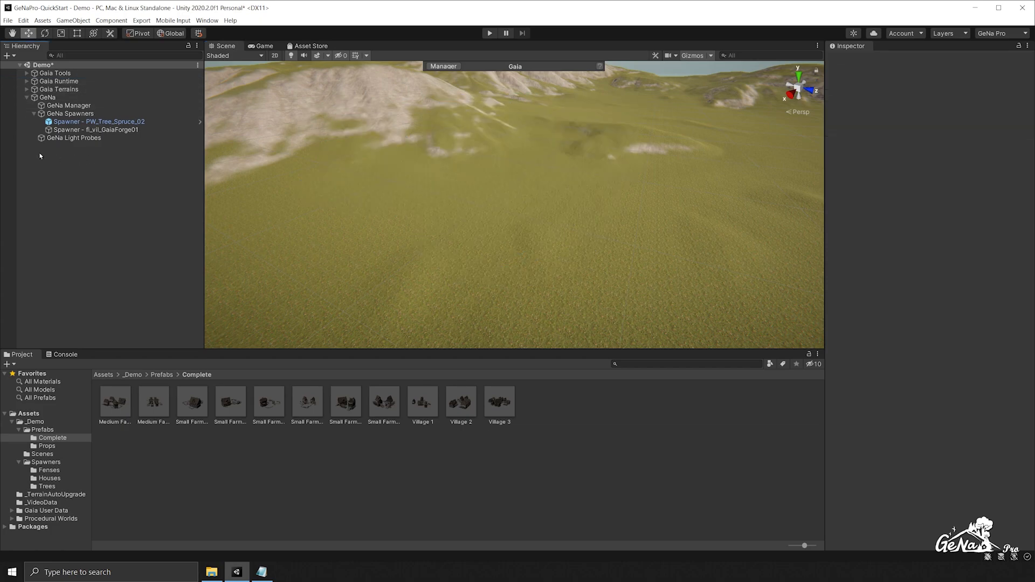
Add a third GeNa spawner from the Hierarchy's GeNa menu.
{"action": "right_click", "coordinate": [39, 155]}
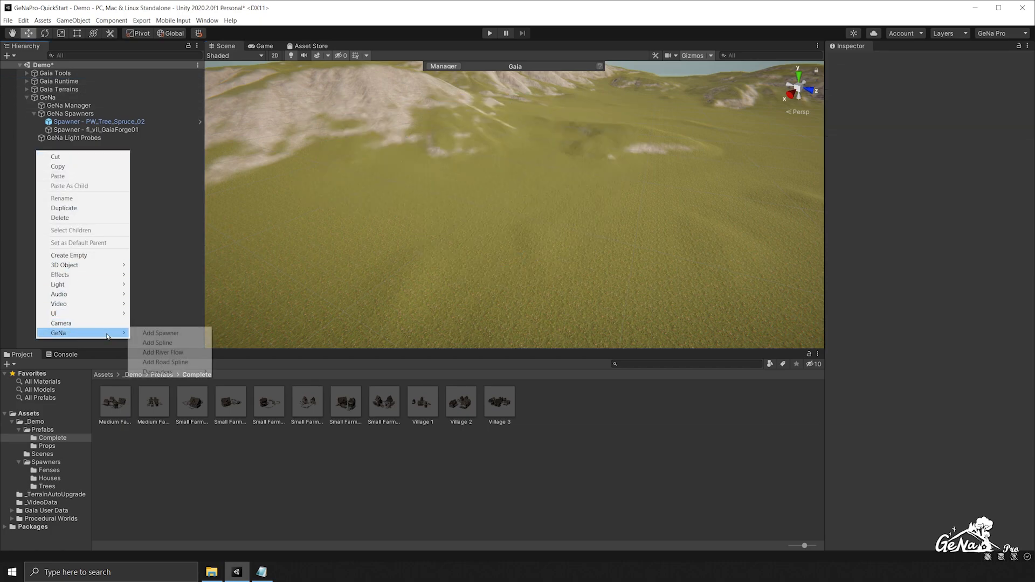
{"action": "left_click", "coordinate": [161, 332]}
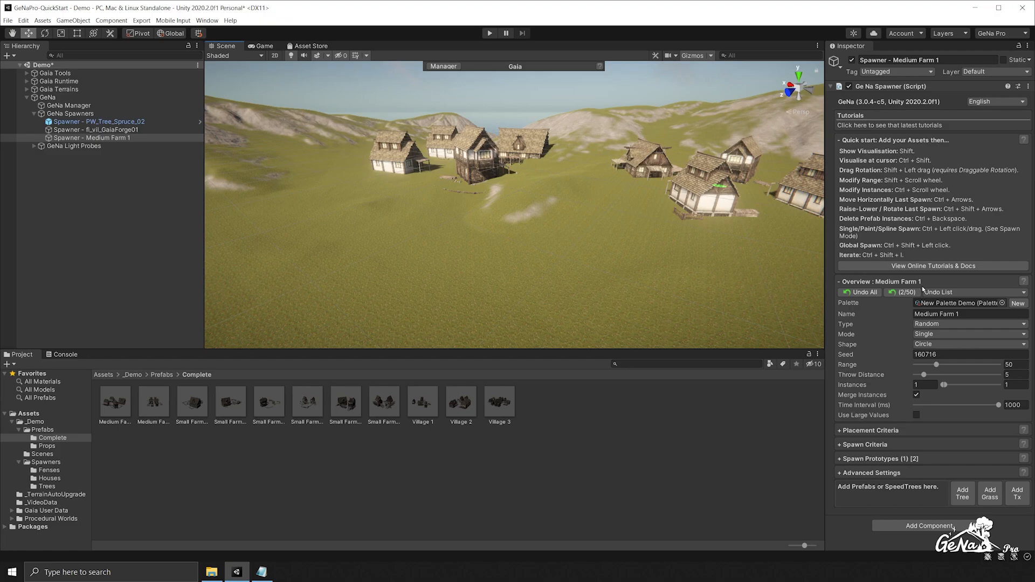
Undo all Medium Farm 1 spawns, expand the prototype Details, and select the Medium Farm 1 prefab.
{"action": "left_click", "coordinate": [860, 292]}
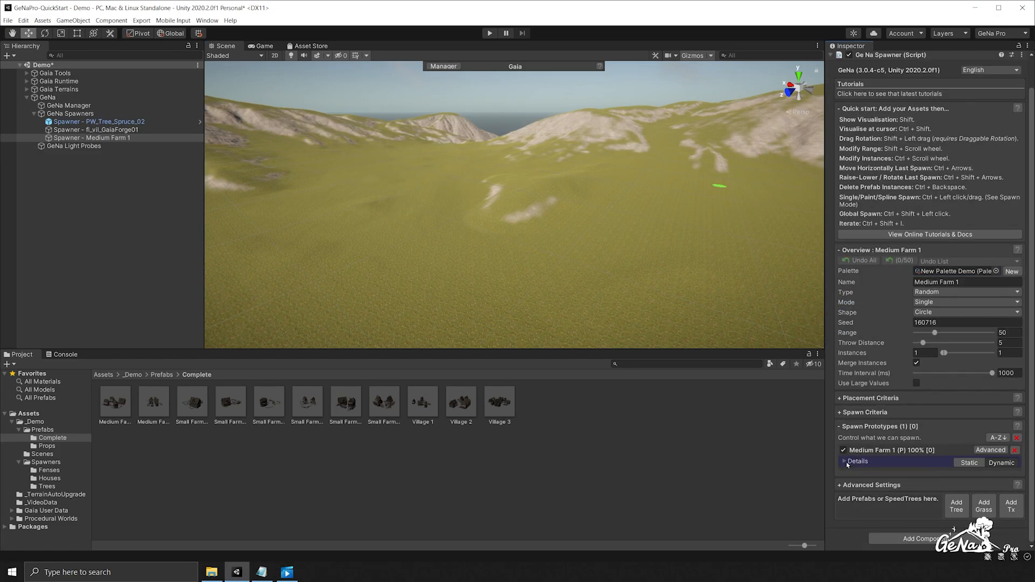
{"action": "left_click", "coordinate": [858, 461]}
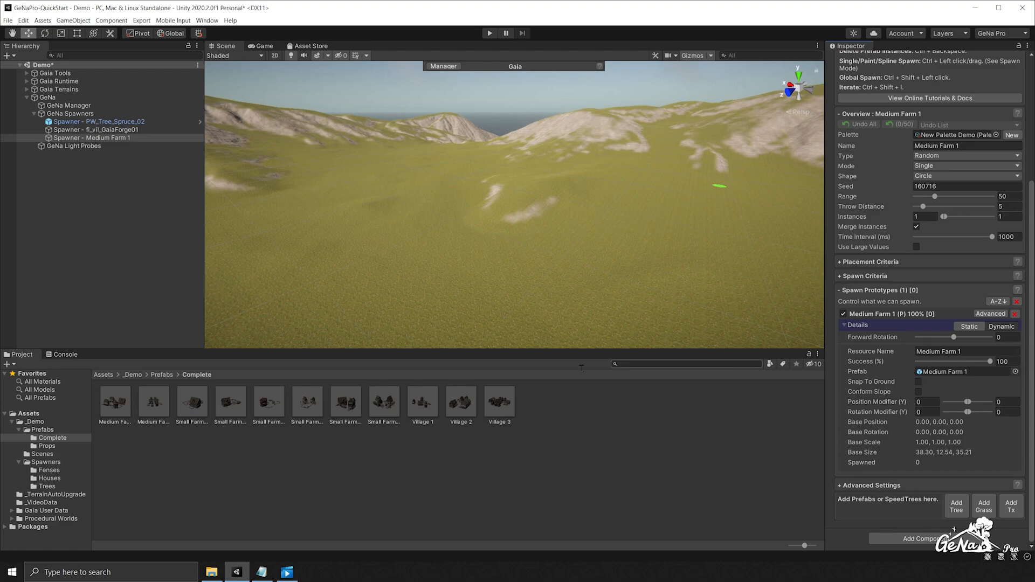
{"action": "left_click", "coordinate": [114, 403]}
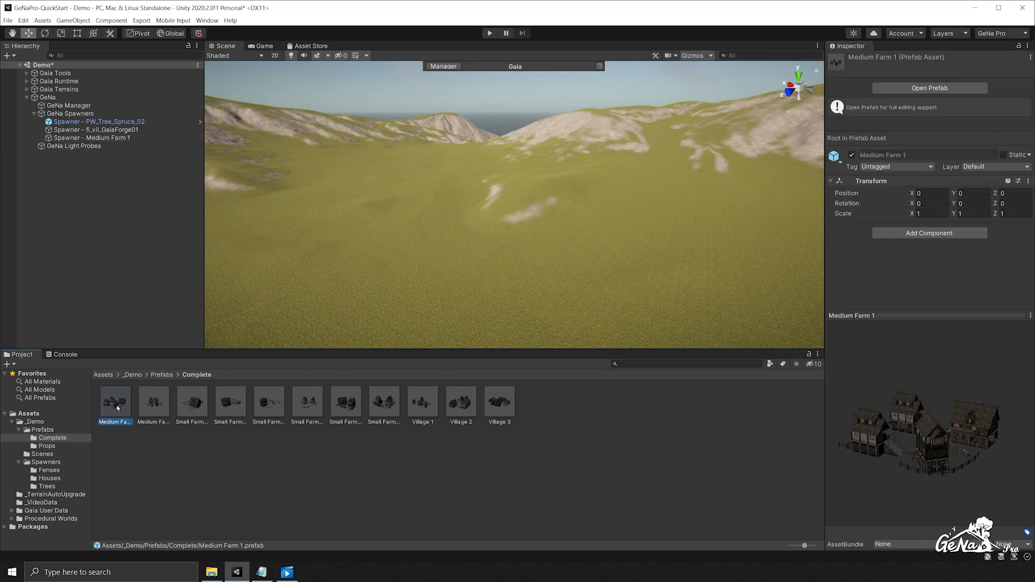
In prefab mode, add a GeNa Prefab Unpacker Decorator component to the Medium Farm 1 prefab.
{"action": "left_click", "coordinate": [928, 88]}
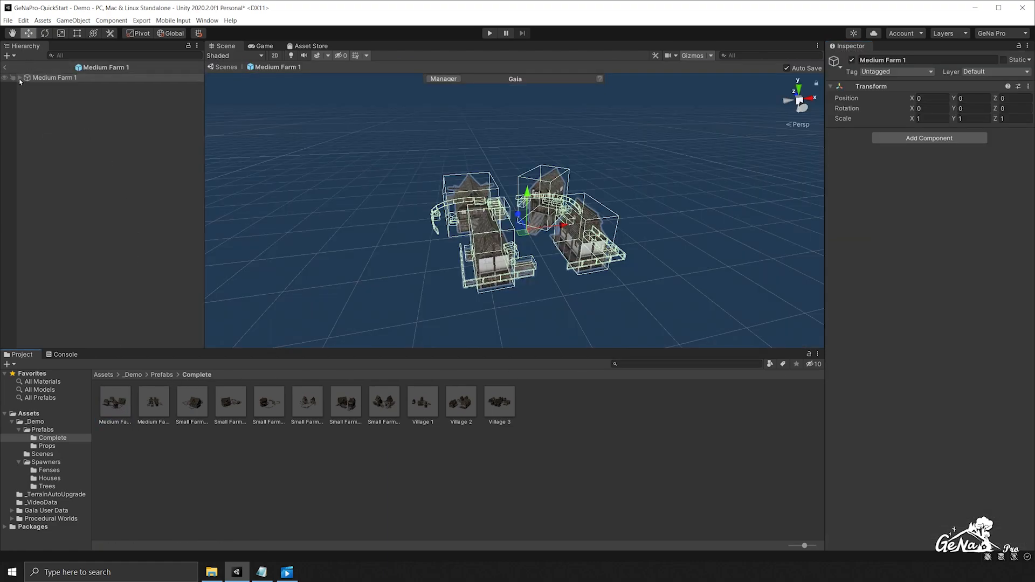
{"action": "left_click", "coordinate": [21, 77]}
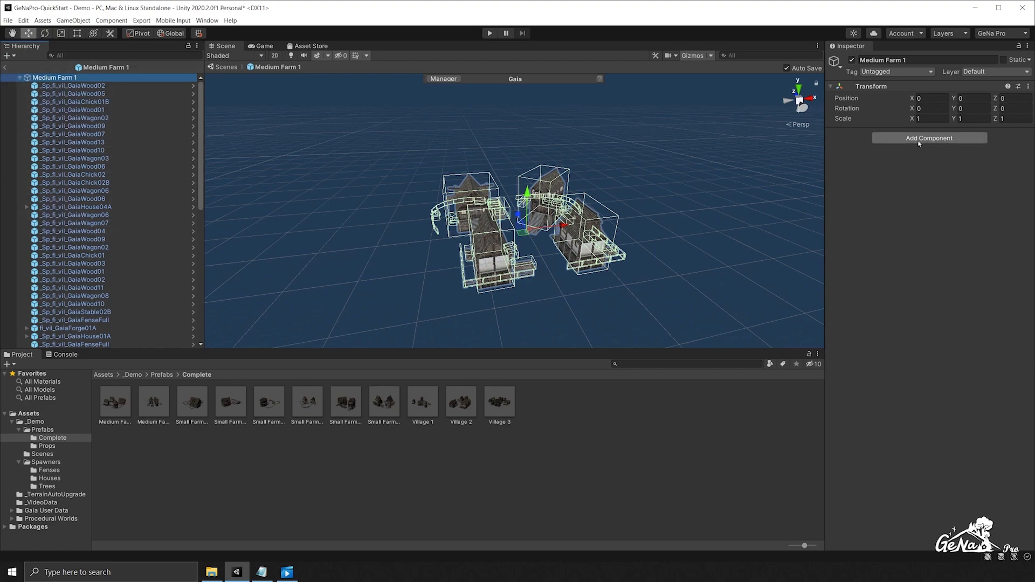
{"action": "type", "text": "Unpa"}
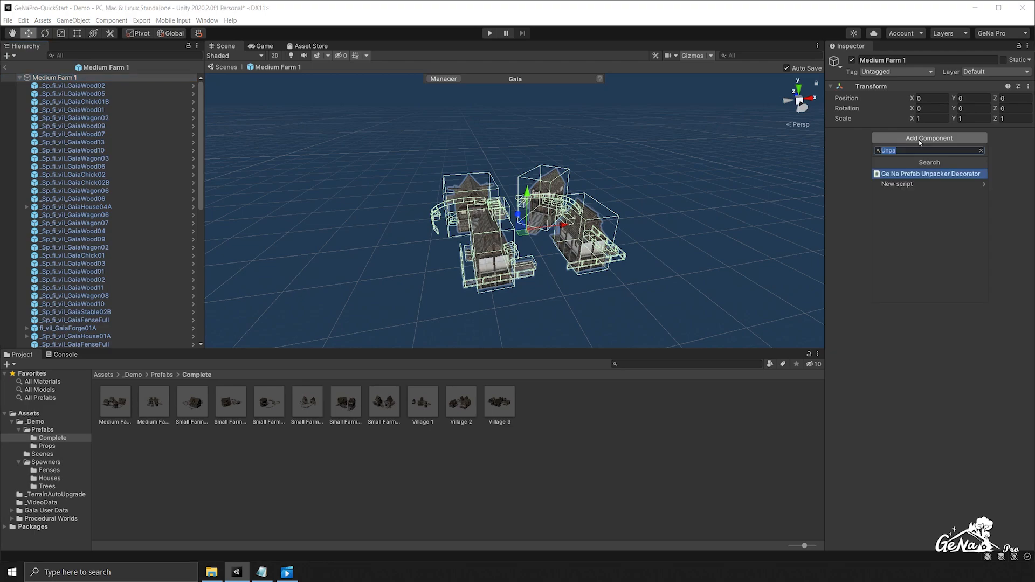
{"action": "left_click", "coordinate": [929, 173]}
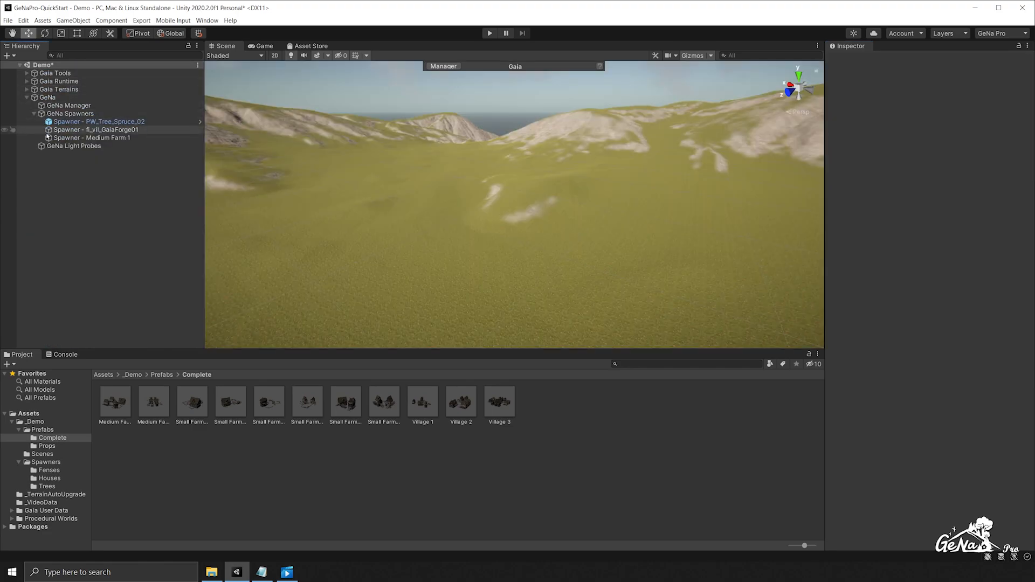
Delete all prototypes from Spawner - Medium Farm 1, re-add Medium Farm 1, and expand its Details.
{"action": "left_click", "coordinate": [92, 137]}
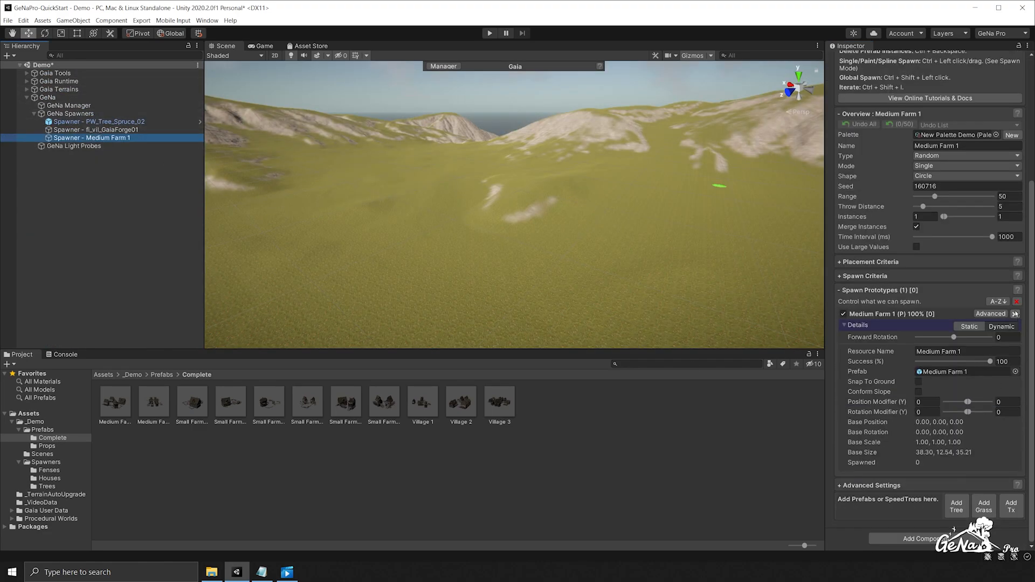
{"action": "left_click", "coordinate": [1016, 301]}
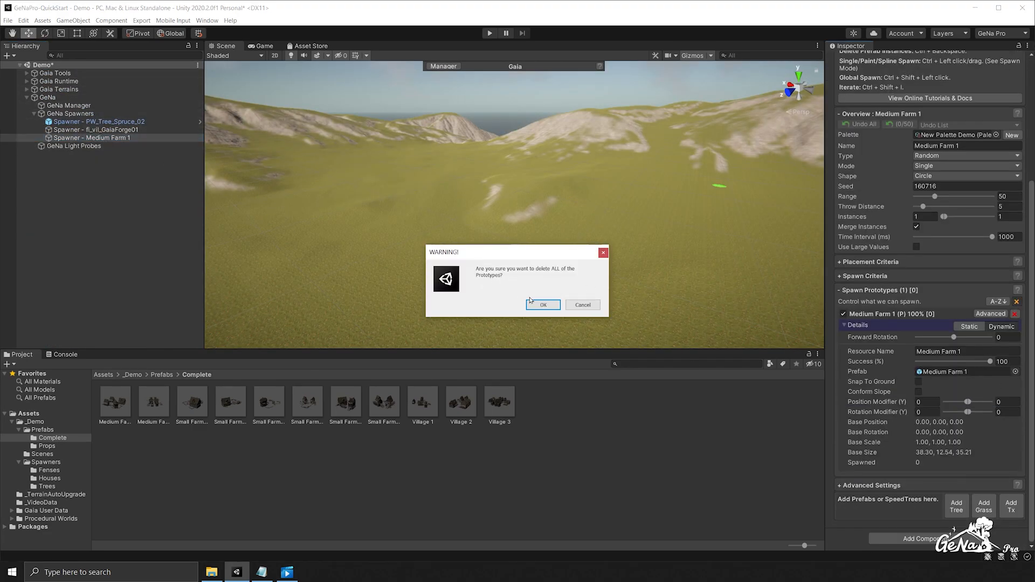
{"action": "left_click", "coordinate": [542, 304]}
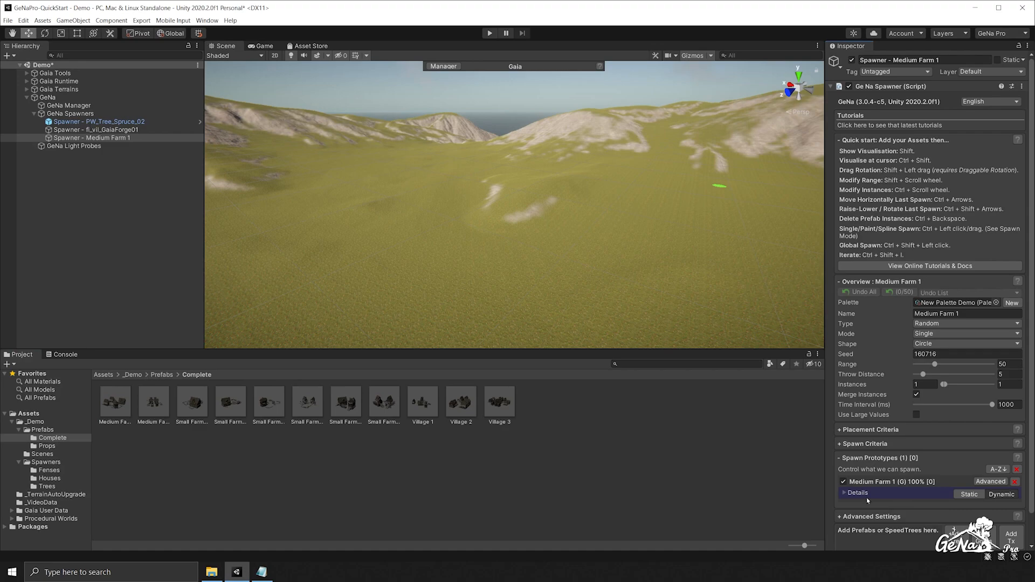
{"action": "left_click", "coordinate": [856, 492]}
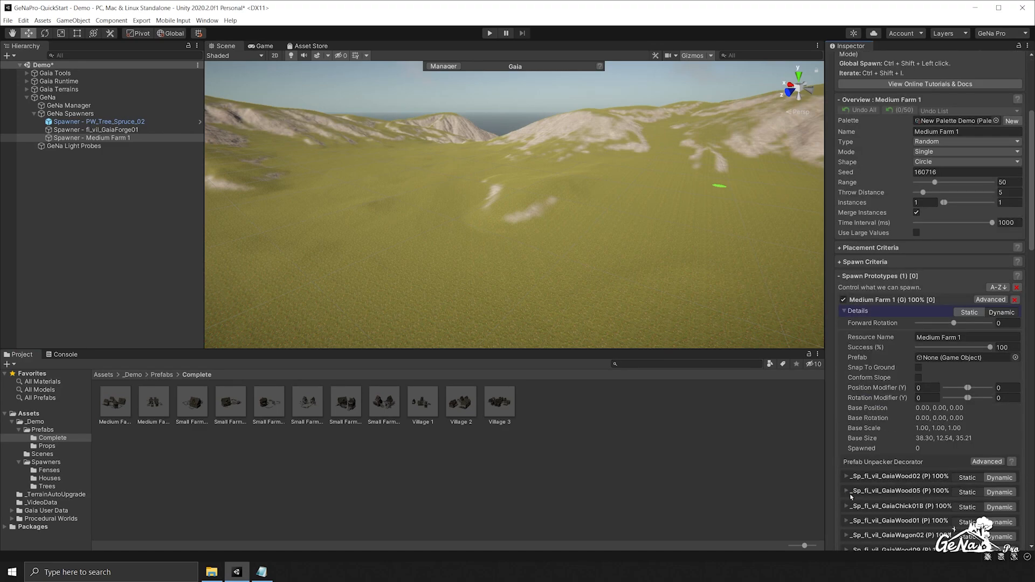
{"action": "scroll", "scroll_direction": "down", "scroll_amount": 3}
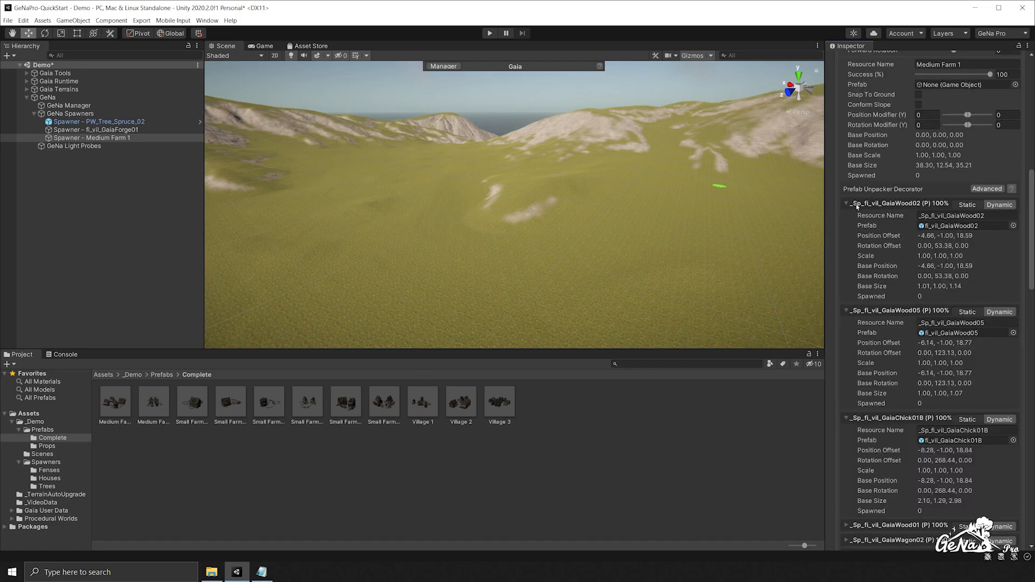
{"action": "mouse_move", "coordinate": [898, 212]}
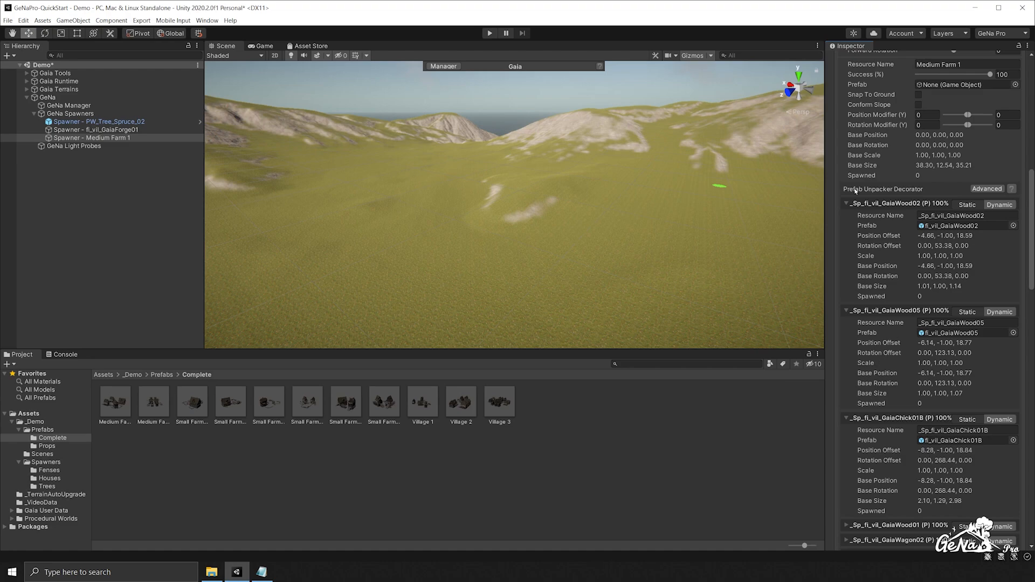
Set the GaiaWood02 and GaiaWood05 farm pieces to Static with Snap To Ground on.
{"action": "left_click", "coordinate": [965, 215]}
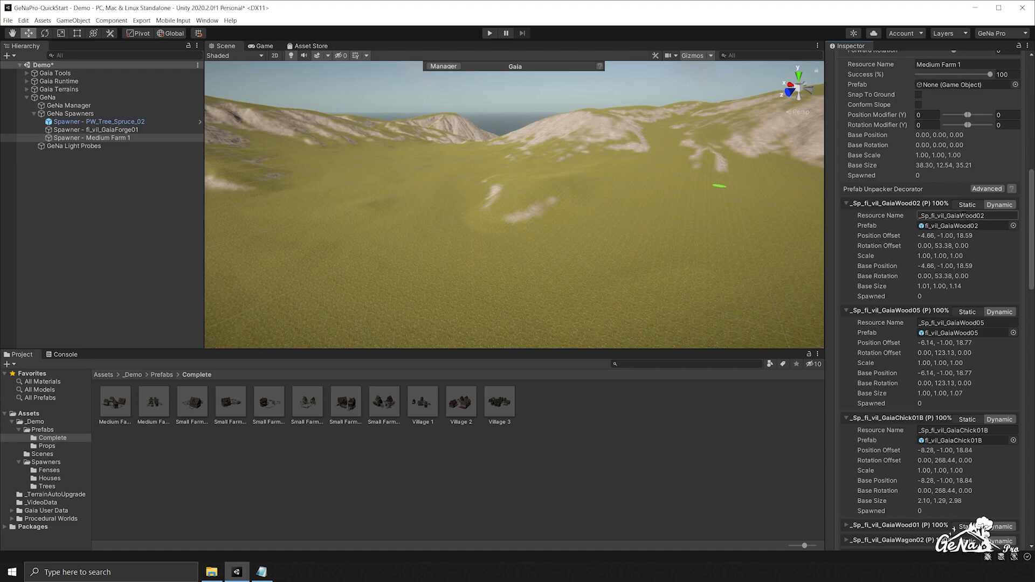
{"action": "mouse_move", "coordinate": [999, 205]}
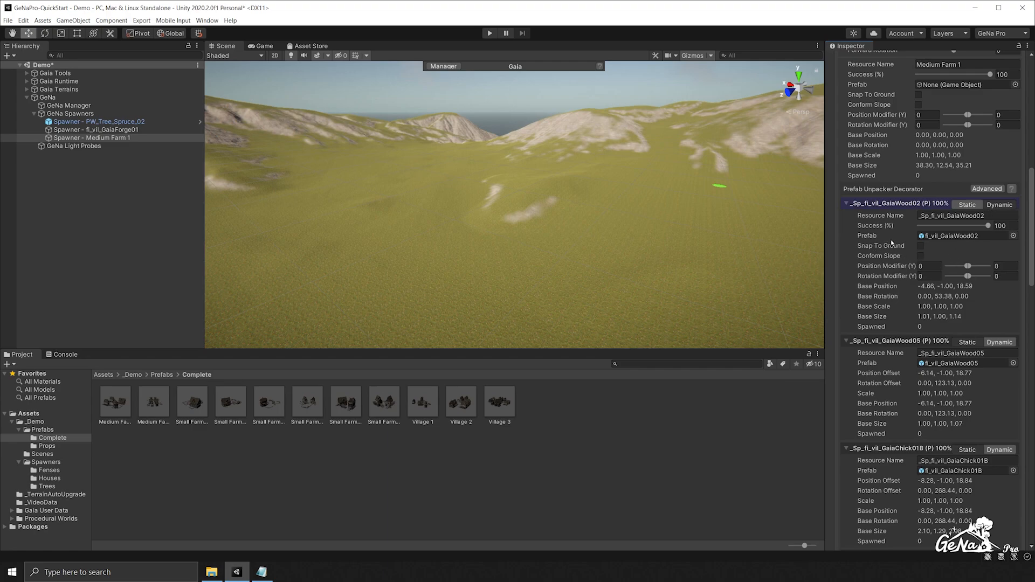
{"action": "left_click", "coordinate": [920, 246]}
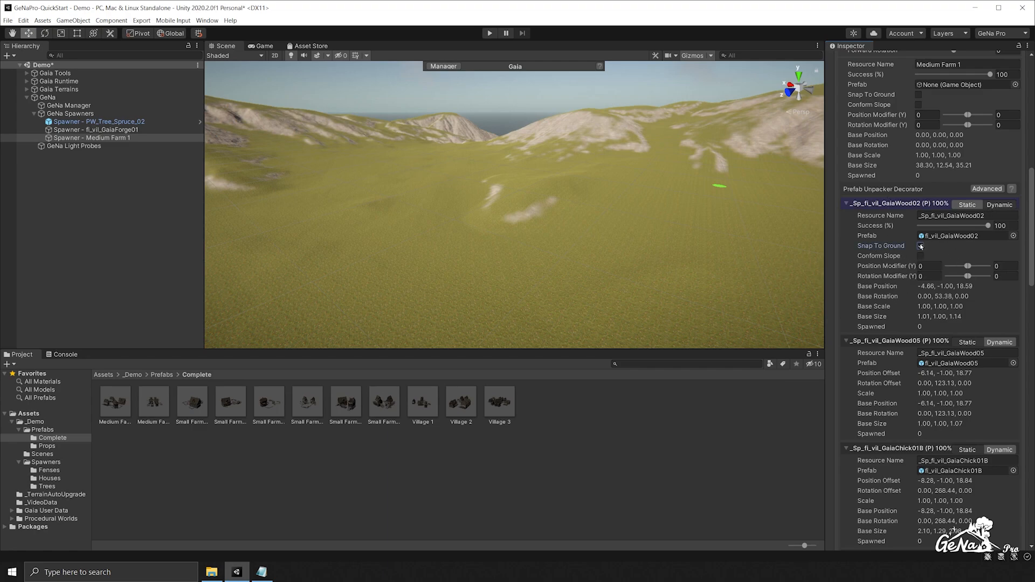
{"action": "left_click", "coordinate": [919, 245]}
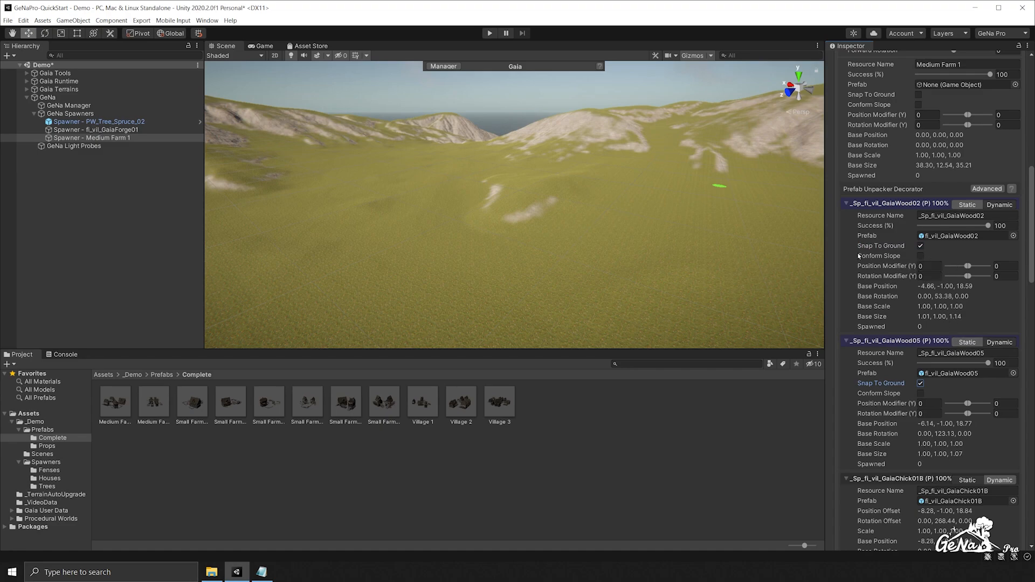
{"action": "scroll", "scroll_direction": "down", "scroll_amount": 3}
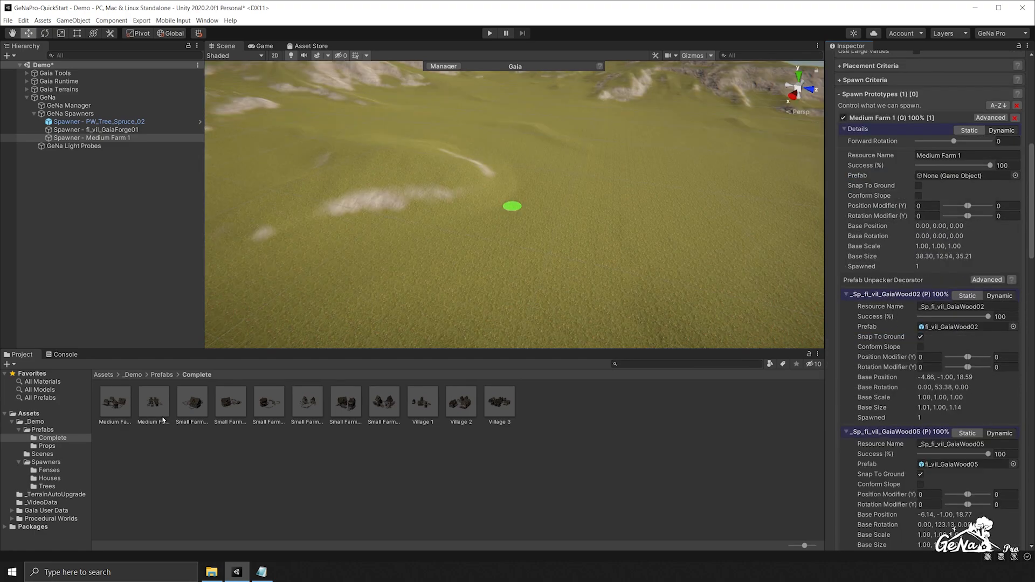
Add a GeNa Transform Decorator with Snap To Ground to all Medium Farm 1 child parts.
{"action": "left_click", "coordinate": [114, 402]}
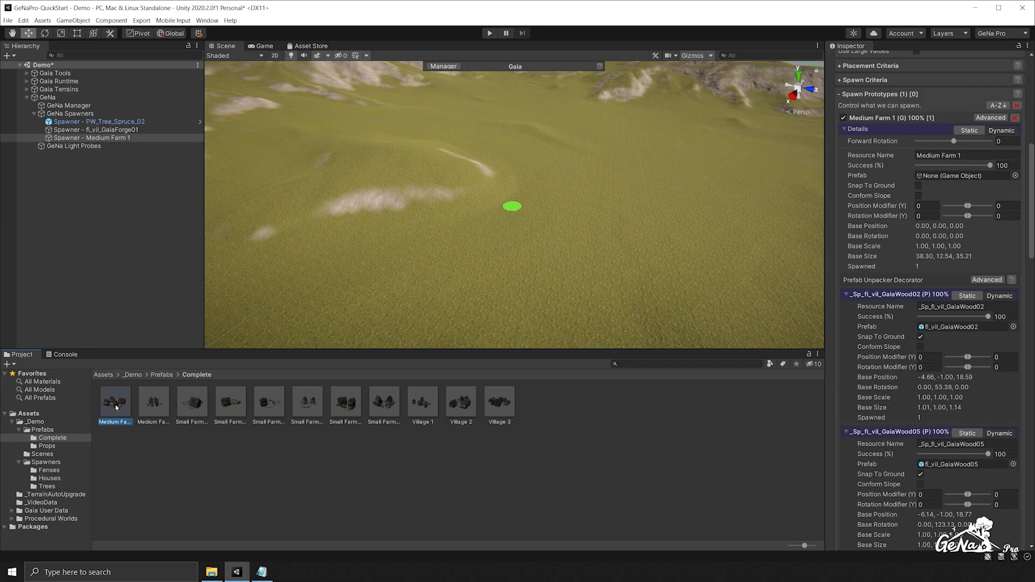
{"action": "double_click", "coordinate": [114, 402]}
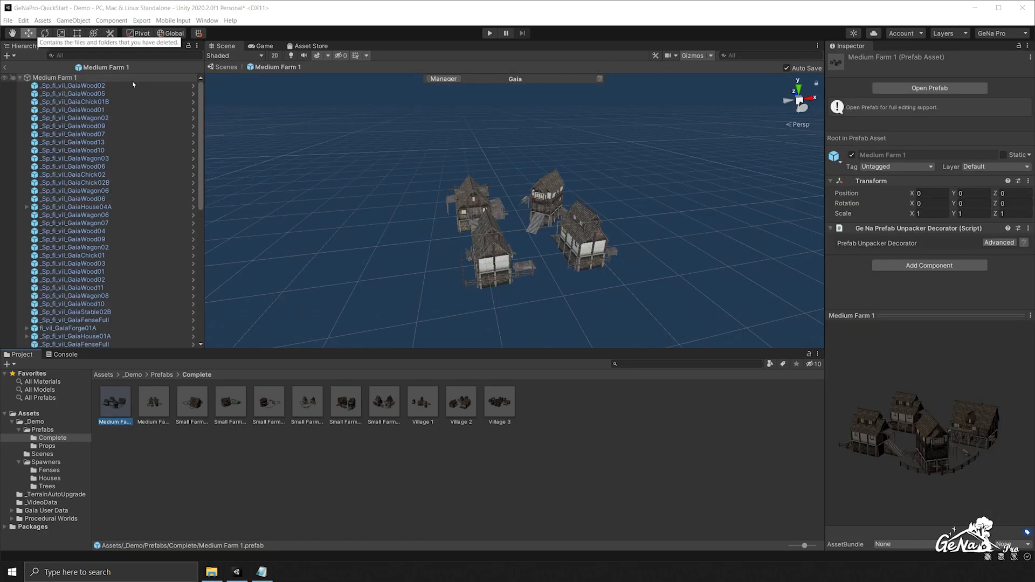
{"action": "mouse_move", "coordinate": [119, 86]}
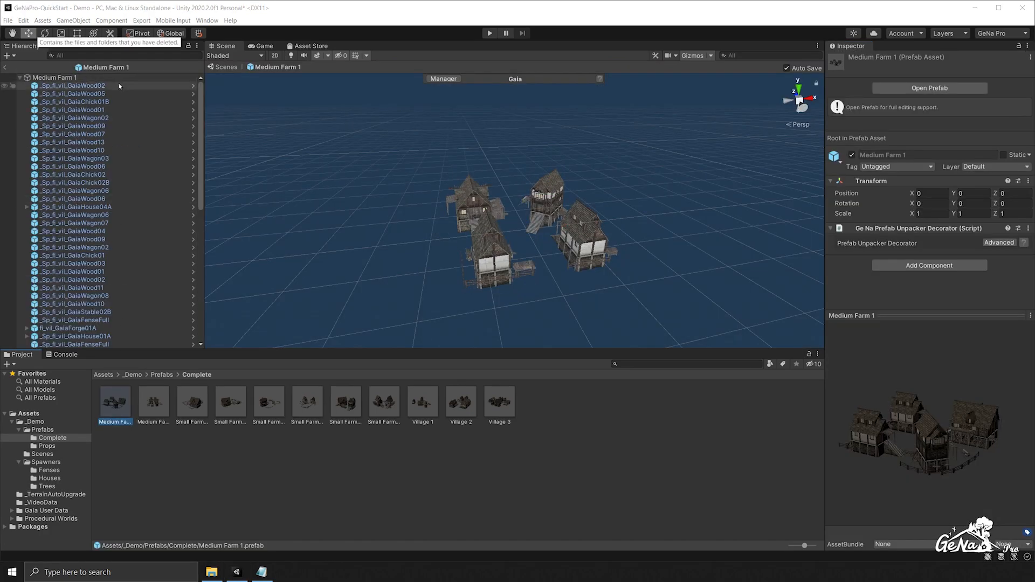
{"action": "left_click", "coordinate": [73, 85]}
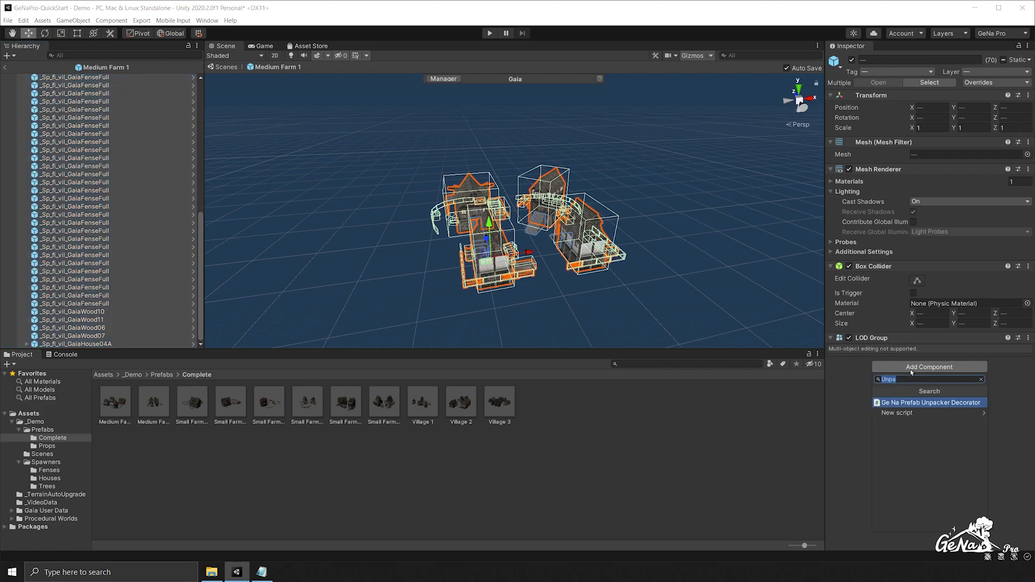
{"action": "type", "text": "Transfo"}
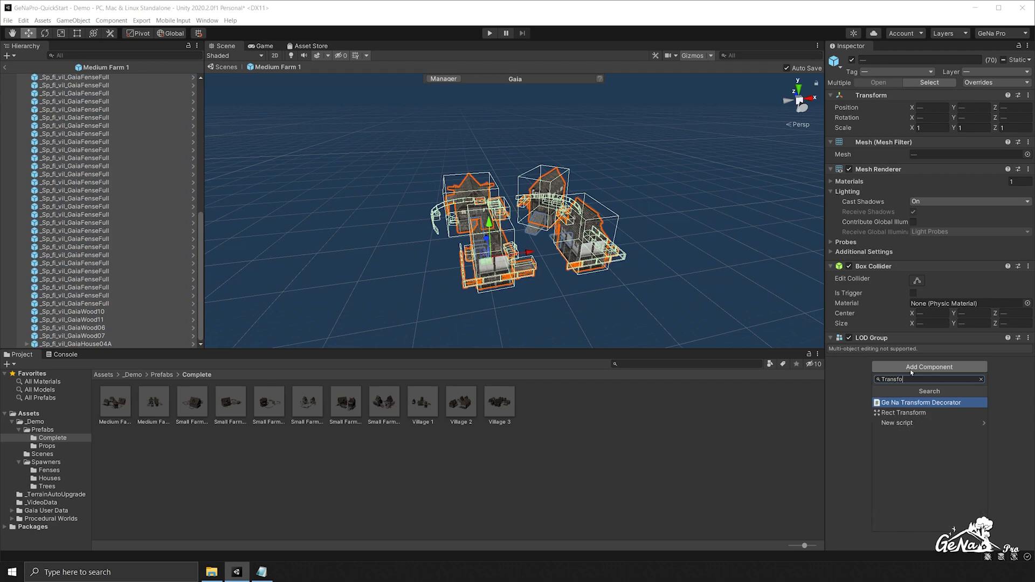
{"action": "left_click", "coordinate": [928, 402]}
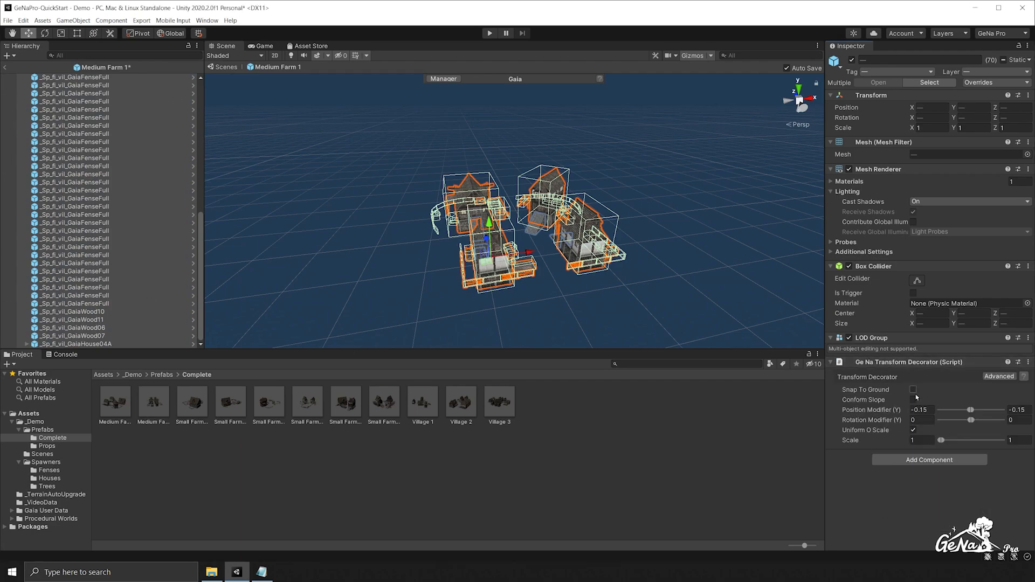
{"action": "left_click", "coordinate": [913, 389]}
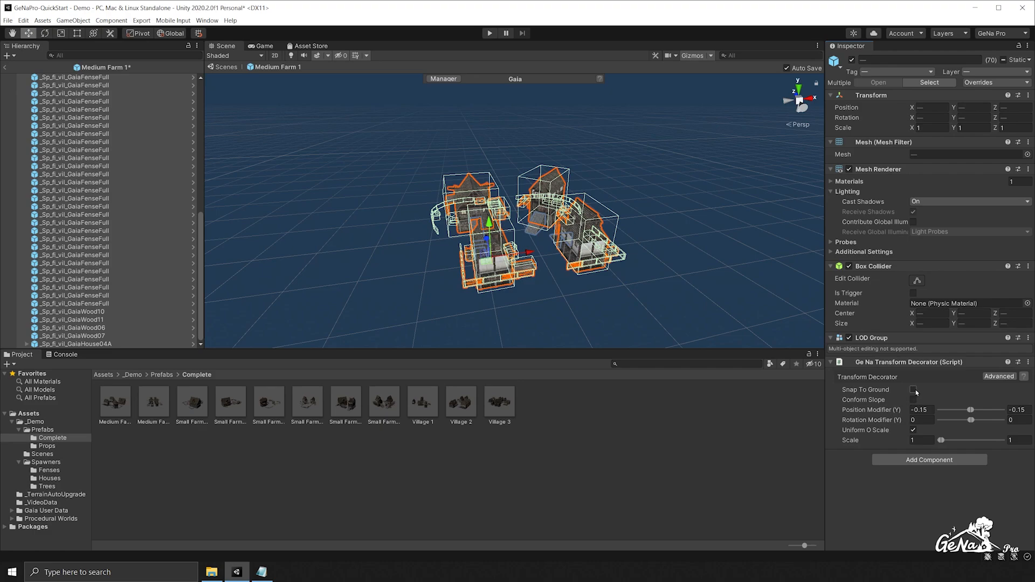
{"action": "left_click", "coordinate": [913, 389]}
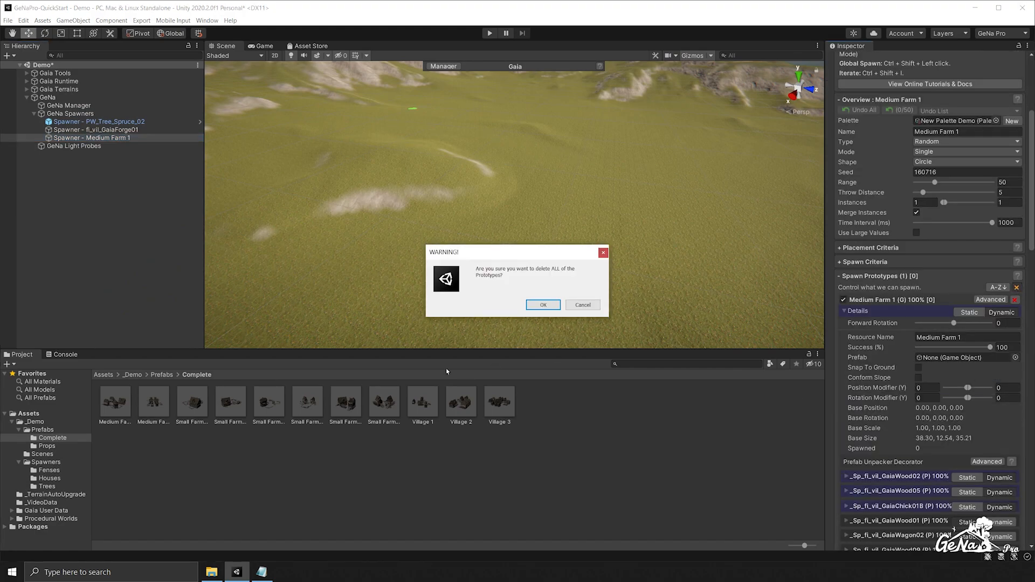
Confirm the delete-prototypes warning so the farm spawner rebuilds its prototype list.
{"action": "left_click", "coordinate": [542, 304]}
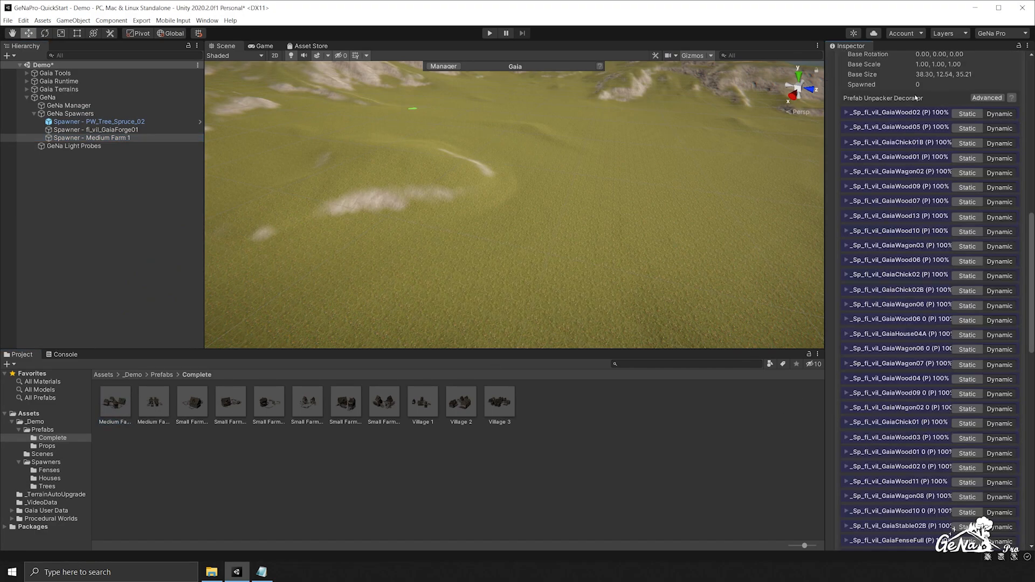
{"action": "mouse_move", "coordinate": [998, 241]}
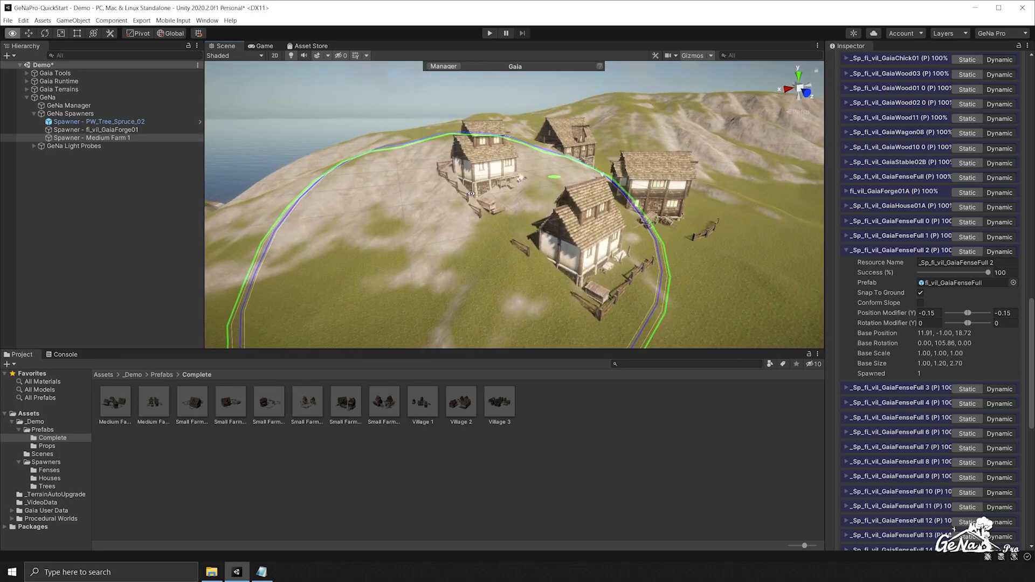
Paint more Medium Farm 1 villages on the hillside, then Undo All on the spawner.
{"action": "left_click_drag", "start_coordinate": [462, 198], "coordinate": [475, 238]}
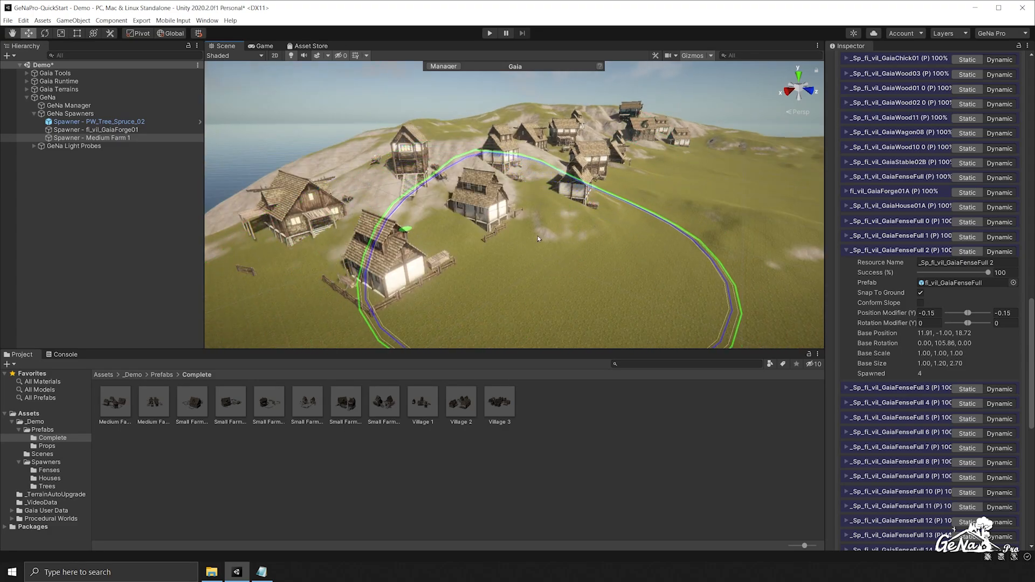
{"action": "left_click", "coordinate": [93, 138]}
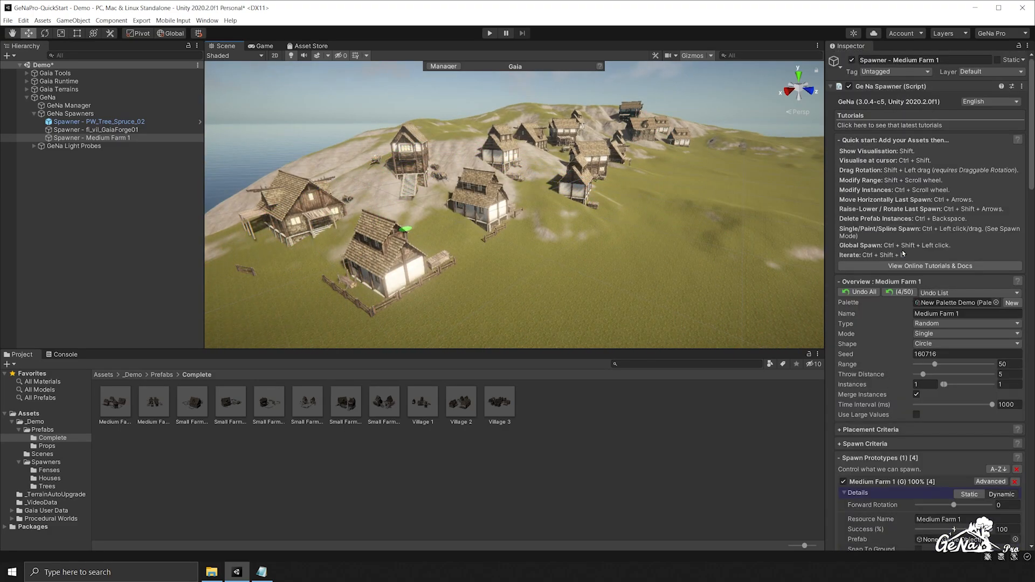
{"action": "left_click", "coordinate": [859, 291]}
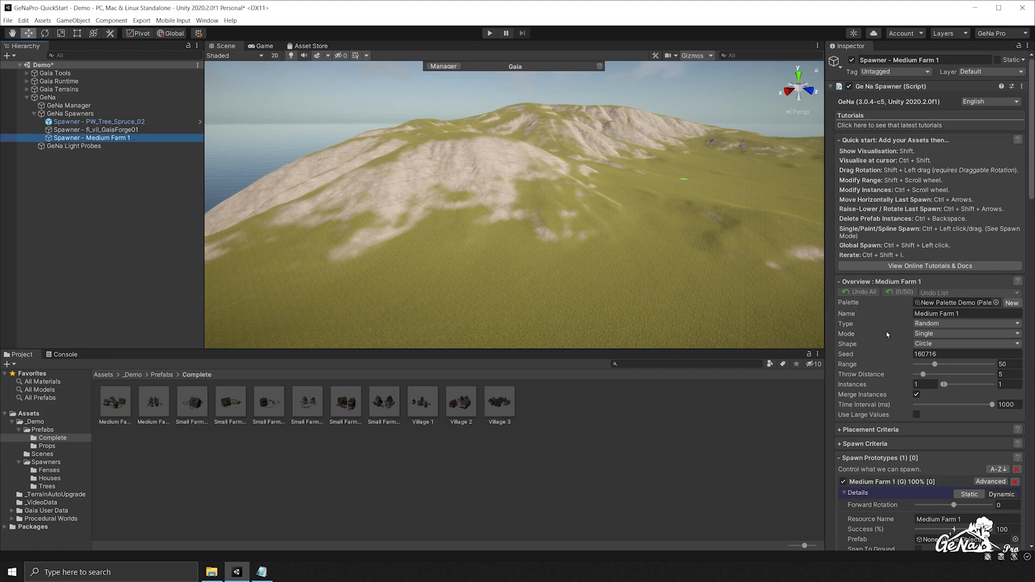
{"action": "mouse_move", "coordinate": [887, 333]}
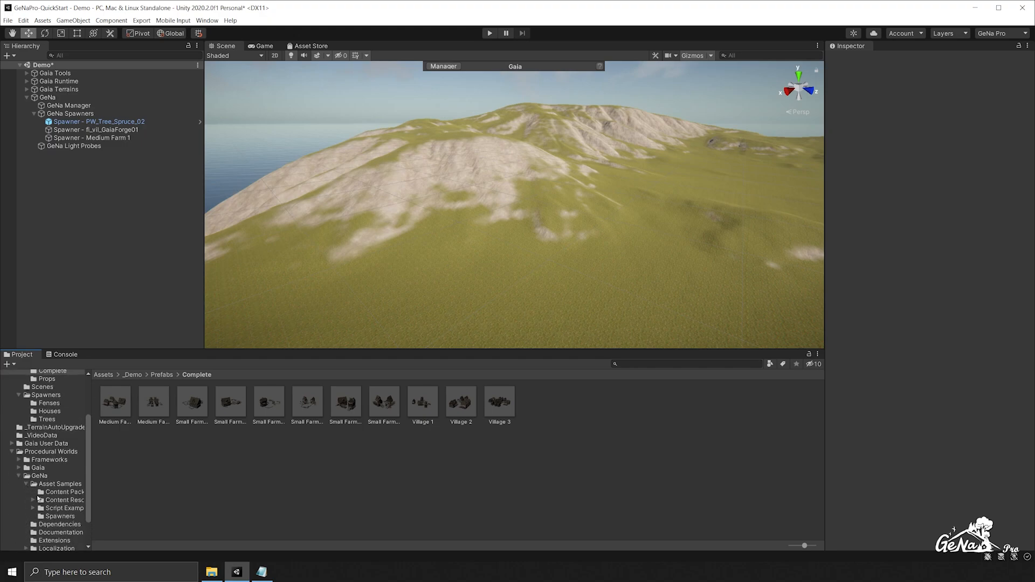
Select the Flooded Grounds content pack in GeNa Content Packs and open the Asset Store.
{"action": "left_click", "coordinate": [65, 492]}
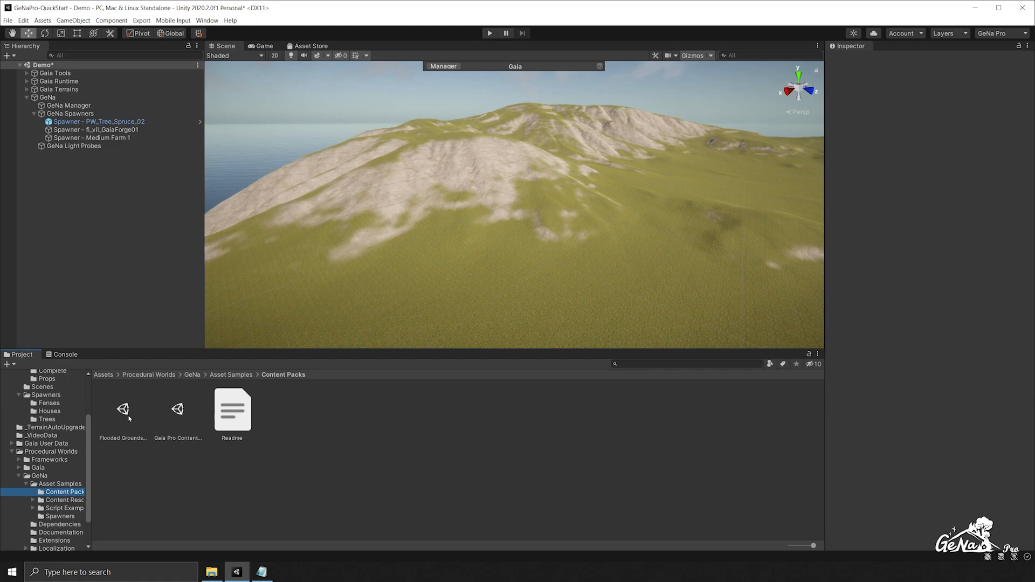
{"action": "left_click", "coordinate": [123, 409]}
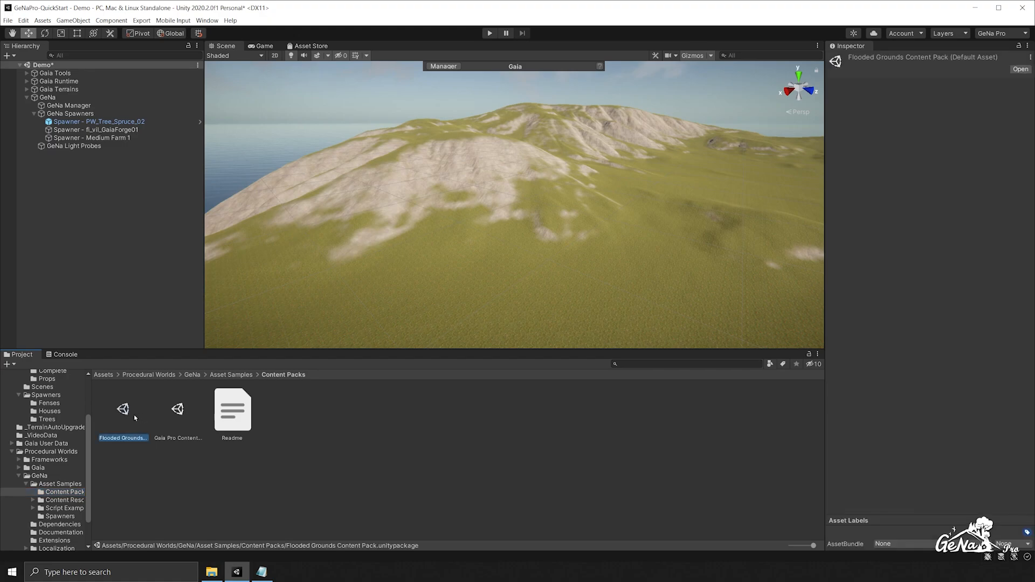
{"action": "left_click", "coordinate": [308, 45]}
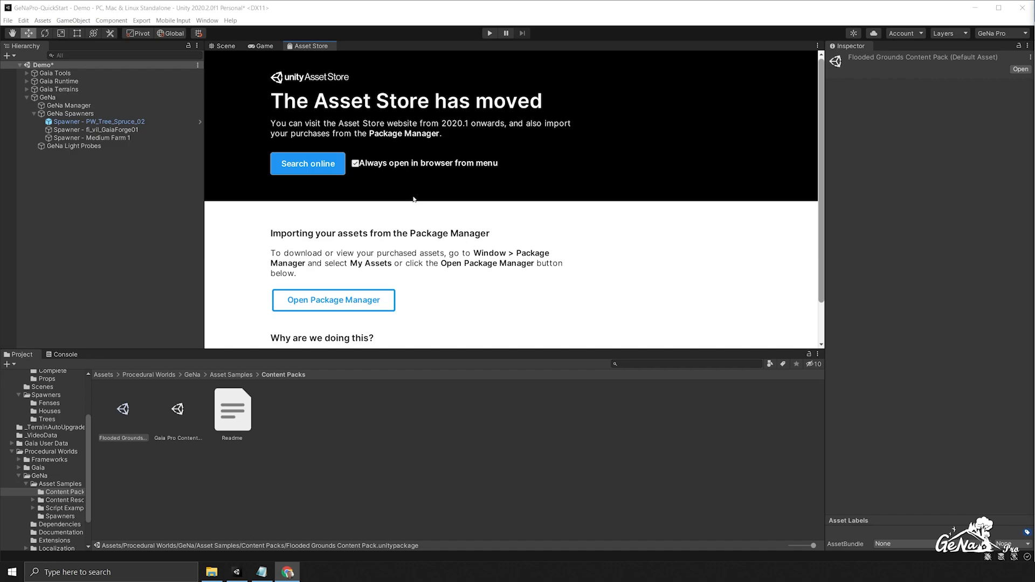
Import Flooded Grounds from the Package Manager, excluding its bundled packages.
{"action": "left_click", "coordinate": [333, 300]}
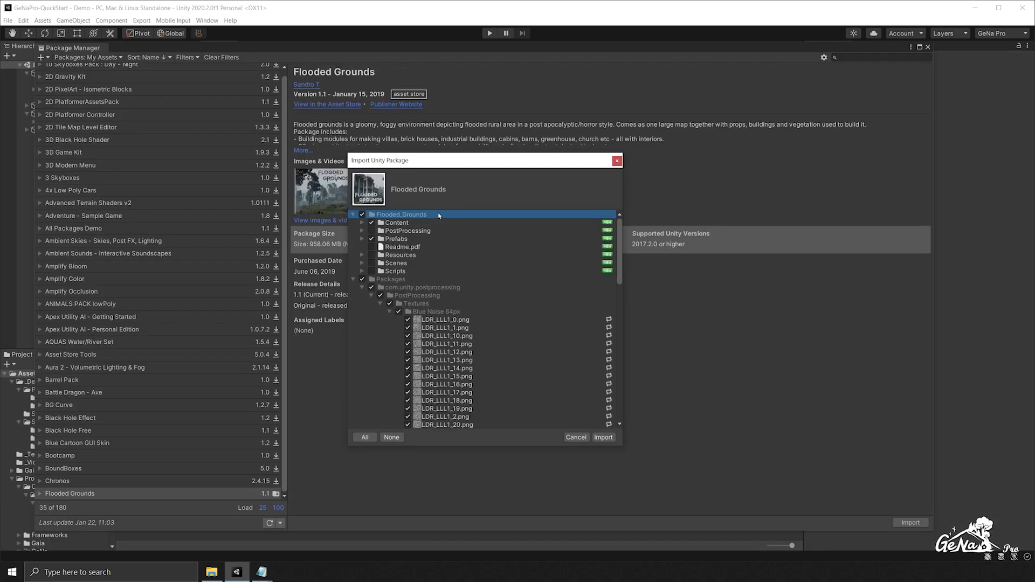
{"action": "left_click", "coordinate": [396, 222]}
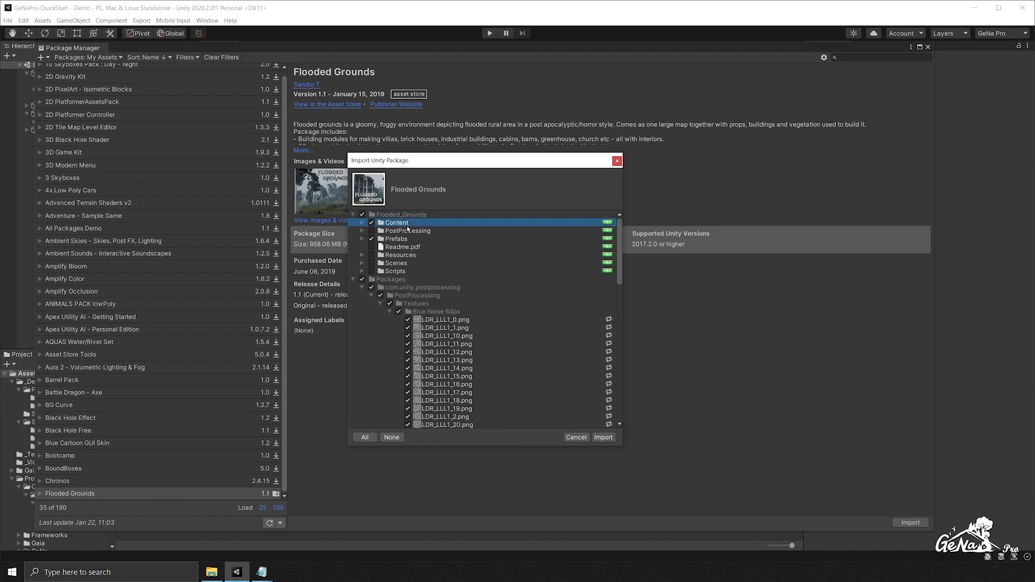
{"action": "left_click", "coordinate": [397, 238]}
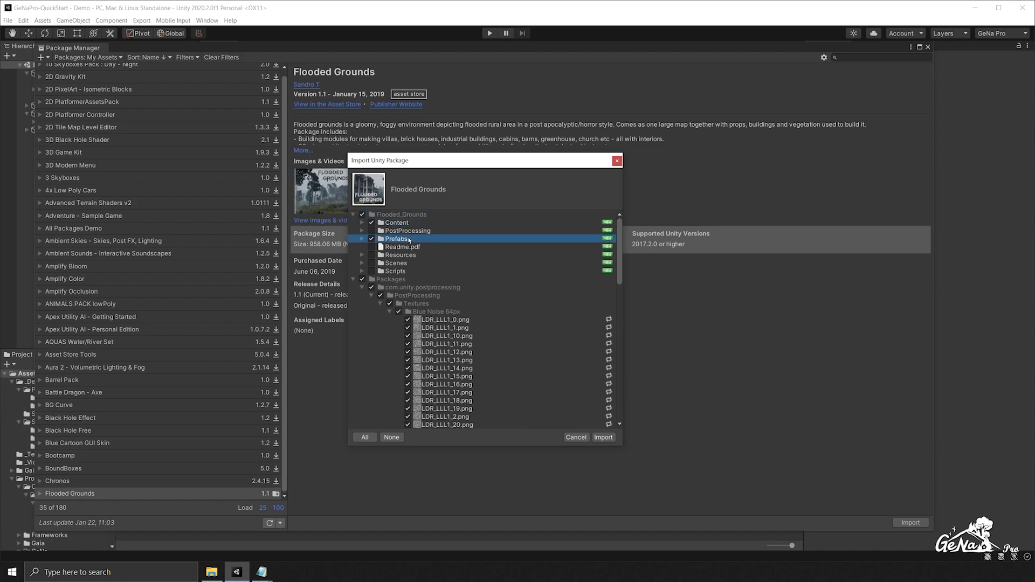
{"action": "mouse_move", "coordinate": [411, 244]}
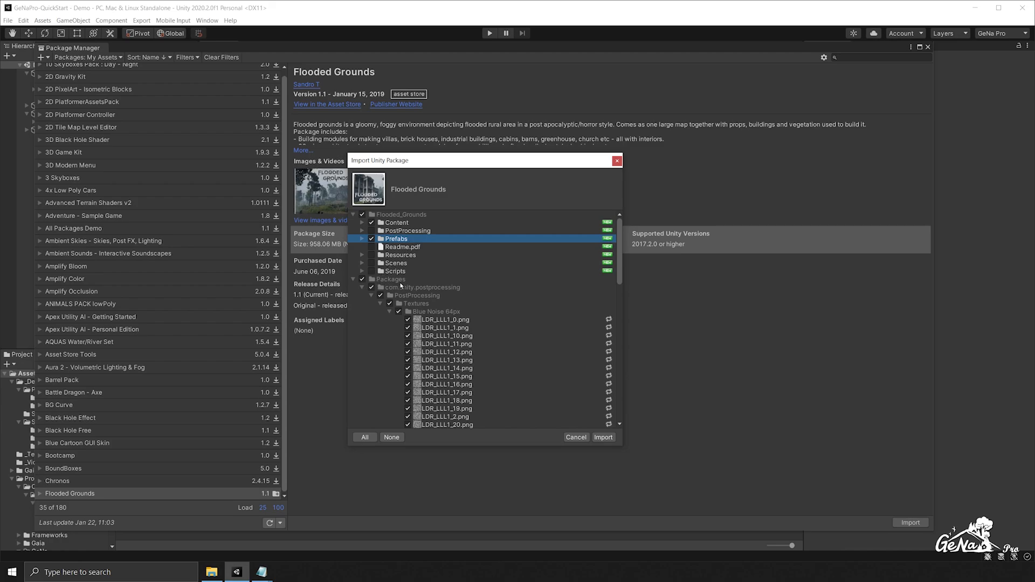
{"action": "mouse_move", "coordinate": [438, 327]}
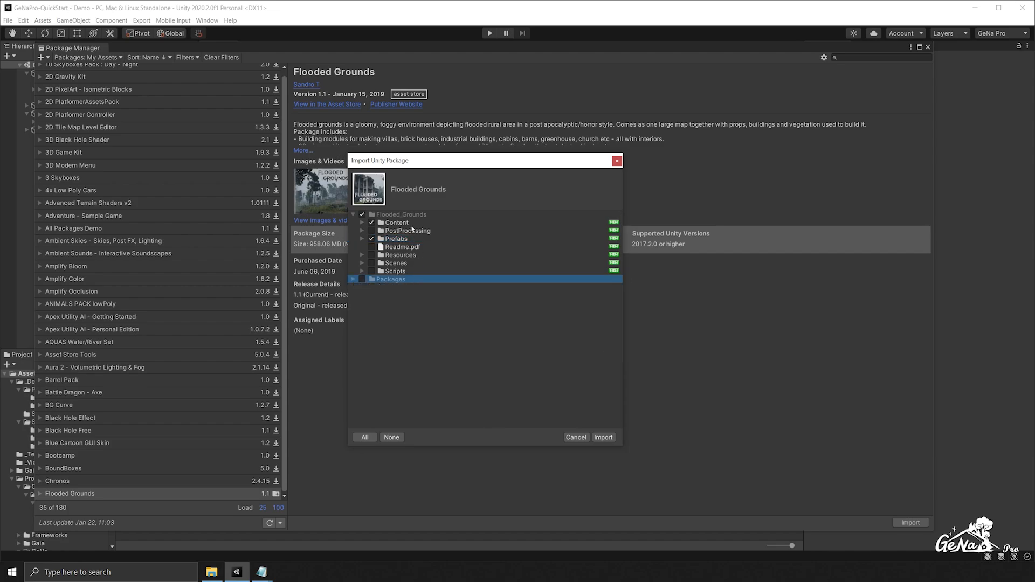
{"action": "left_click", "coordinate": [602, 437]}
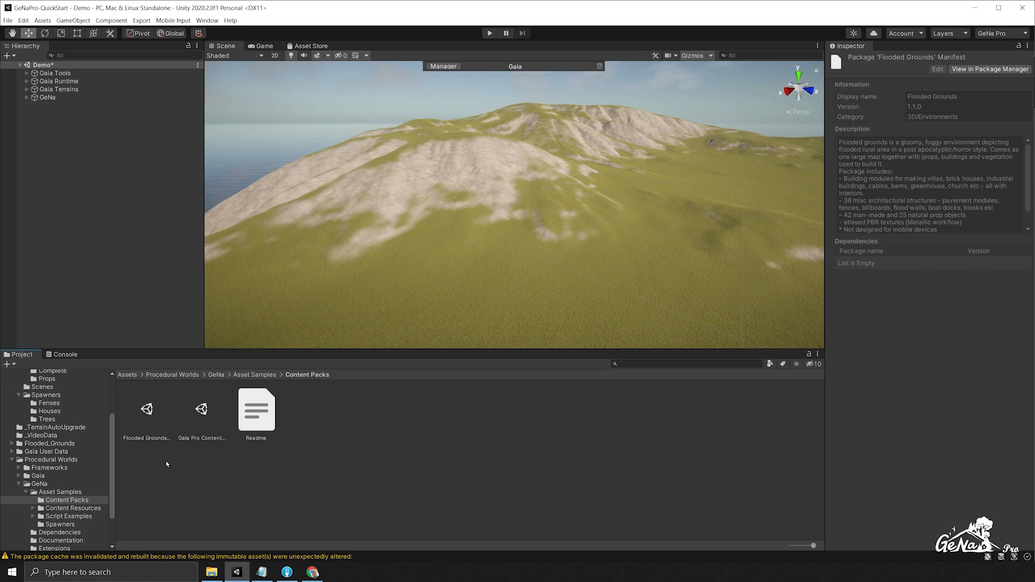
Import the Flooded Grounds Content Pack unitypackage and open its Spawners folder.
{"action": "left_click", "coordinate": [146, 409]}
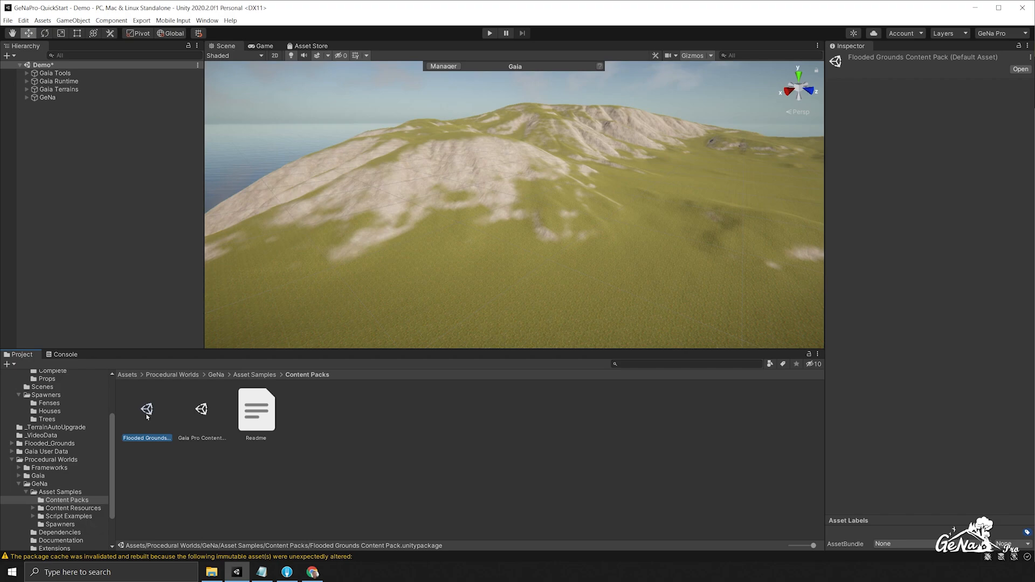
{"action": "double_click", "coordinate": [146, 408]}
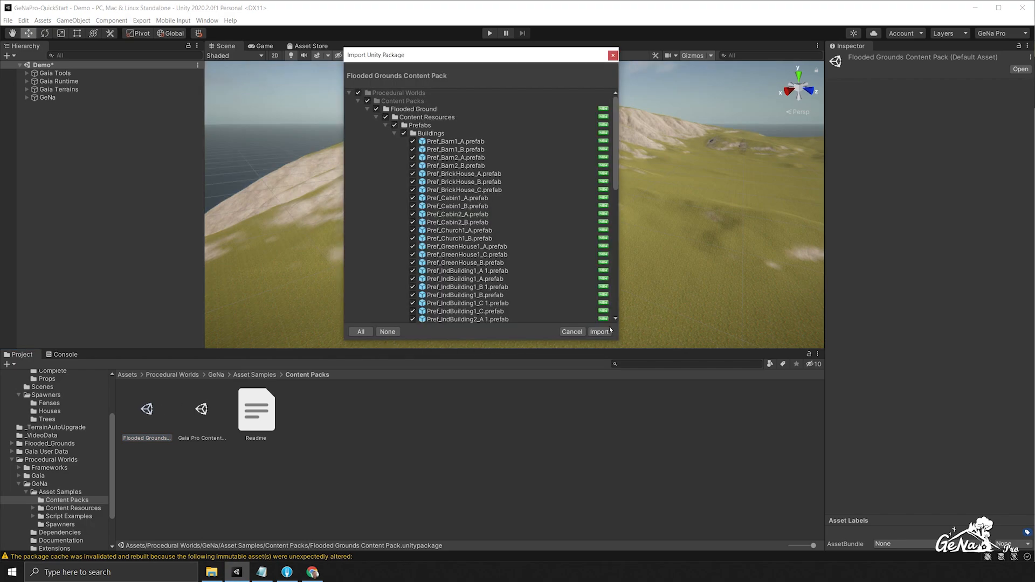
{"action": "left_click", "coordinate": [599, 331]}
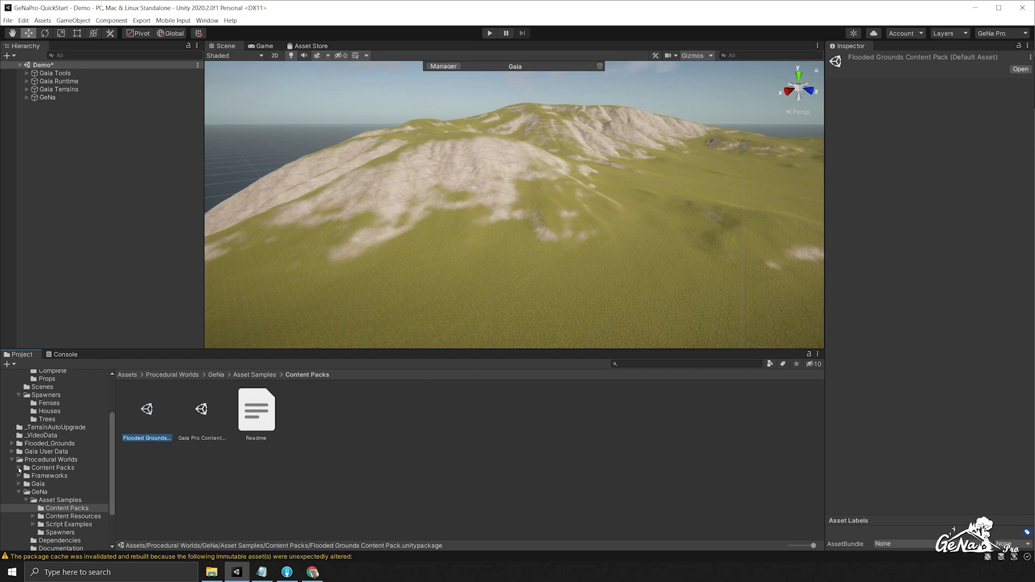
{"action": "left_click", "coordinate": [18, 467]}
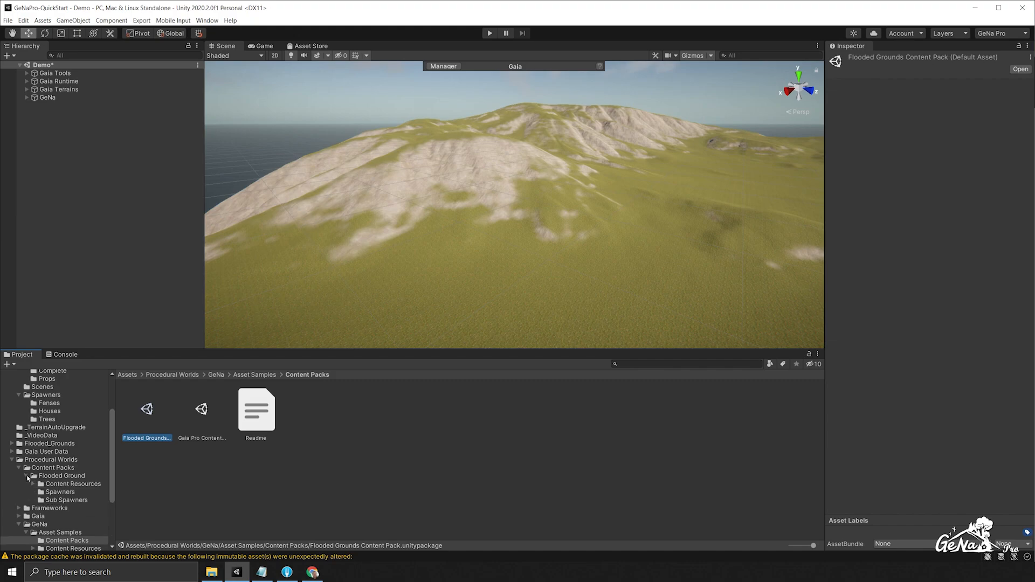
{"action": "left_click", "coordinate": [59, 491]}
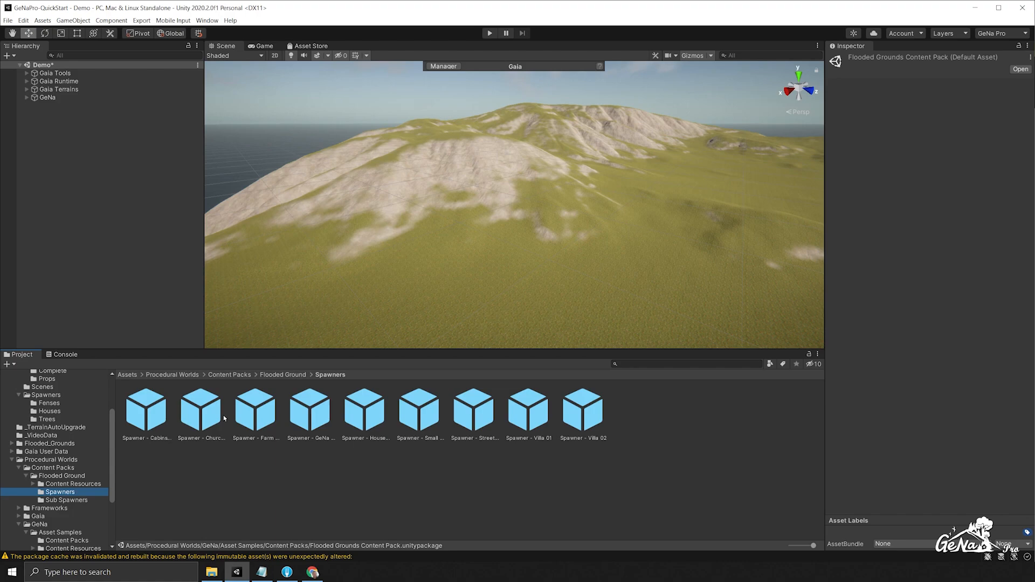
{"action": "left_click", "coordinate": [145, 408]}
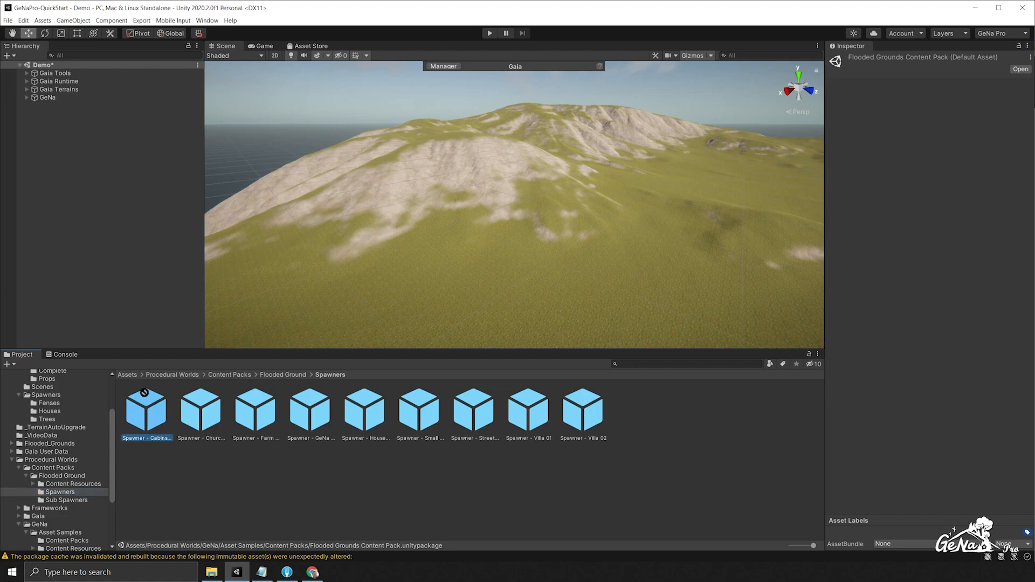
{"action": "left_click", "coordinate": [146, 403]}
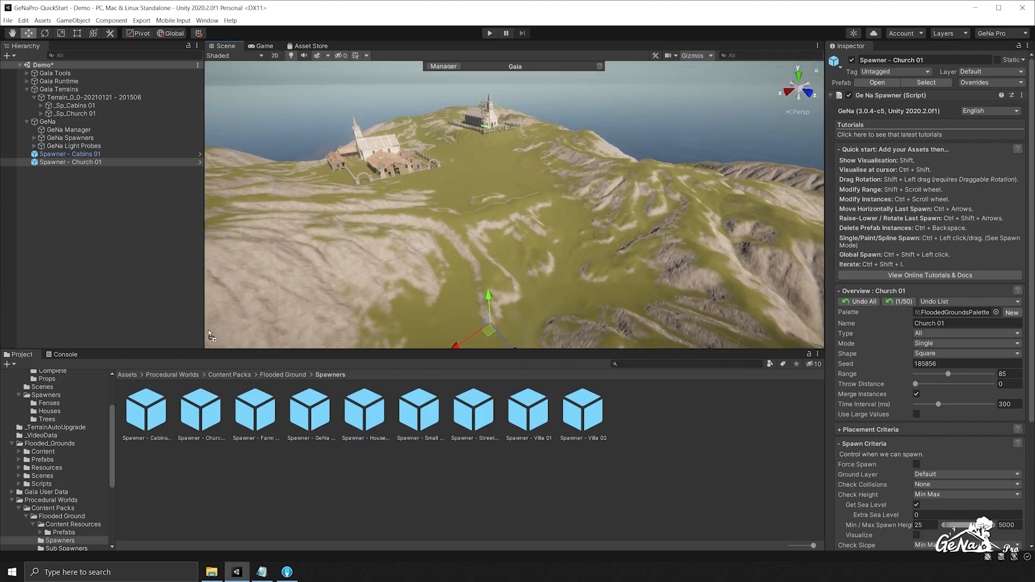
{"action": "left_click", "coordinate": [70, 170]}
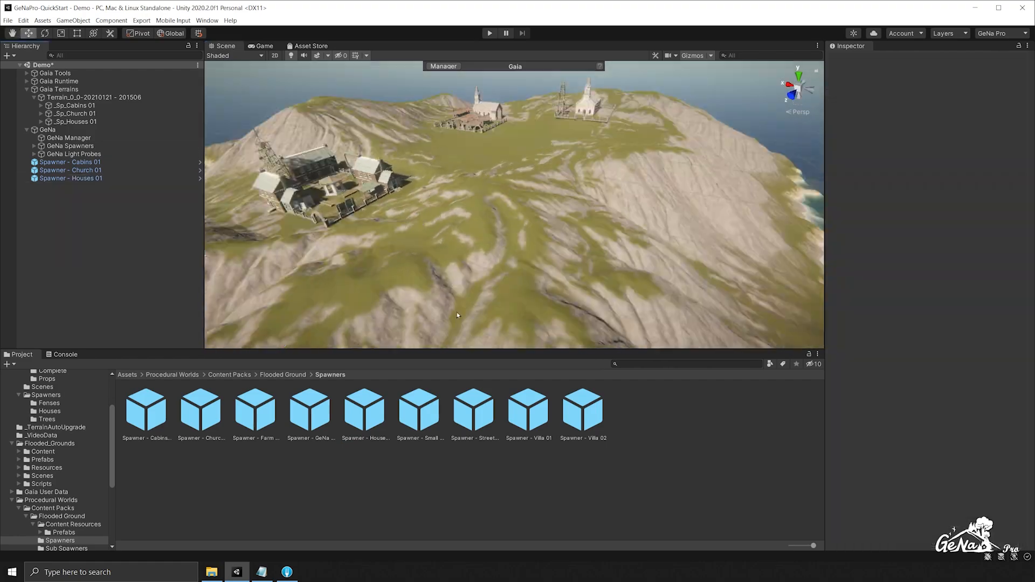
{"action": "left_click", "coordinate": [70, 186]}
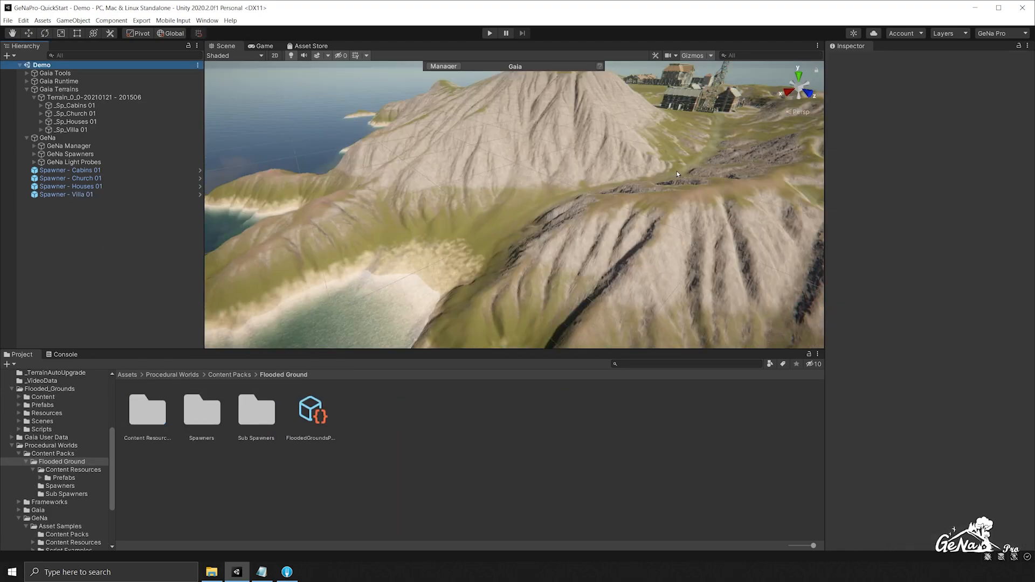
{"action": "mouse_move", "coordinate": [653, 186]}
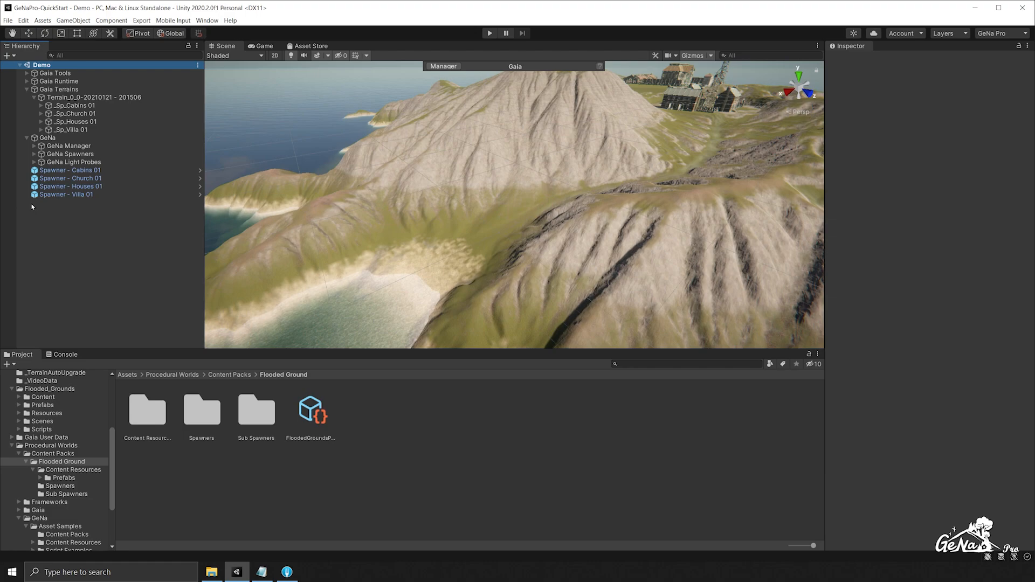
Add a GeNa River Flow starting on the mountain and convert it into a River Spline.
{"action": "right_click", "coordinate": [32, 207]}
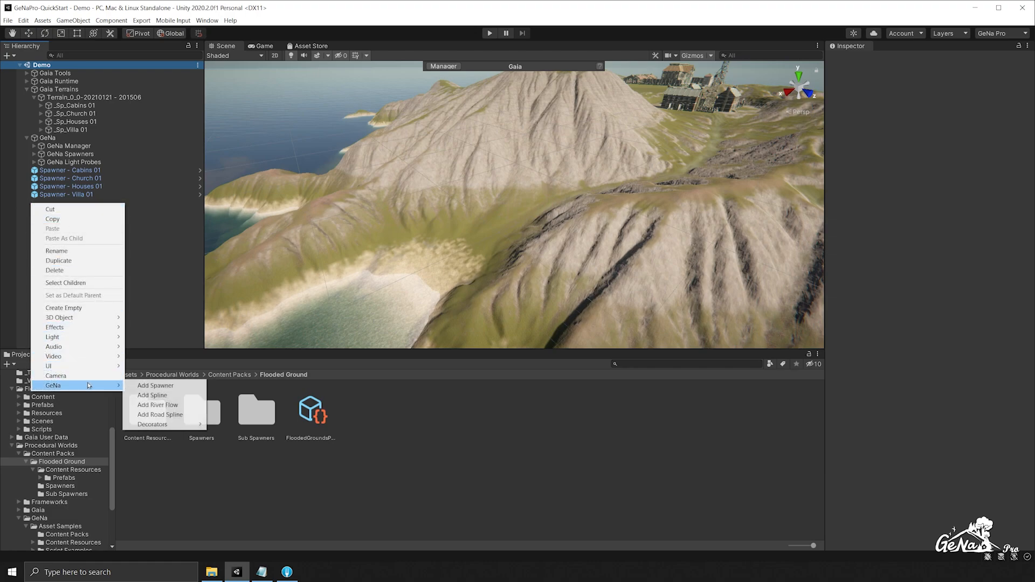
{"action": "mouse_move", "coordinate": [157, 405]}
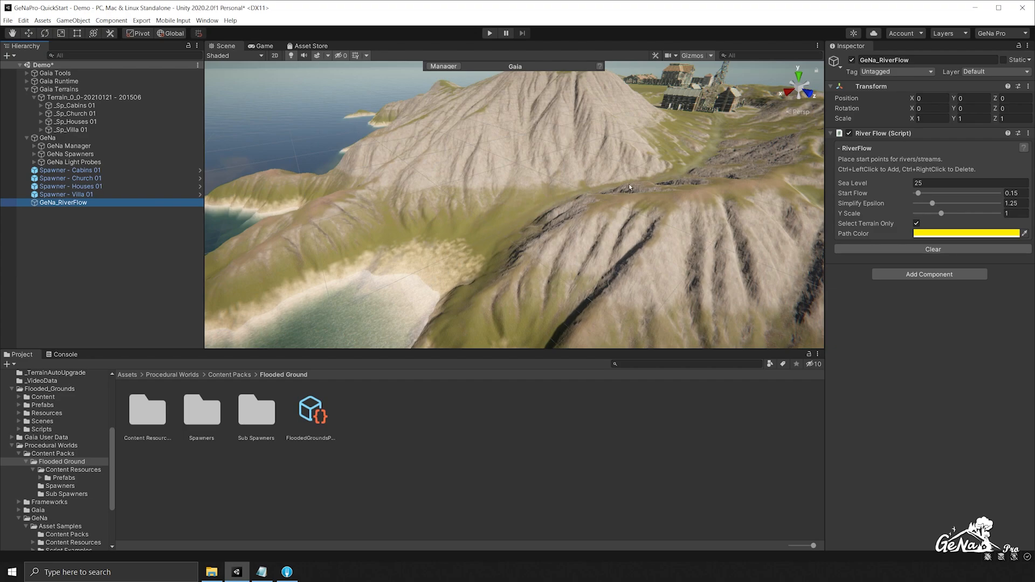
{"action": "mouse_move", "coordinate": [446, 282]}
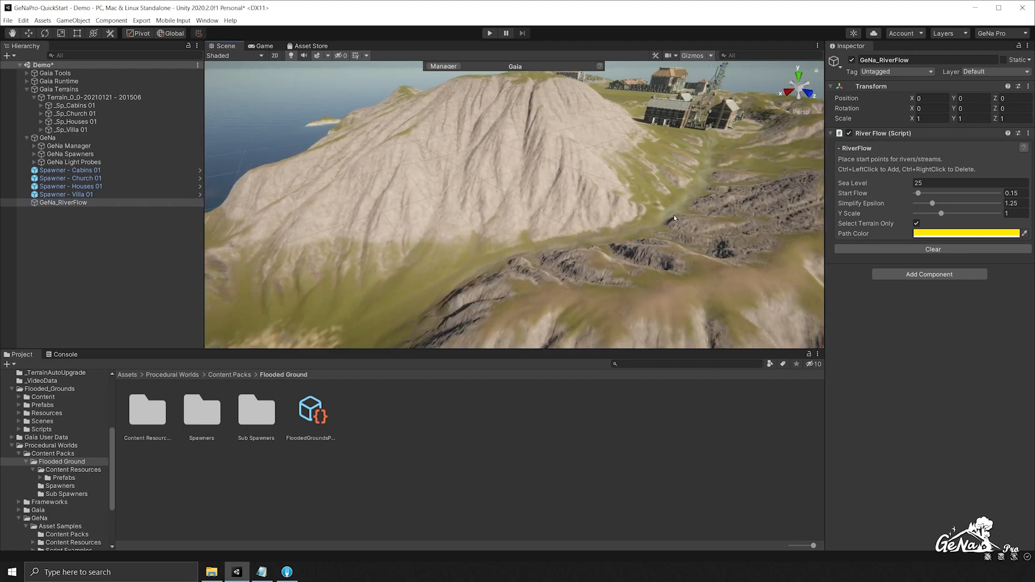
{"action": "left_click", "coordinate": [668, 212]}
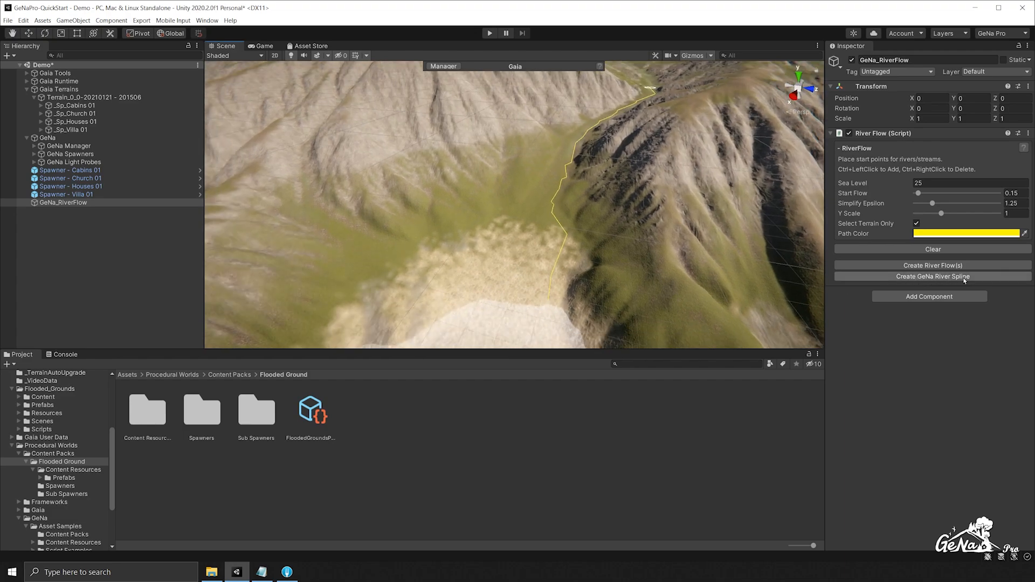
{"action": "left_click", "coordinate": [932, 276]}
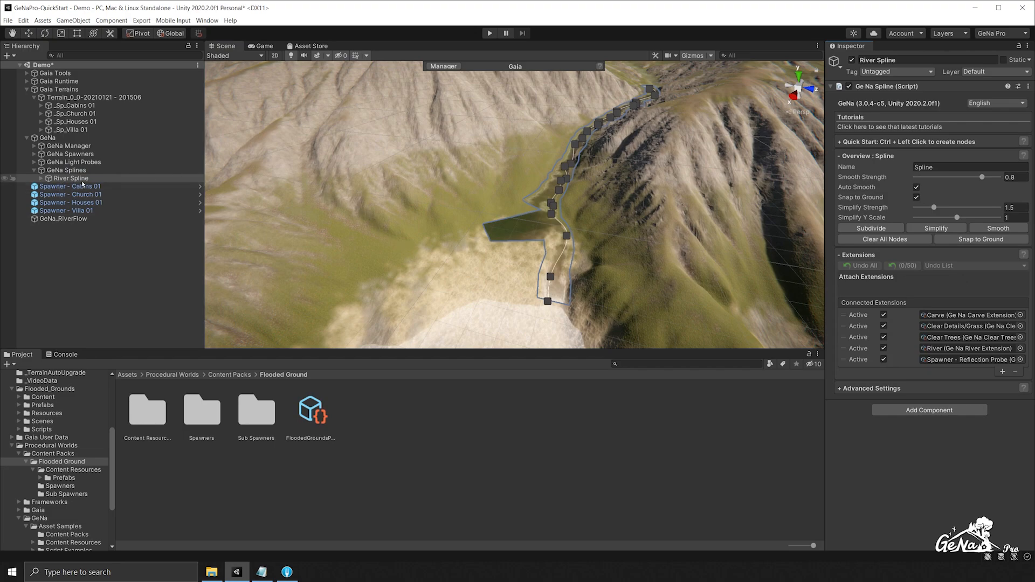
Widen the River Spline's Carve extension to width 20 to carve the channel.
{"action": "left_click", "coordinate": [71, 178]}
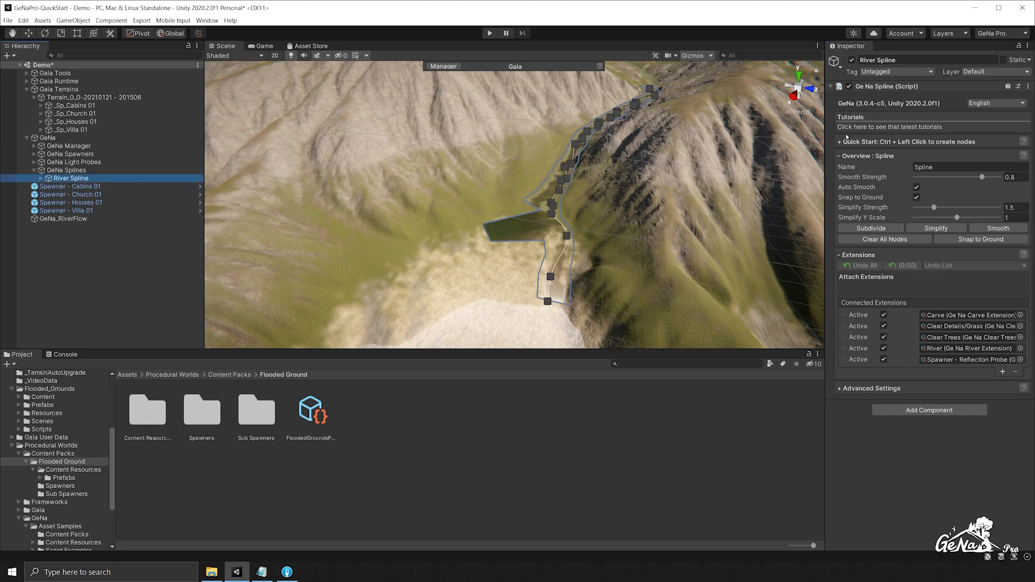
{"action": "left_click", "coordinate": [561, 236]}
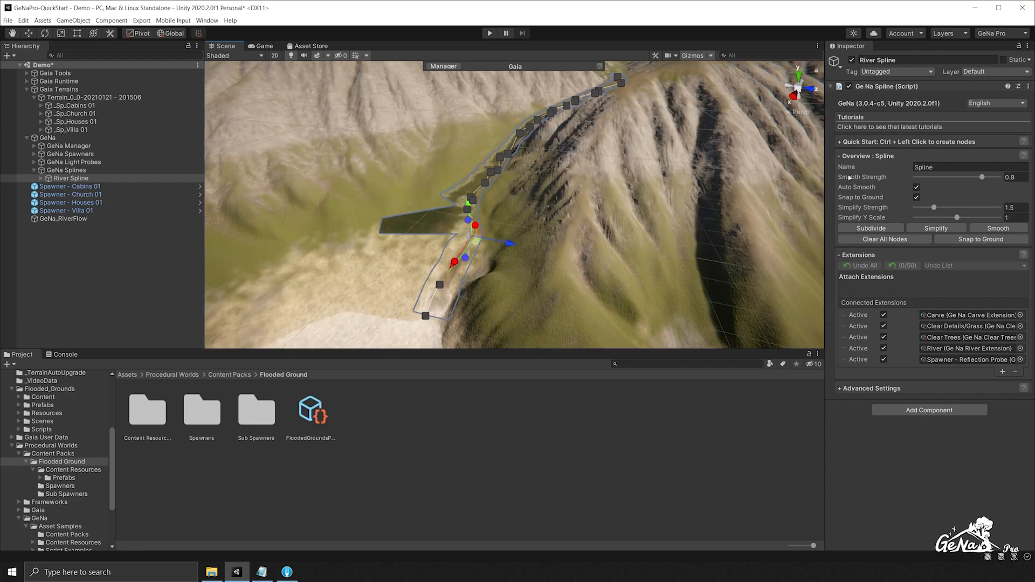
{"action": "mouse_move", "coordinate": [849, 301]}
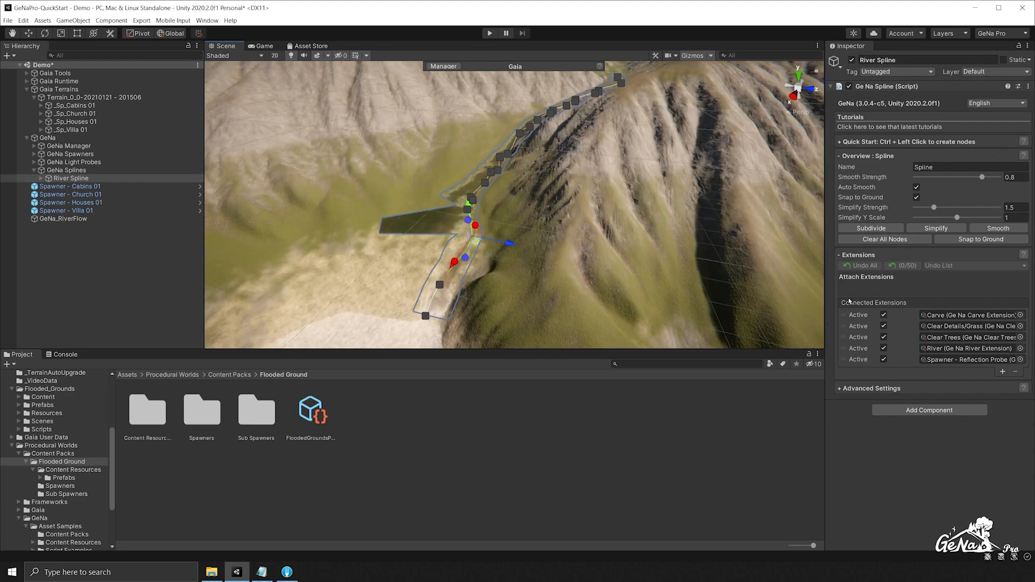
{"action": "left_click", "coordinate": [935, 227]}
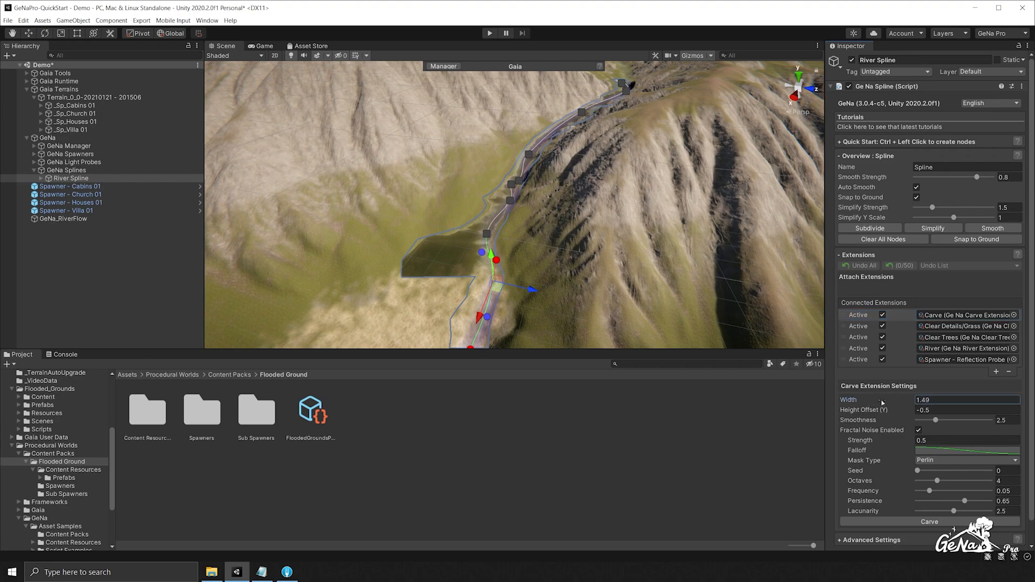
{"action": "left_click_drag", "start_coordinate": [952, 420], "coordinate": [943, 420]}
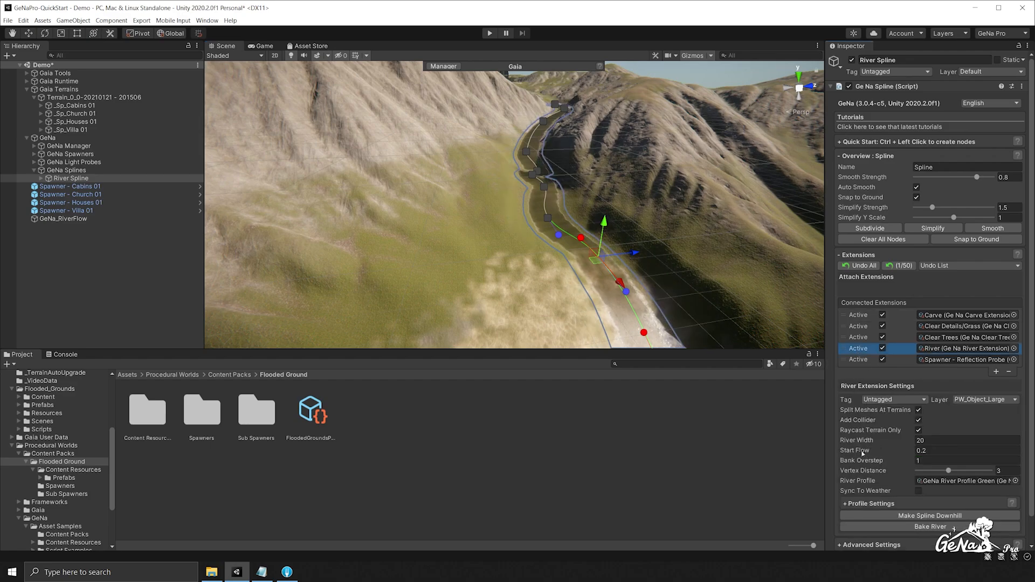
Raise the river's Start Flow value to 1.07.
{"action": "type", "text": "0.59"}
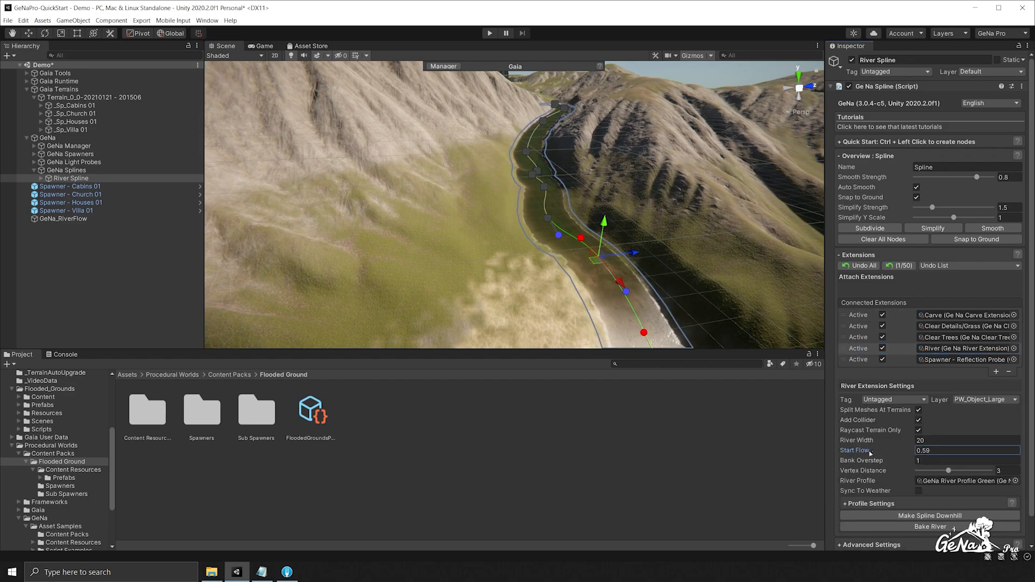
{"action": "type", "text": "1.07"}
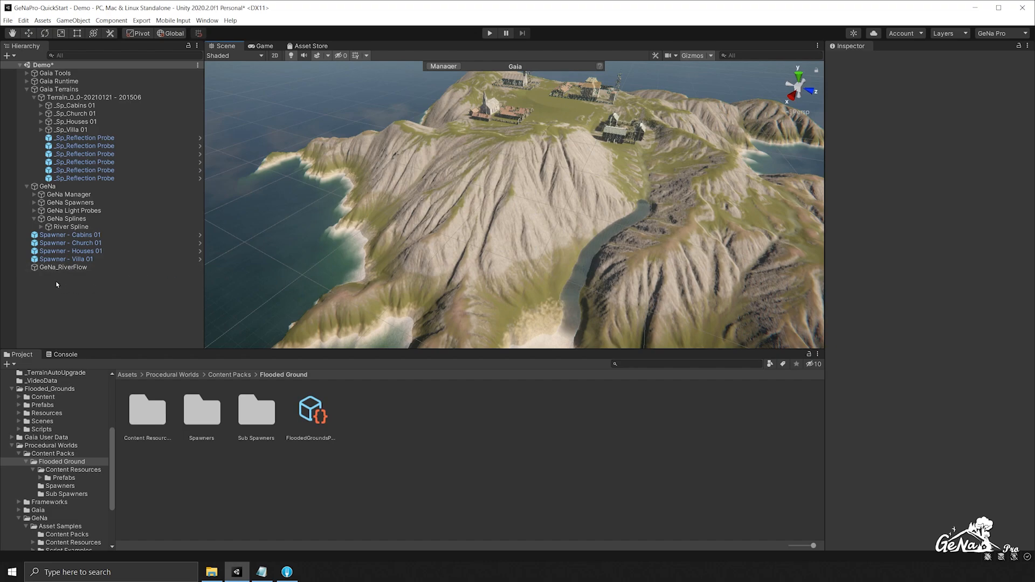
Add a new GeNa Road Spline to the scene from the Hierarchy menu.
{"action": "right_click", "coordinate": [79, 277]}
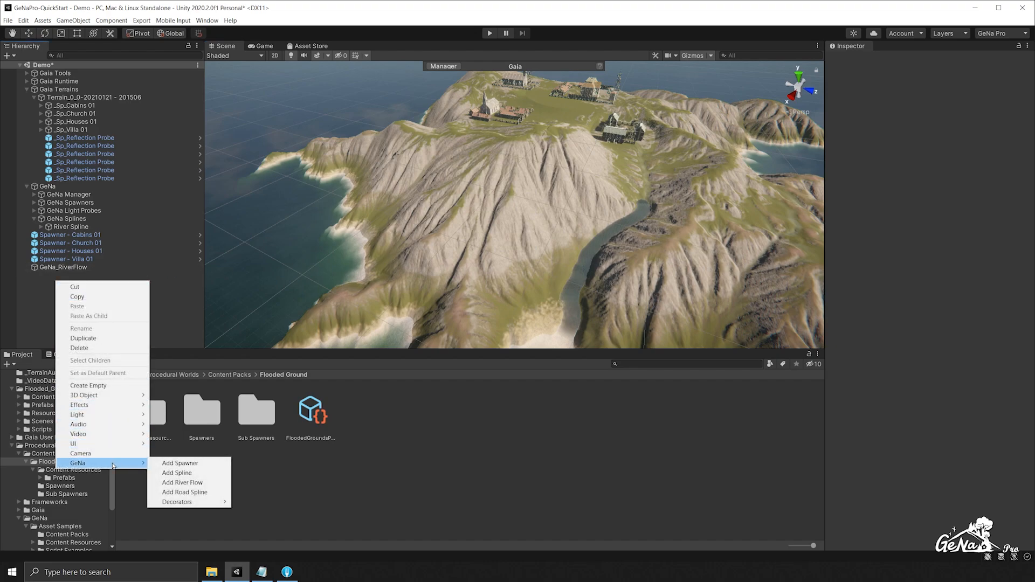
{"action": "mouse_move", "coordinate": [188, 492]}
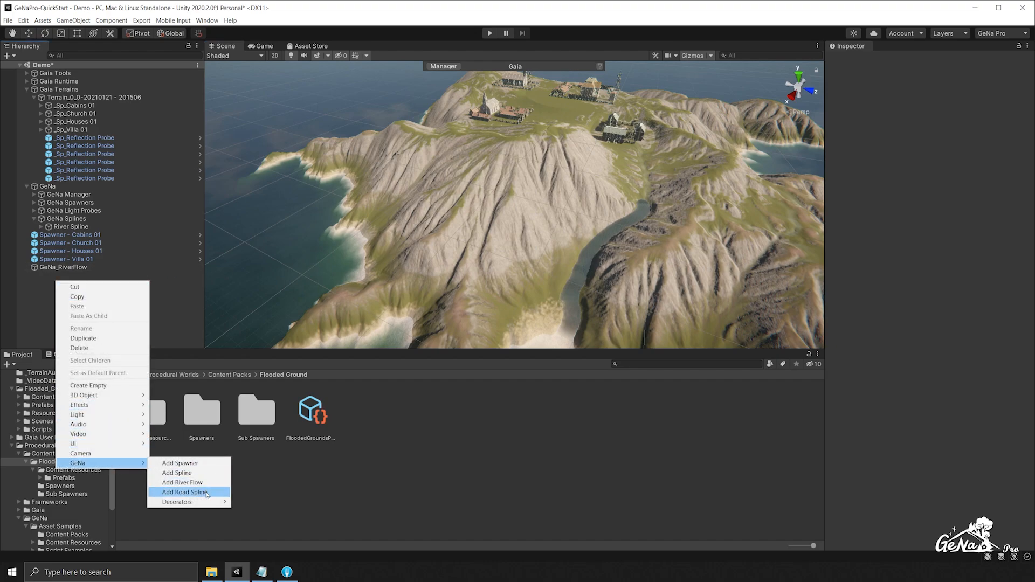
{"action": "left_click", "coordinate": [184, 492]}
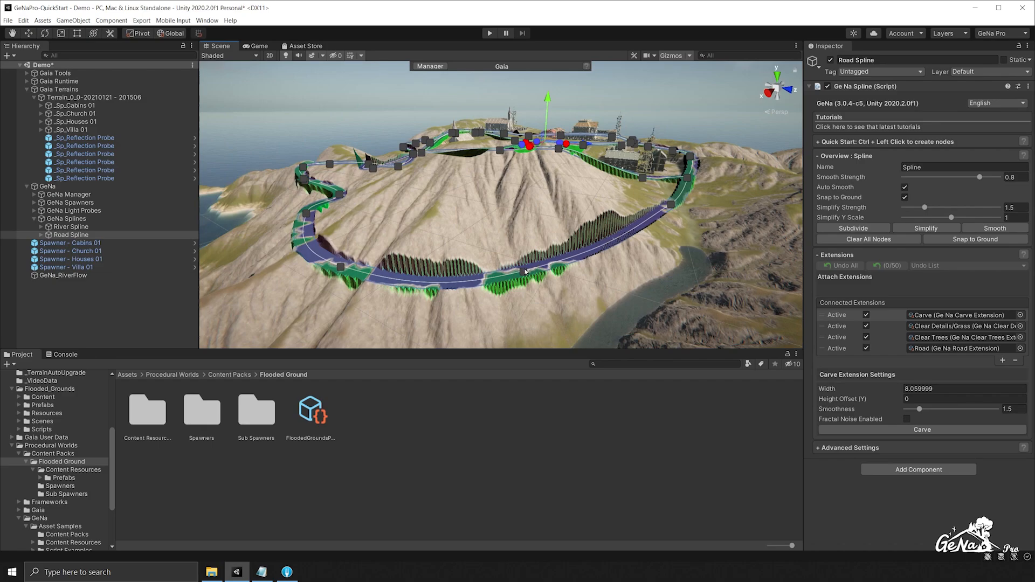
Carve the Road Spline into the terrain with carve smoothness 1.78.
{"action": "left_click_drag", "start_coordinate": [521, 270], "coordinate": [673, 293]}
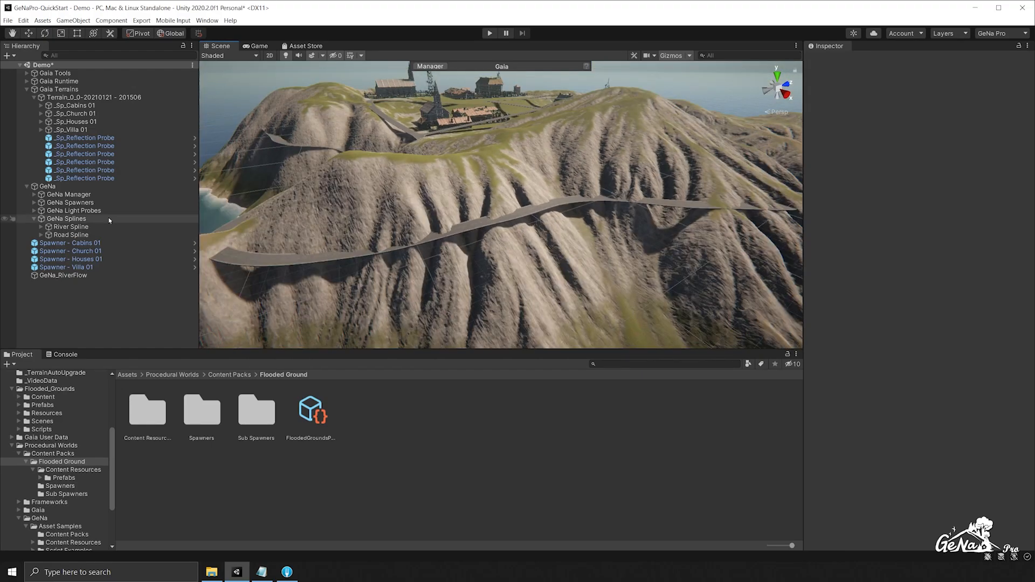
{"action": "left_click", "coordinate": [70, 235]}
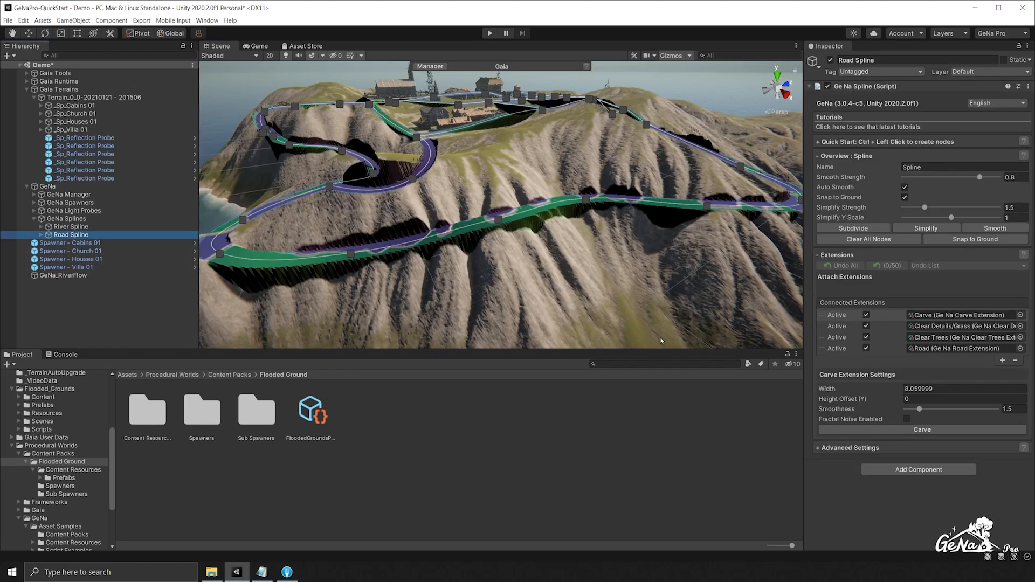
{"action": "left_click_drag", "start_coordinate": [909, 409], "coordinate": [923, 409]}
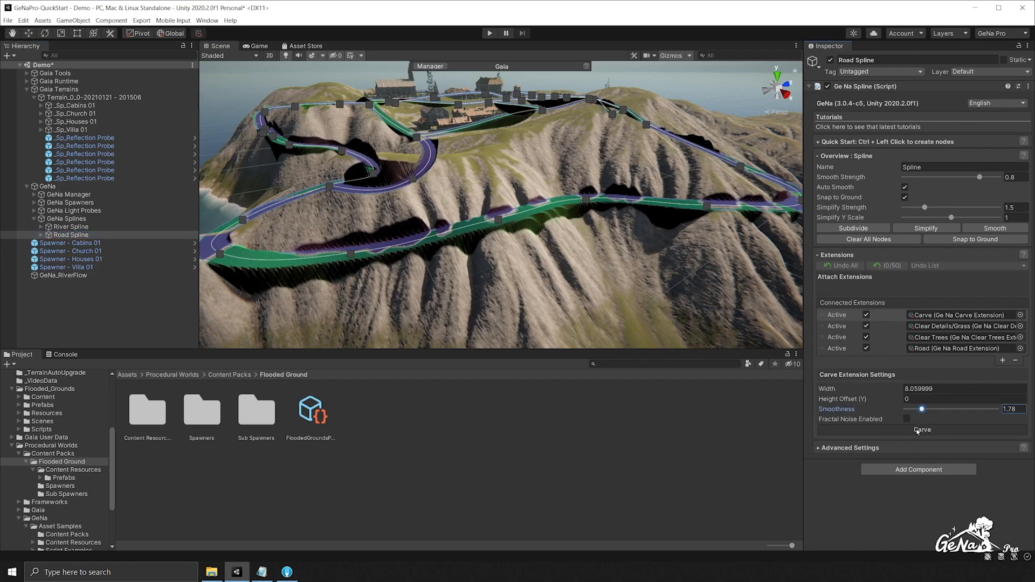
{"action": "left_click", "coordinate": [920, 429]}
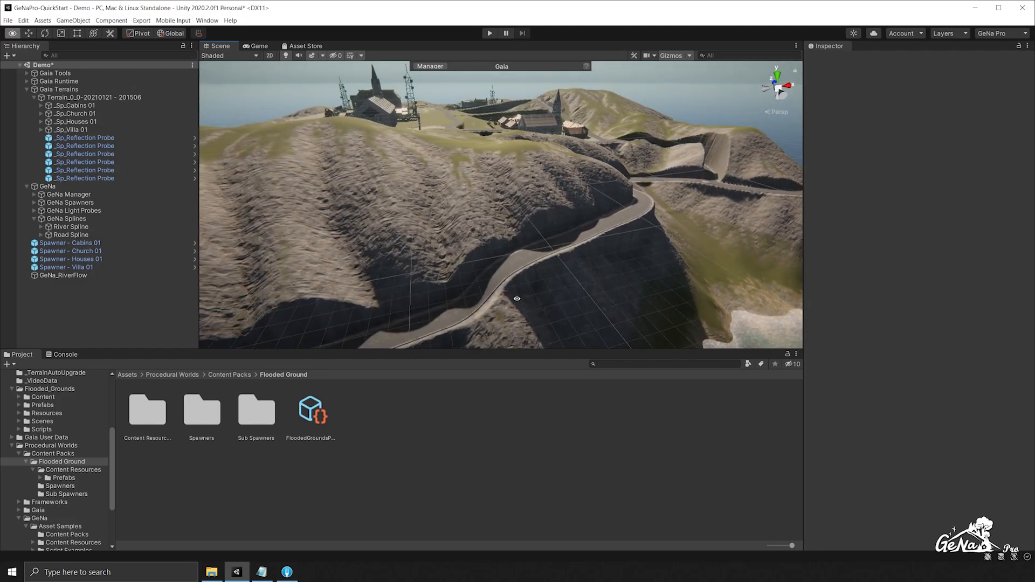
Re-carve the Road Spline with carve smoothness raised to 3.85.
{"action": "left_click_drag", "start_coordinate": [517, 298], "coordinate": [564, 263]}
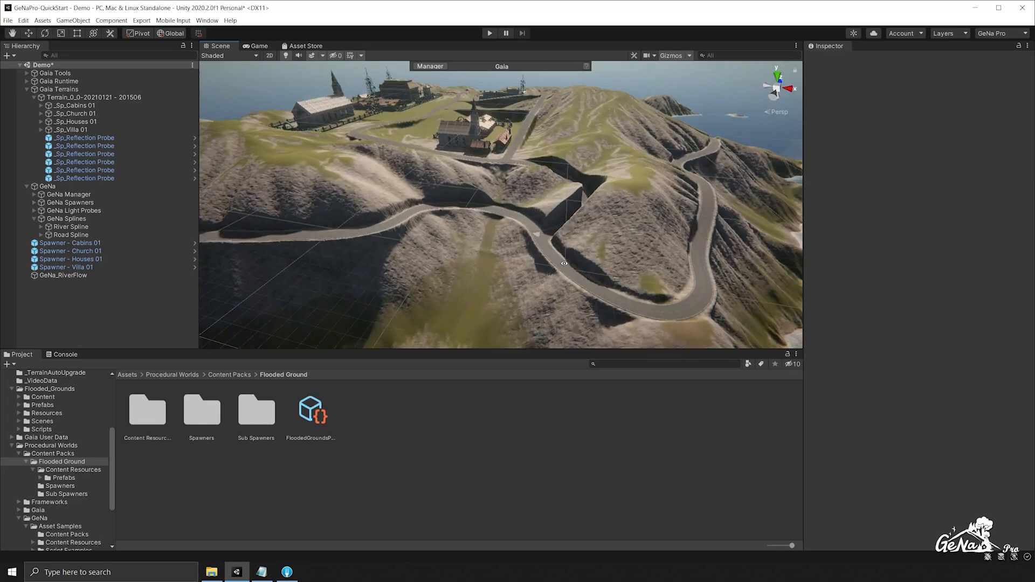
{"action": "left_click", "coordinate": [70, 234]}
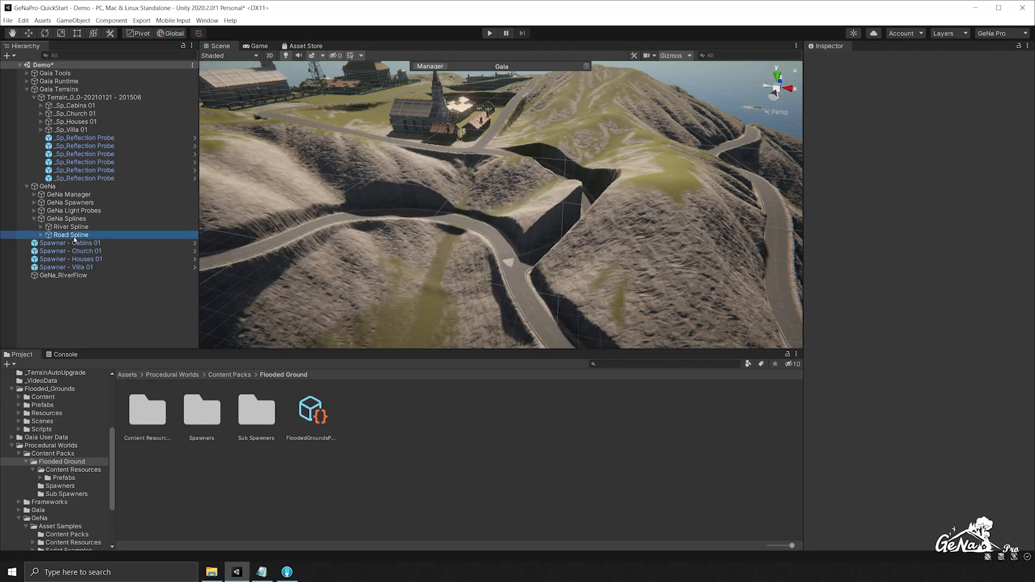
{"action": "left_click", "coordinate": [70, 235]}
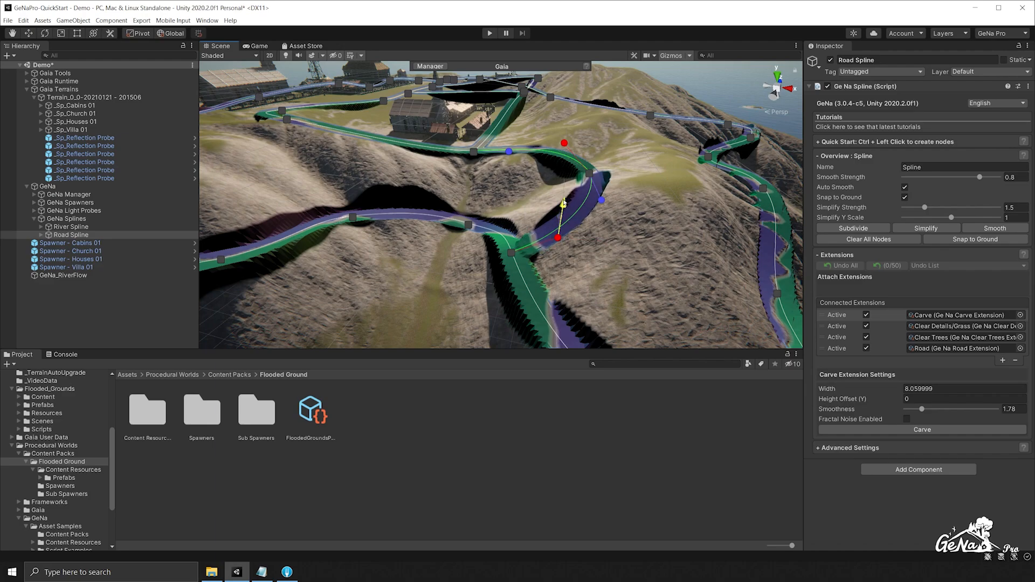
{"action": "left_click", "coordinate": [921, 430]}
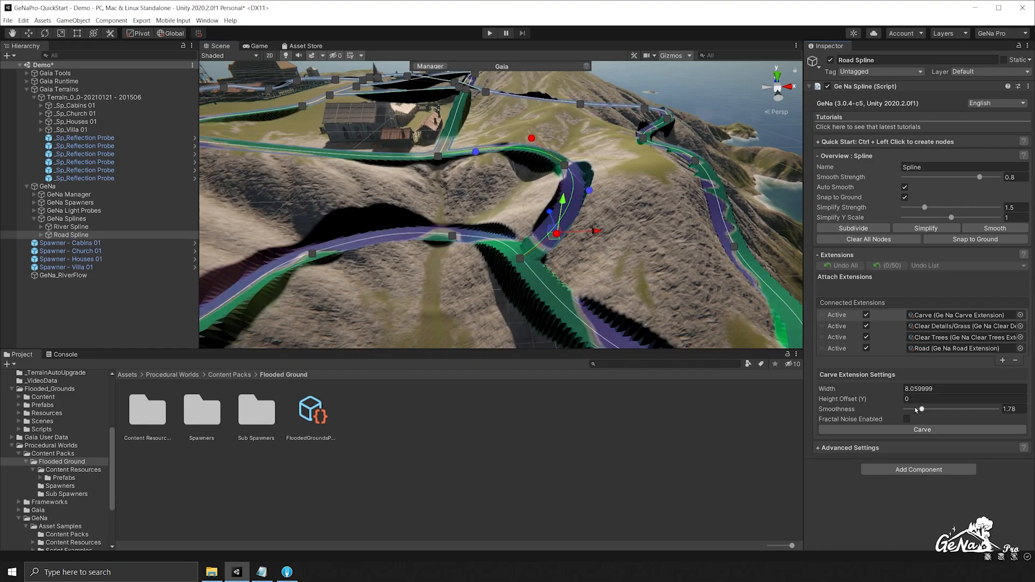
{"action": "left_click_drag", "start_coordinate": [916, 409], "coordinate": [940, 409]}
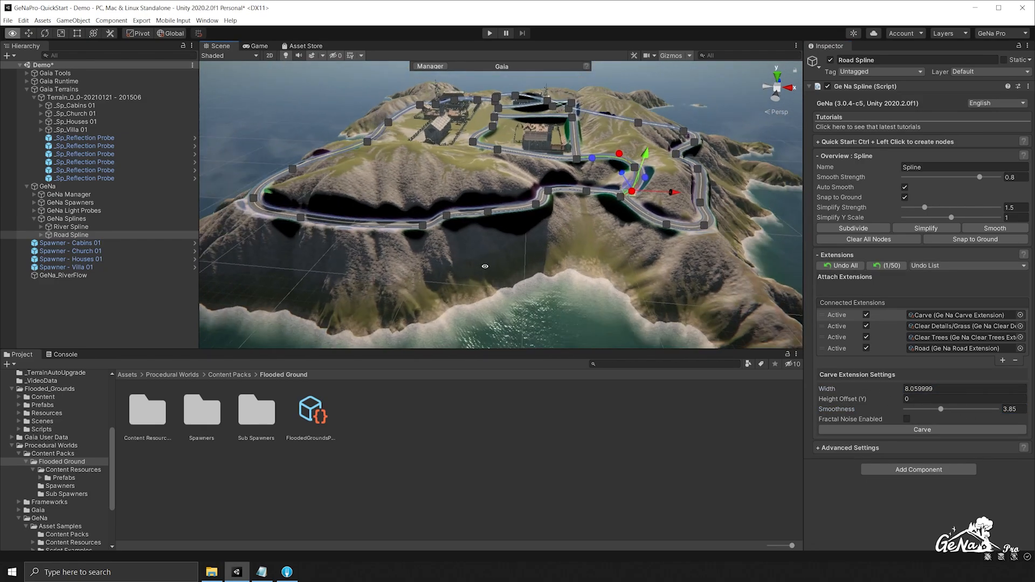
{"action": "left_click", "coordinate": [94, 97]}
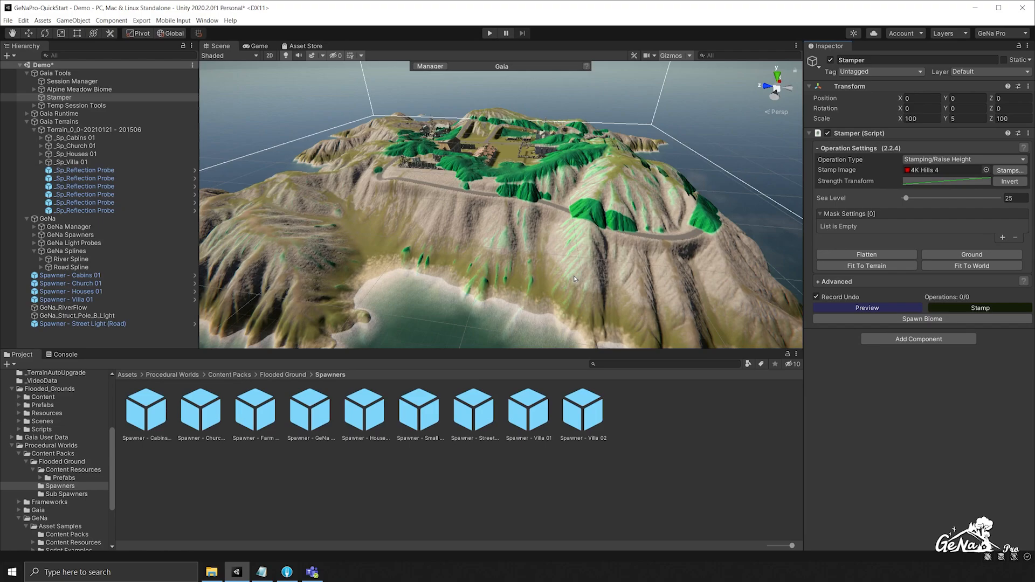
{"action": "mouse_move", "coordinate": [921, 319]}
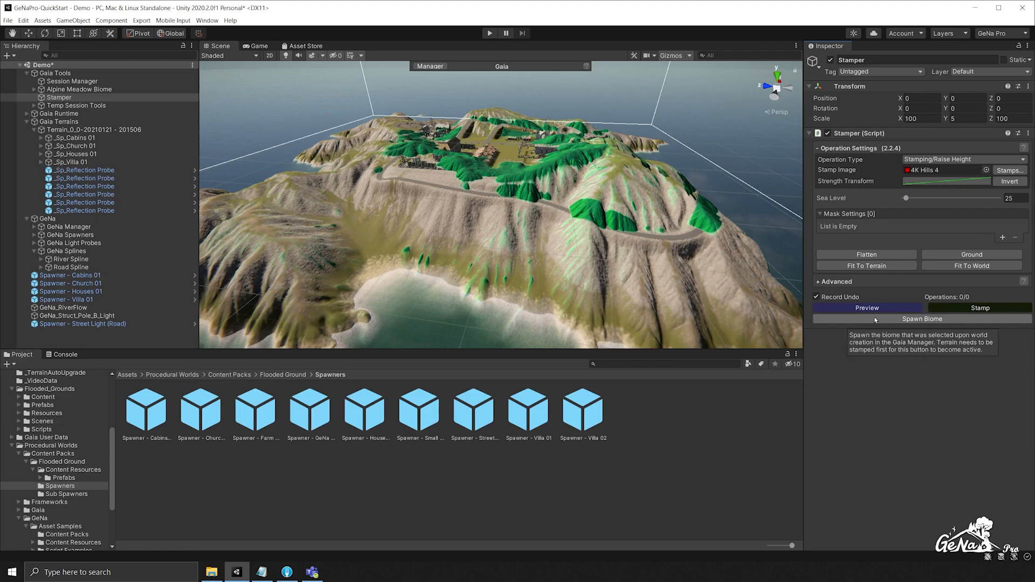
Spawn the Alpine Meadow biome and fly toward the tree-lined road.
{"action": "left_click", "coordinate": [913, 318]}
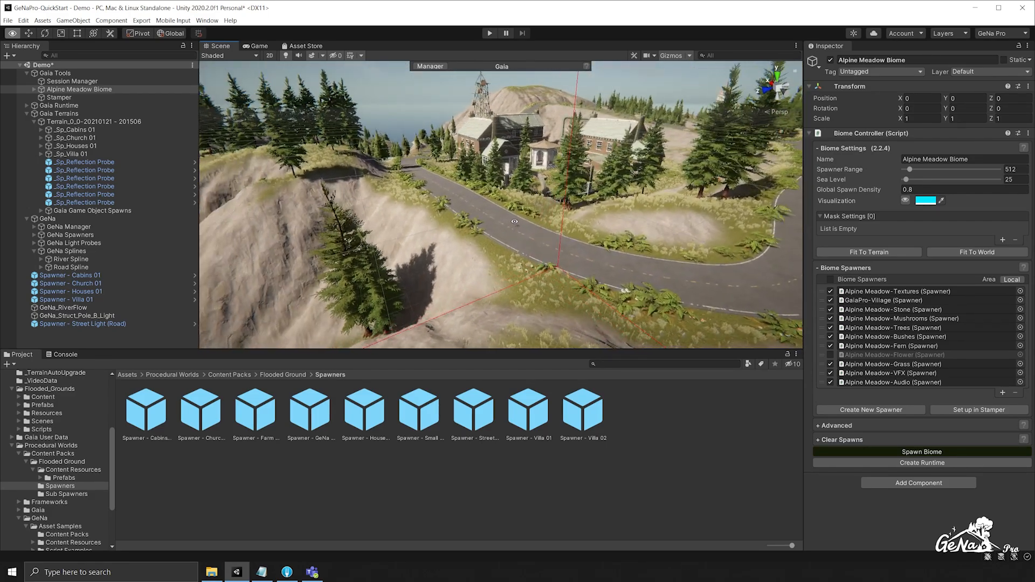
{"action": "left_click_drag", "start_coordinate": [514, 221], "coordinate": [621, 235]}
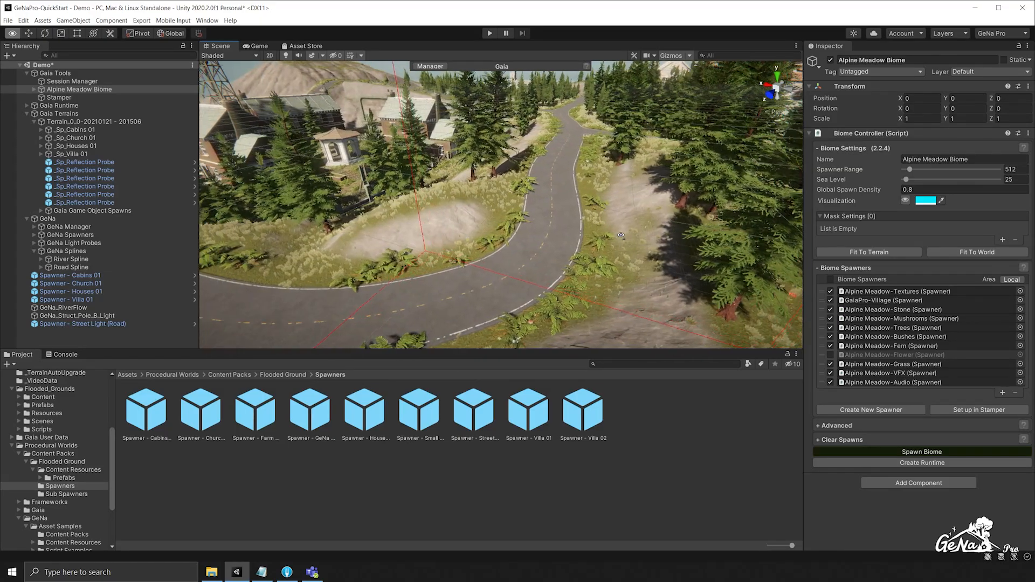